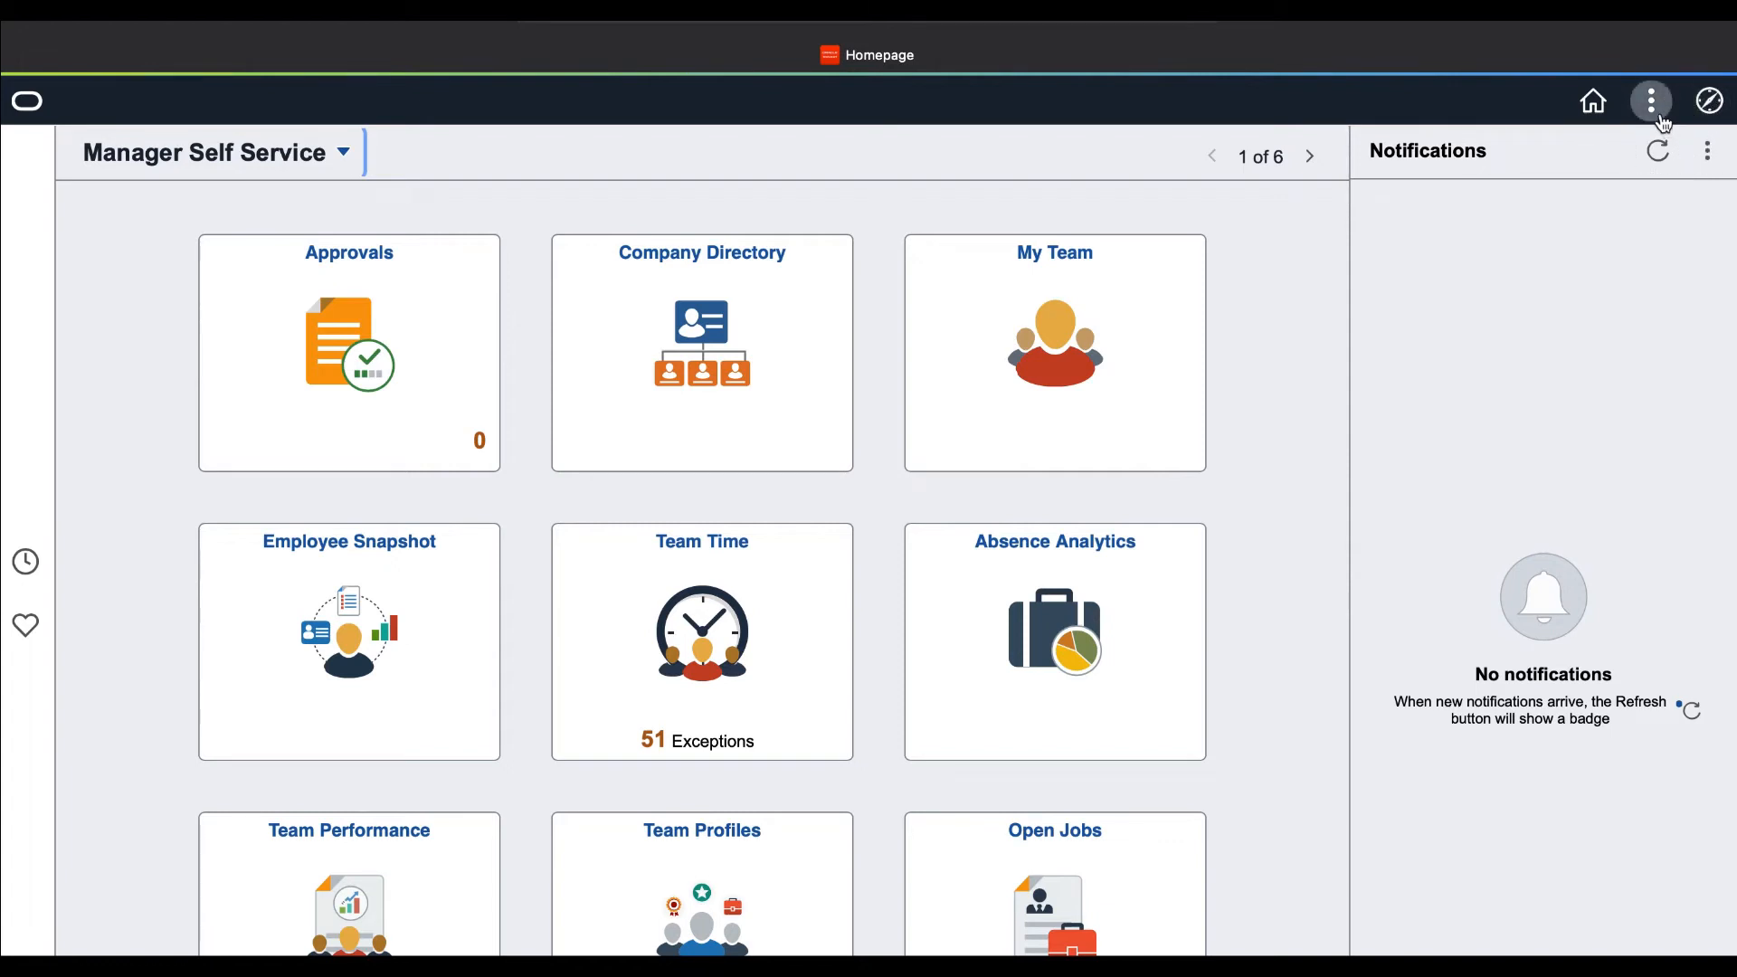
# Open the NavBar's Favorites list showing Query Manager and User Profiles
pyautogui.click(1651, 101)
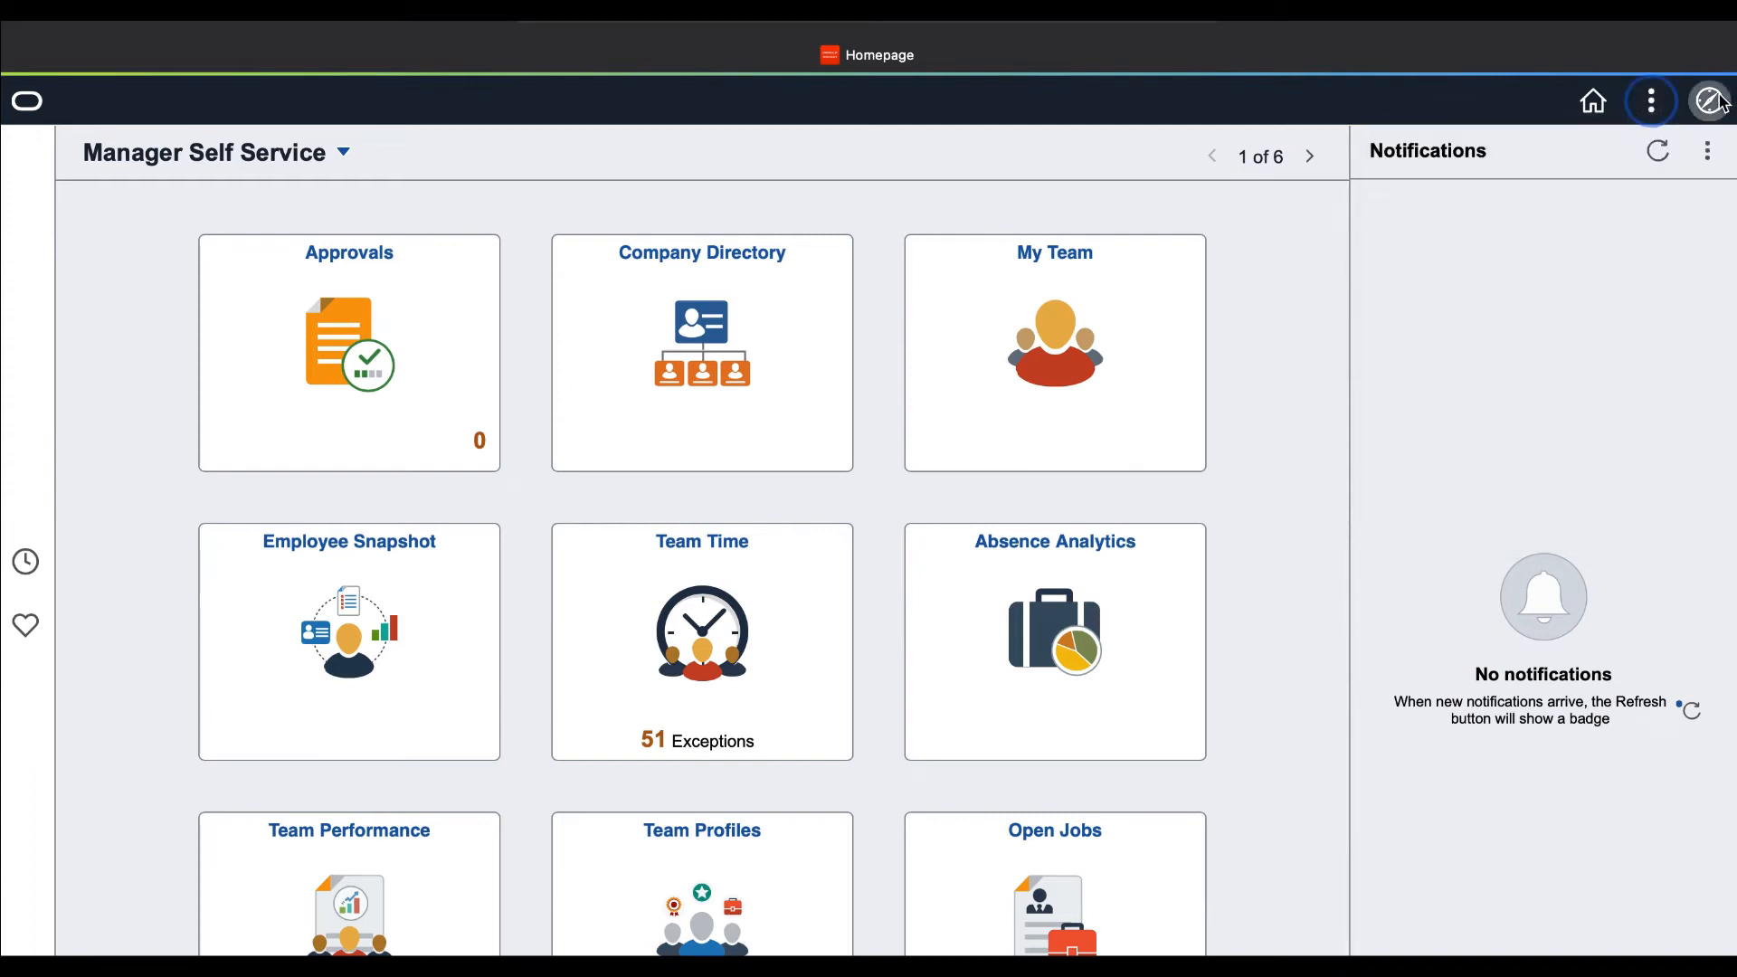
pyautogui.click(1711, 101)
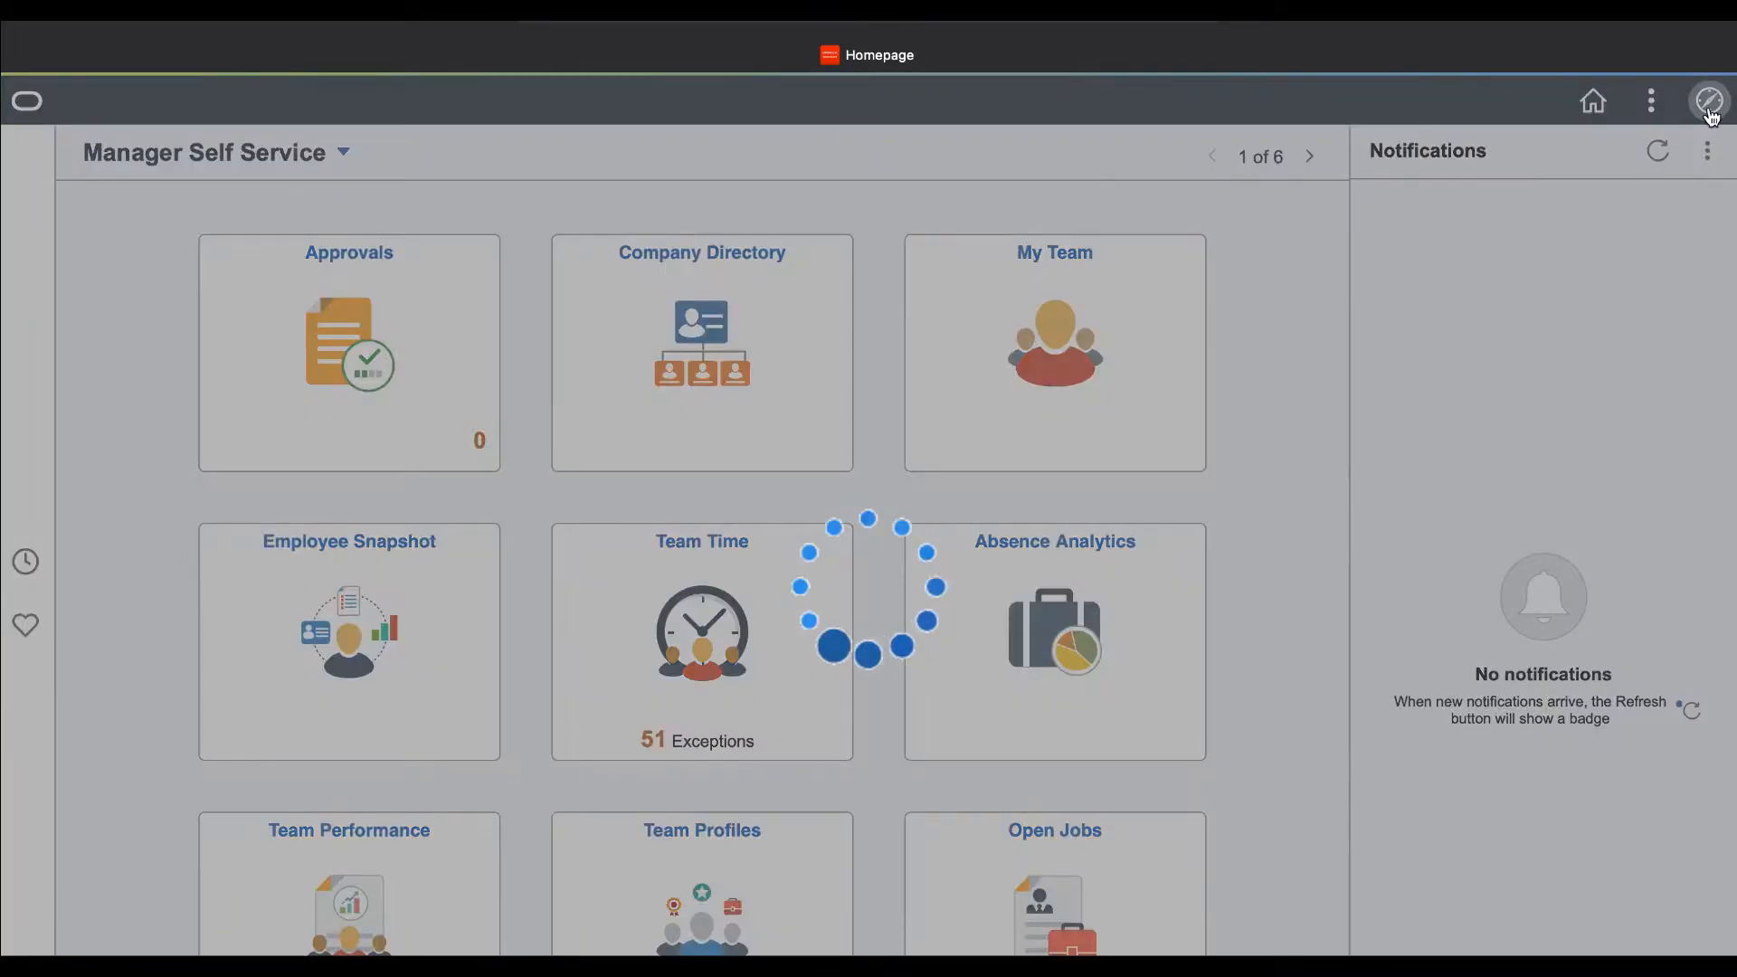
pyautogui.click(1711, 101)
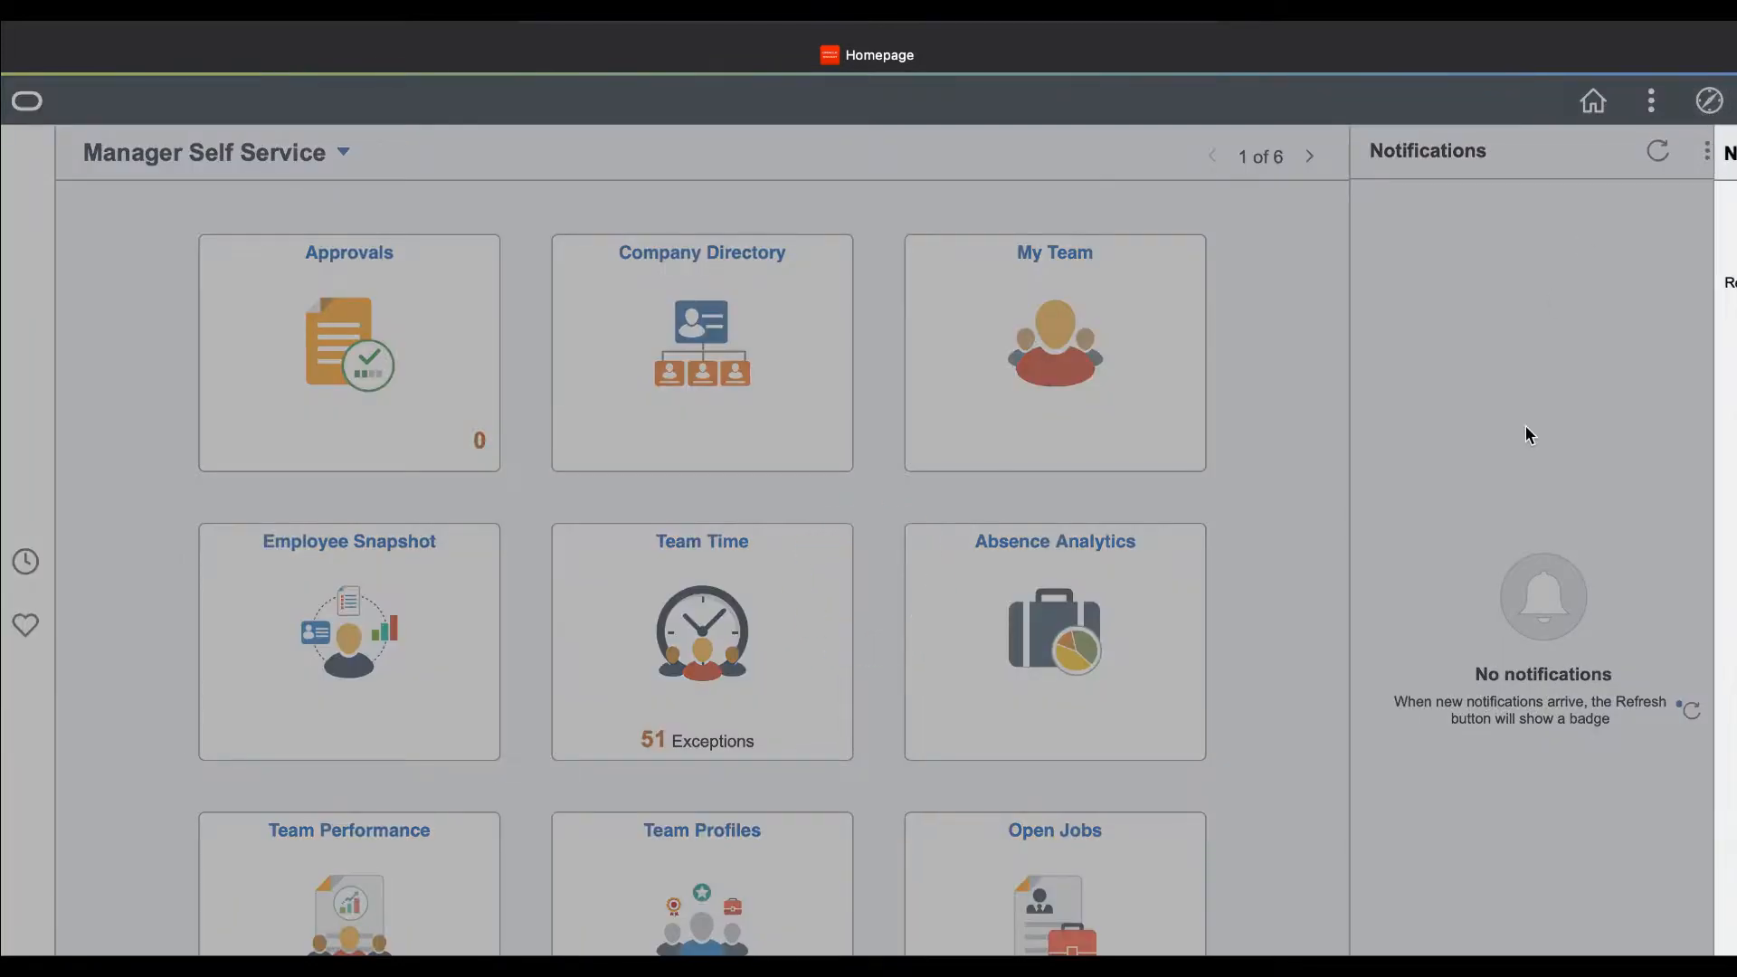
pyautogui.click(1710, 100)
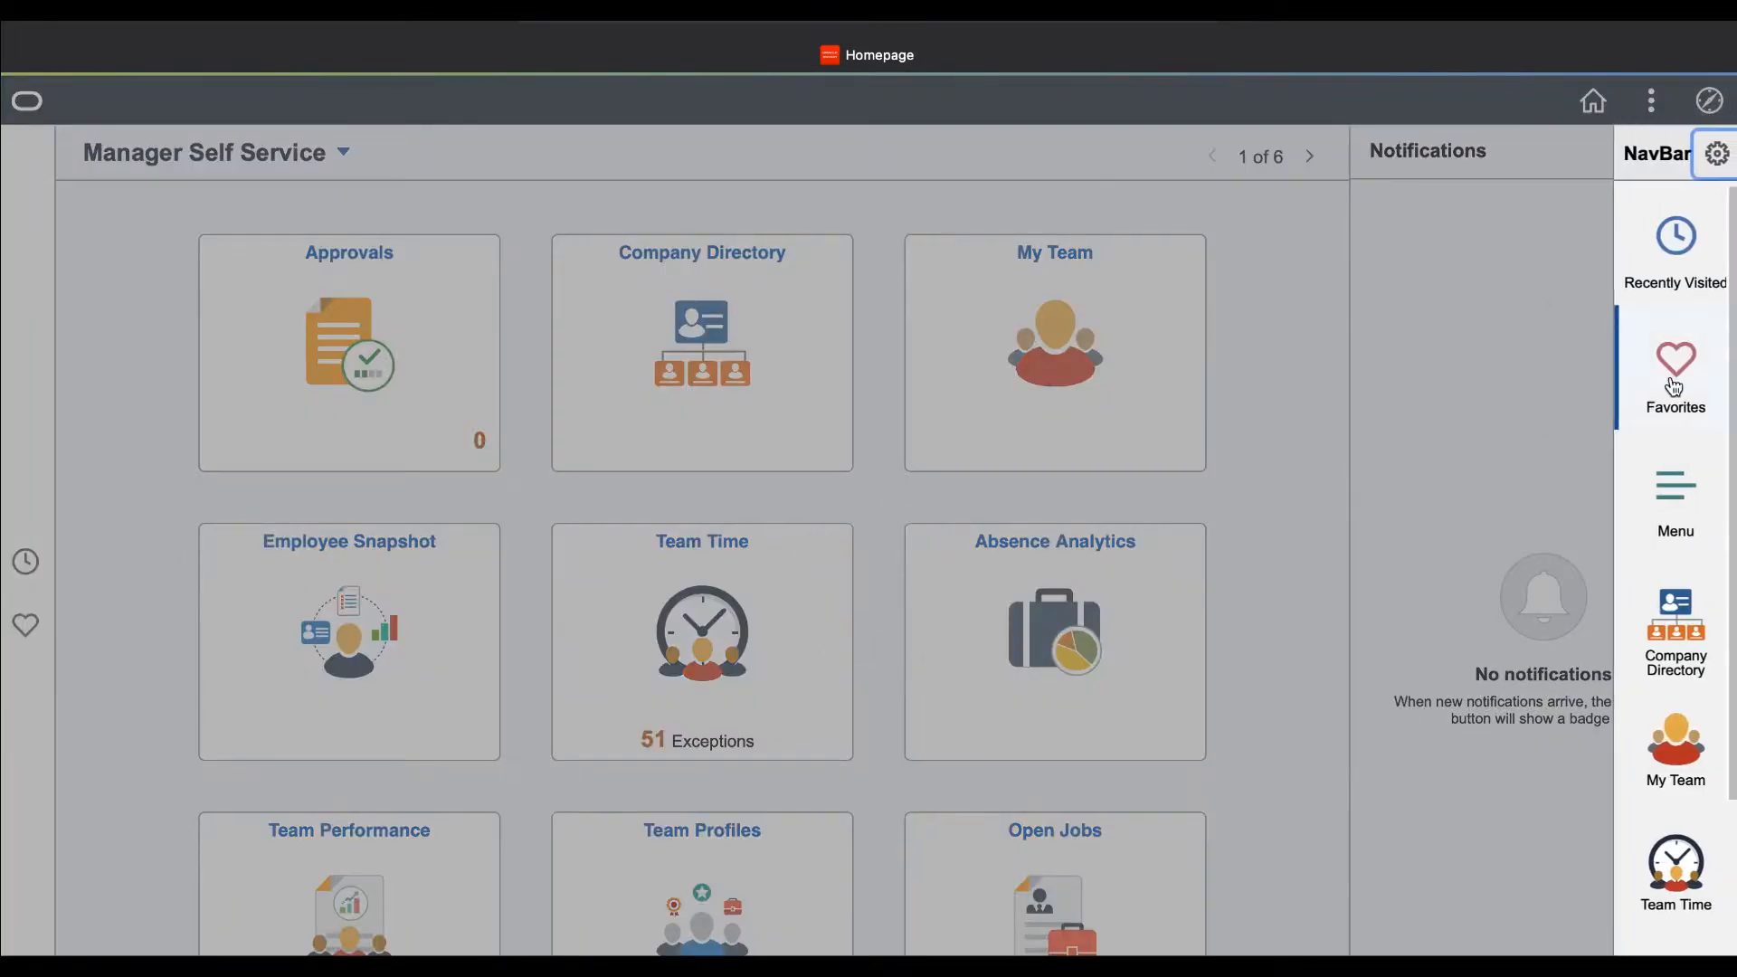
pyautogui.click(1674, 365)
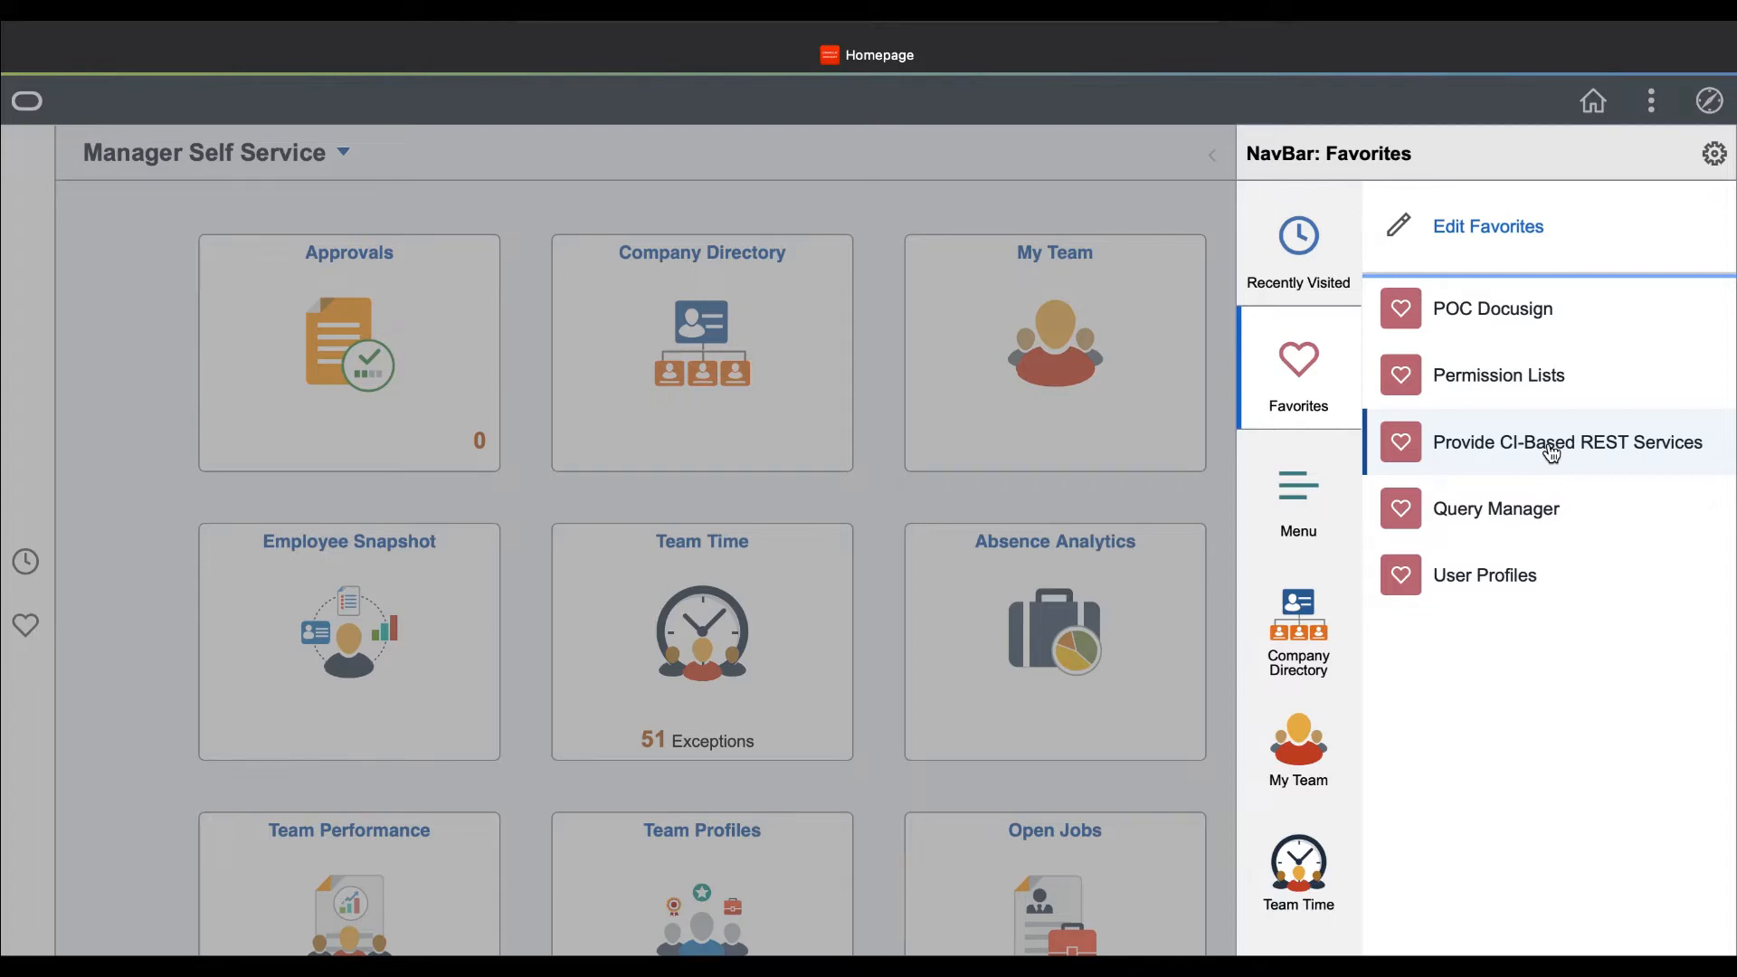
# Open Provide CI-Based REST Services, choose component Z_DOCUPOC_CMP and select interface Z_DOCUPOC_CI2
pyautogui.click(1709, 100)
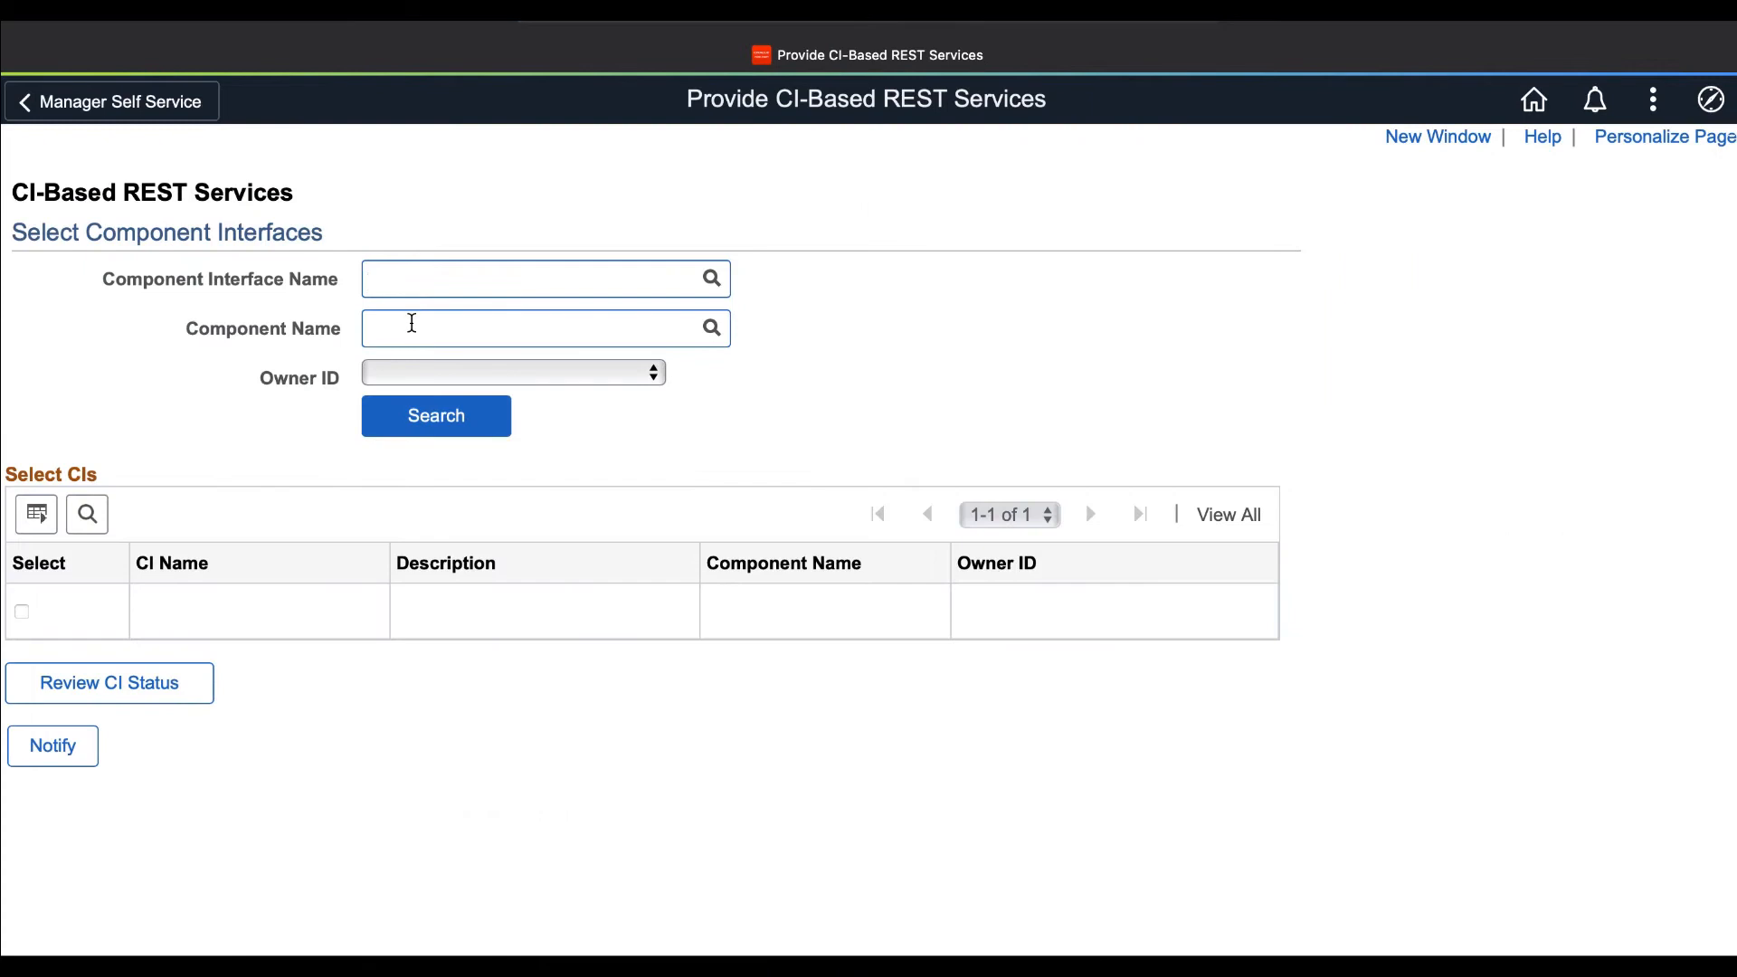
pyautogui.write('z')
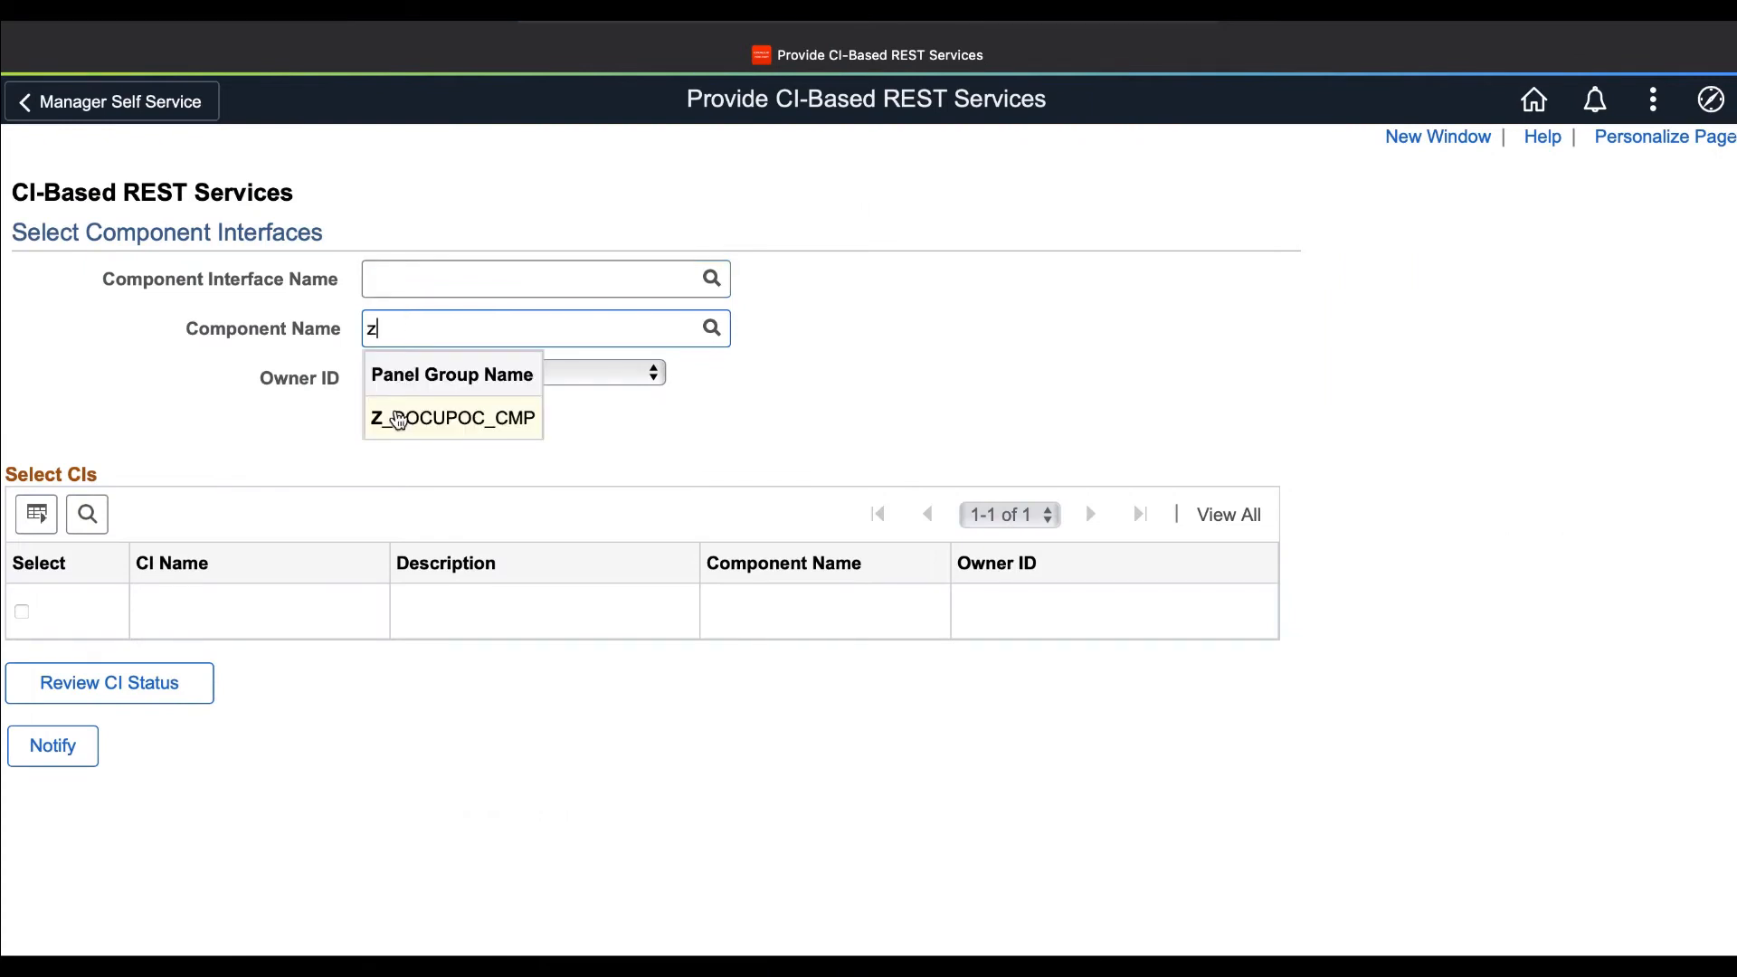
pyautogui.click(453, 418)
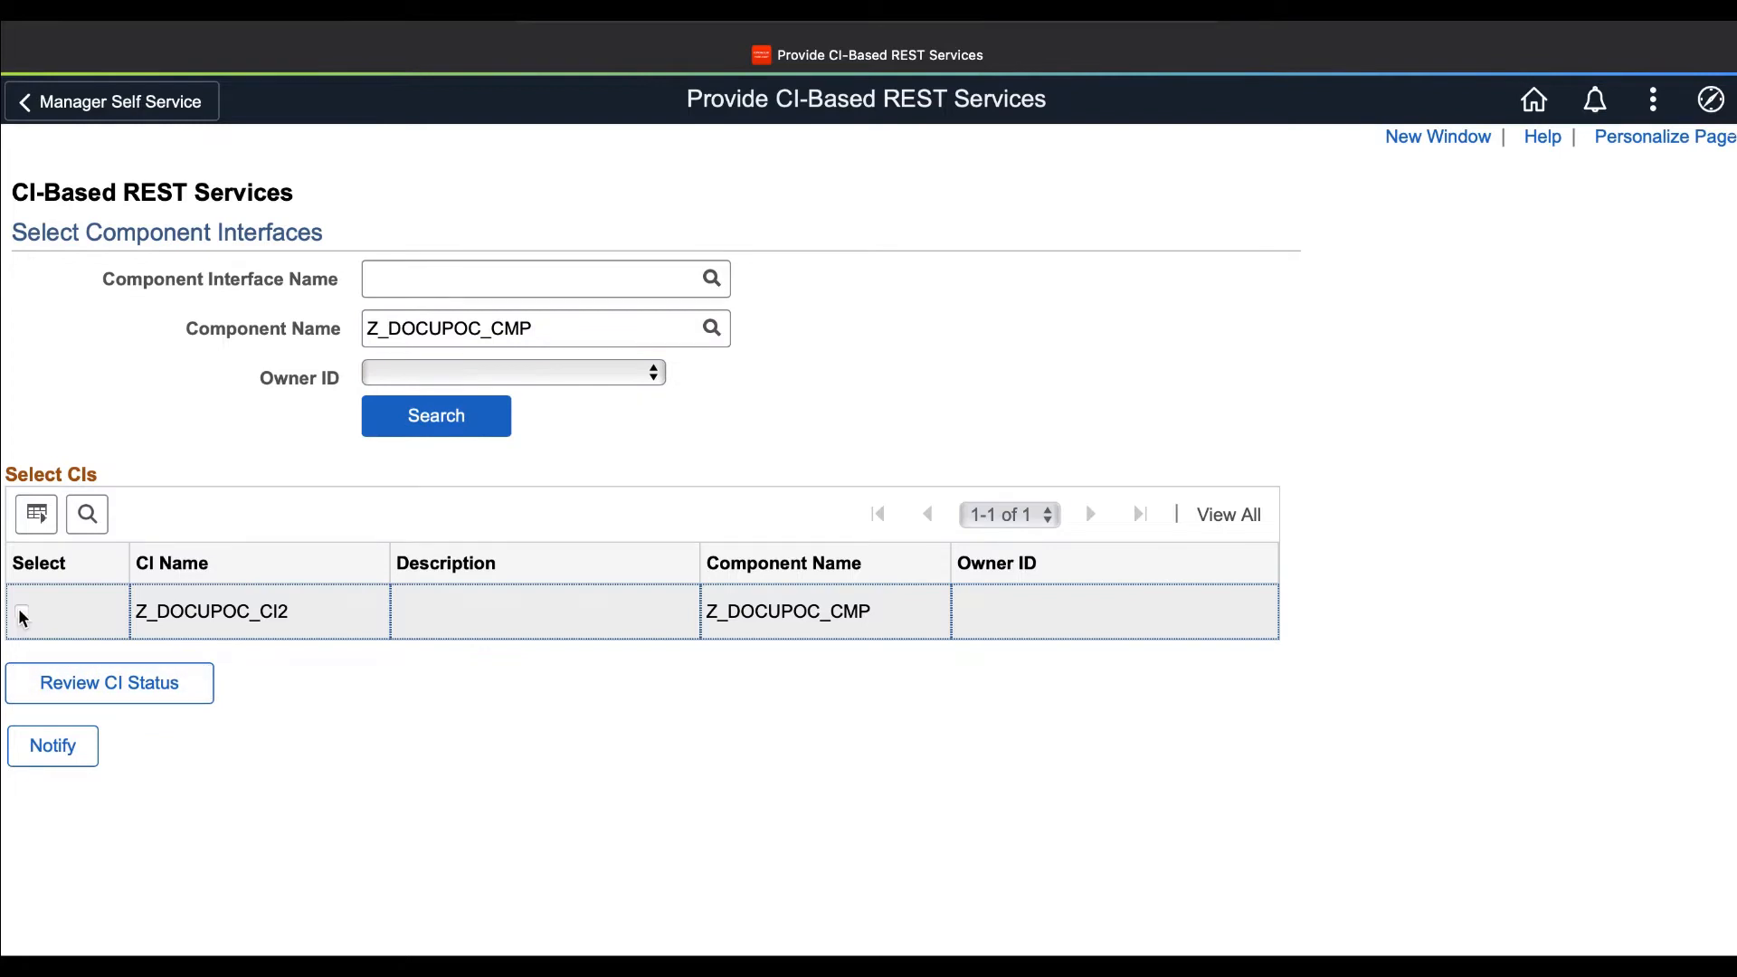
pyautogui.click(20, 612)
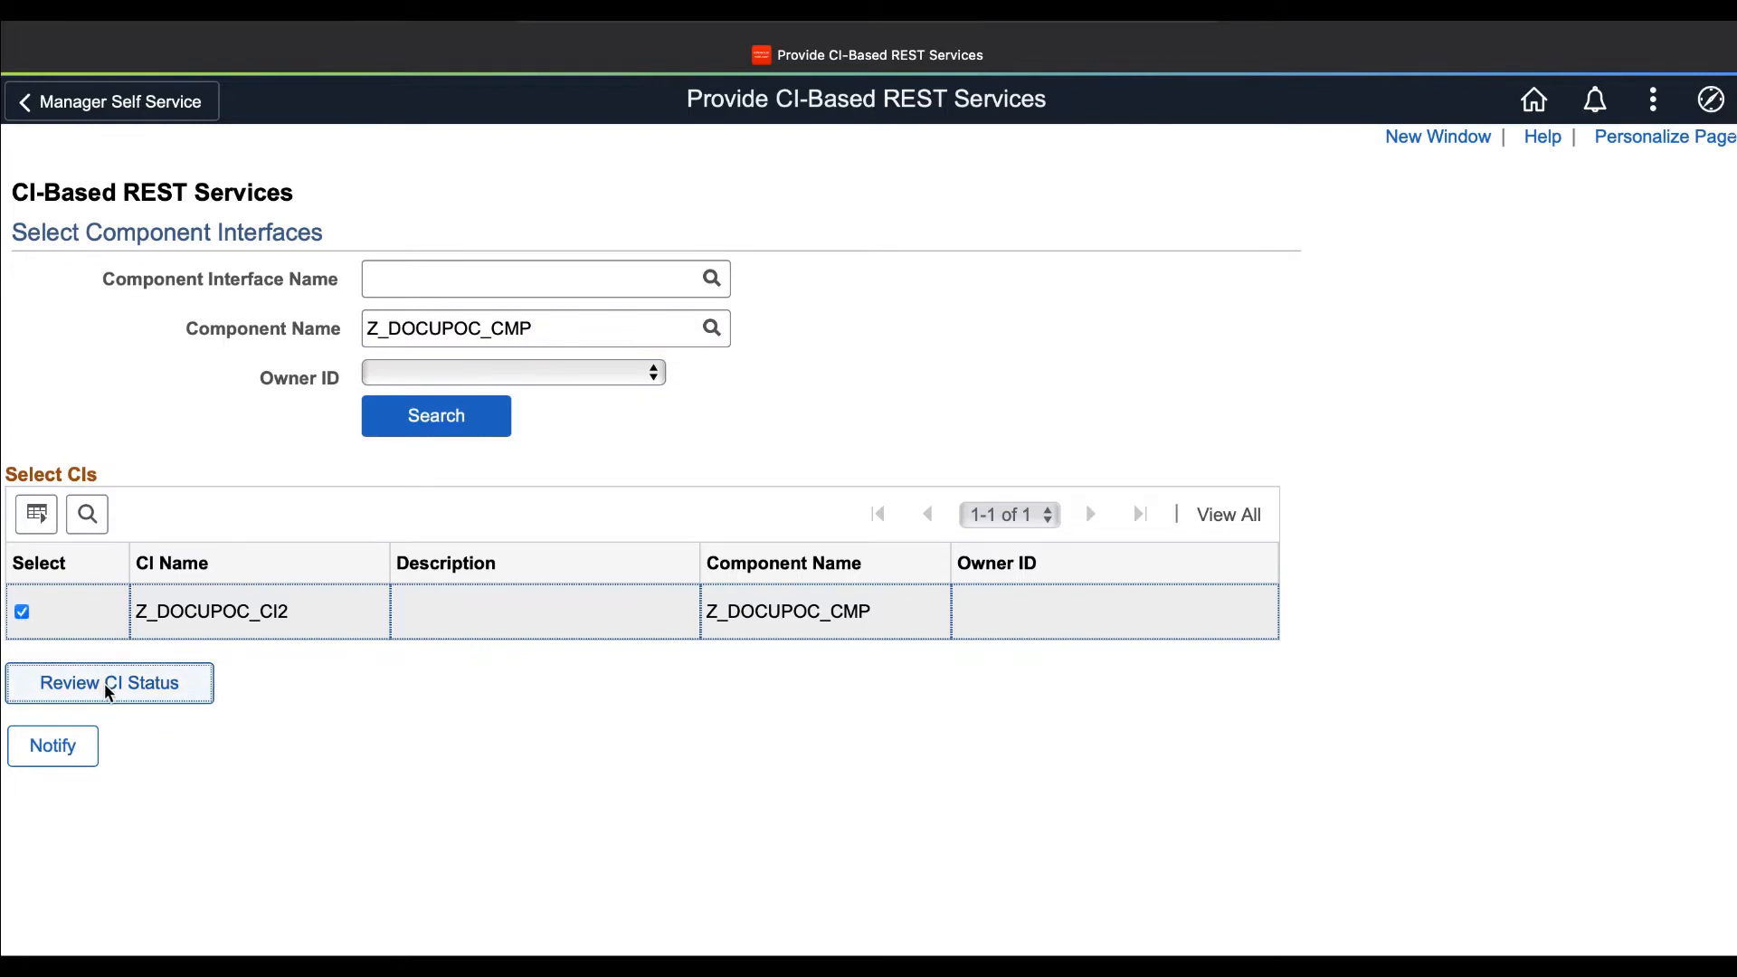
# Review the CI status to view REST service CIRT_Z_DOCUPOC_CI2 and its service operation
pyautogui.click(109, 682)
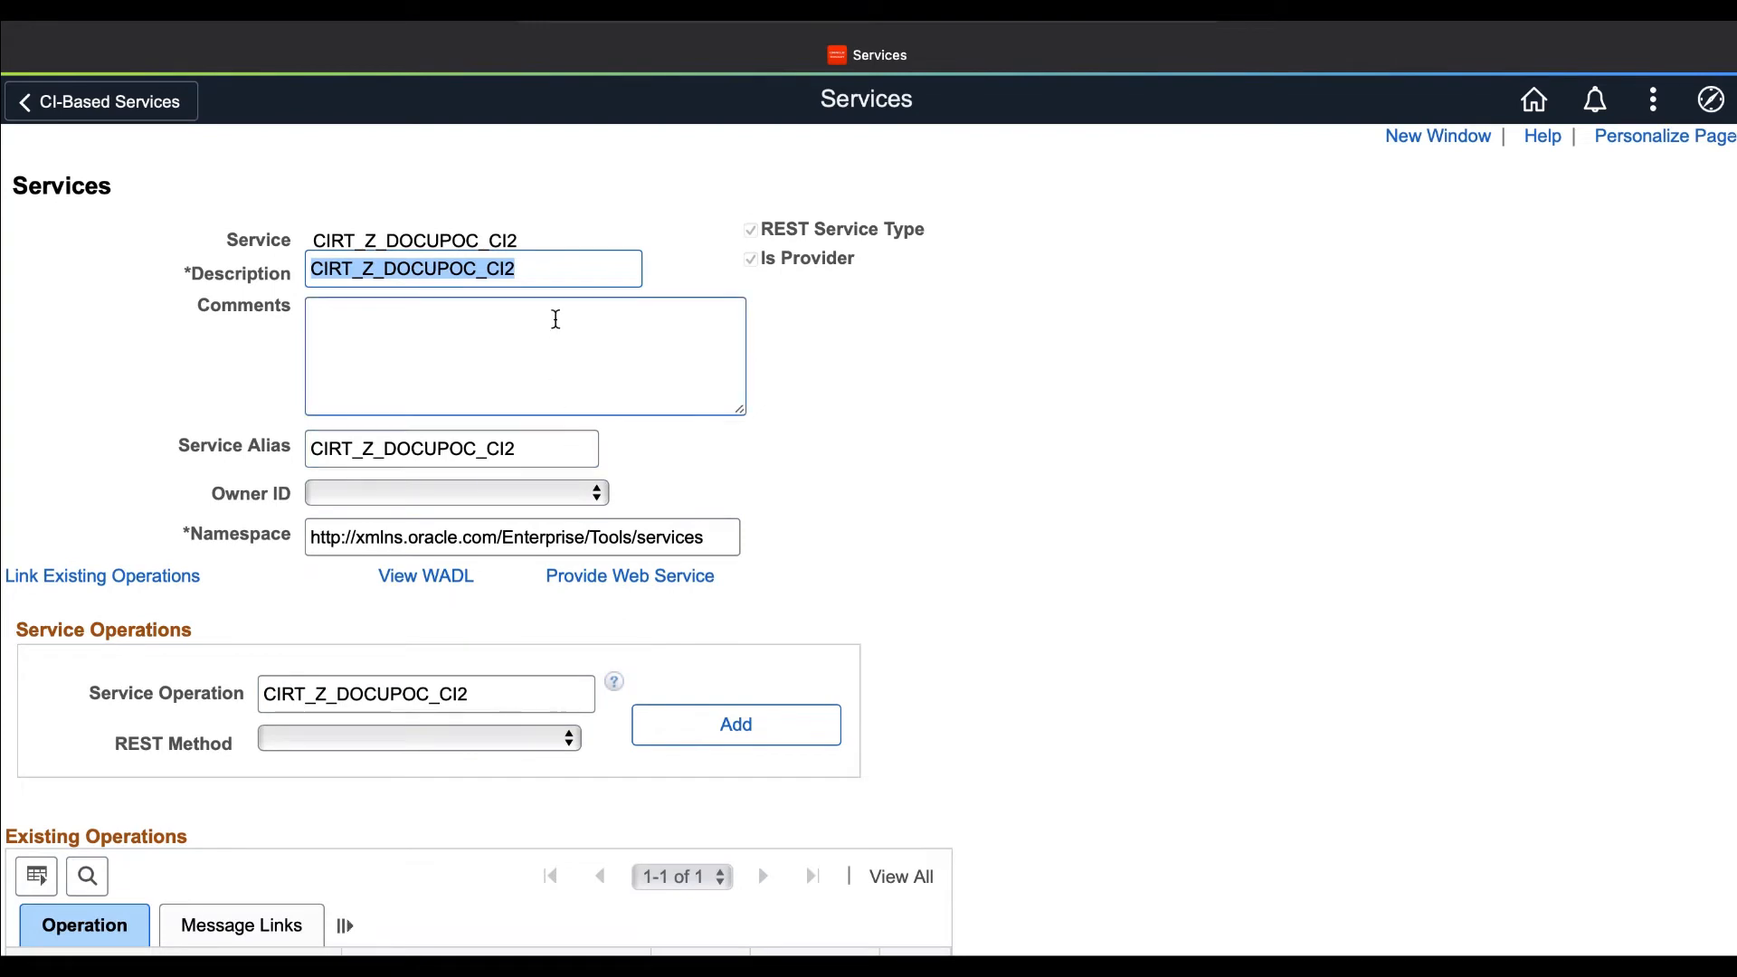
pyautogui.scroll(-3)
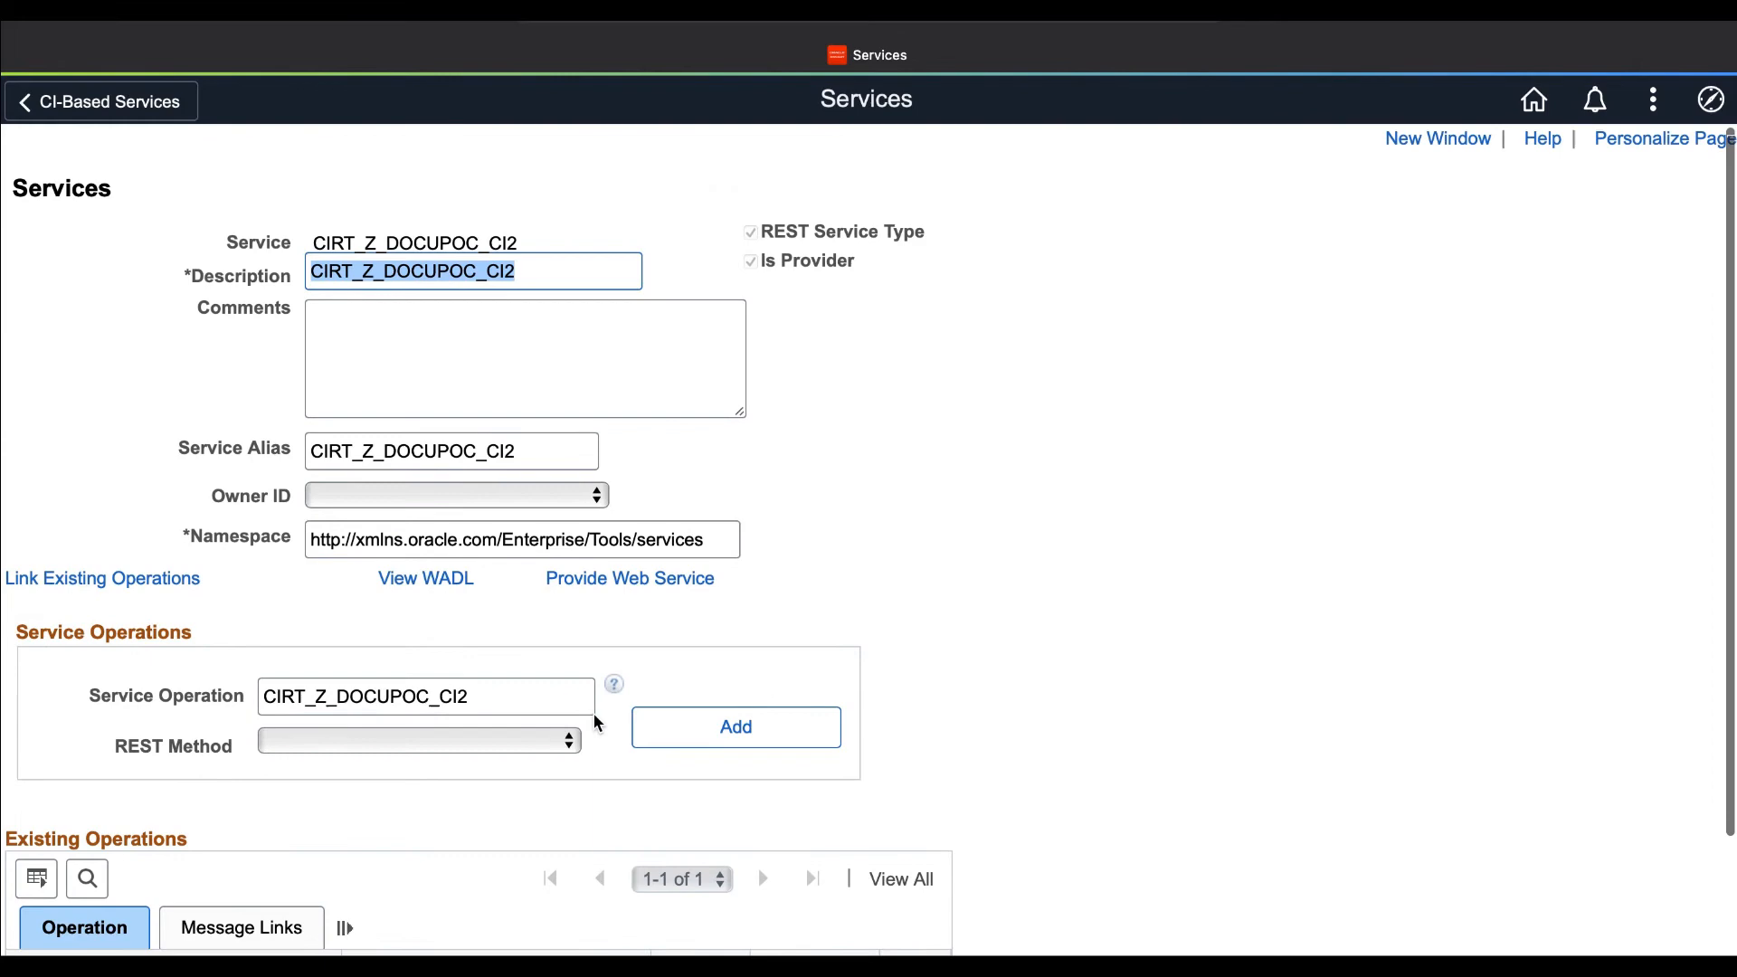
pyautogui.click(1711, 100)
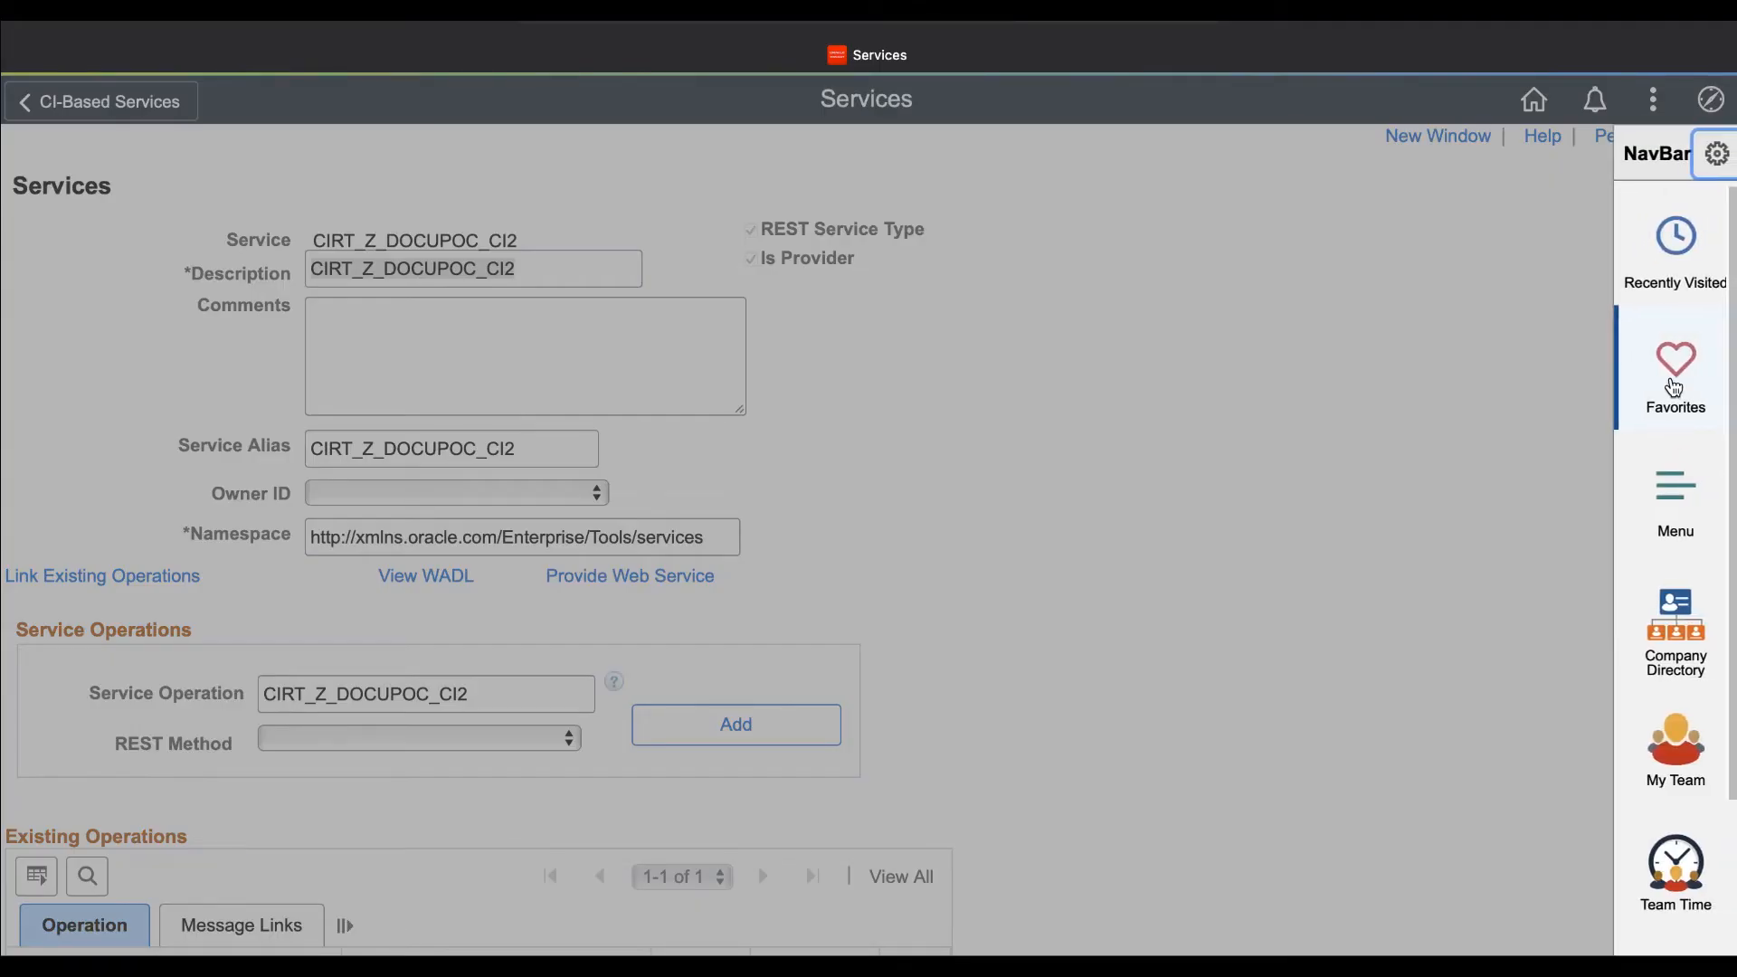
pyautogui.click(1675, 368)
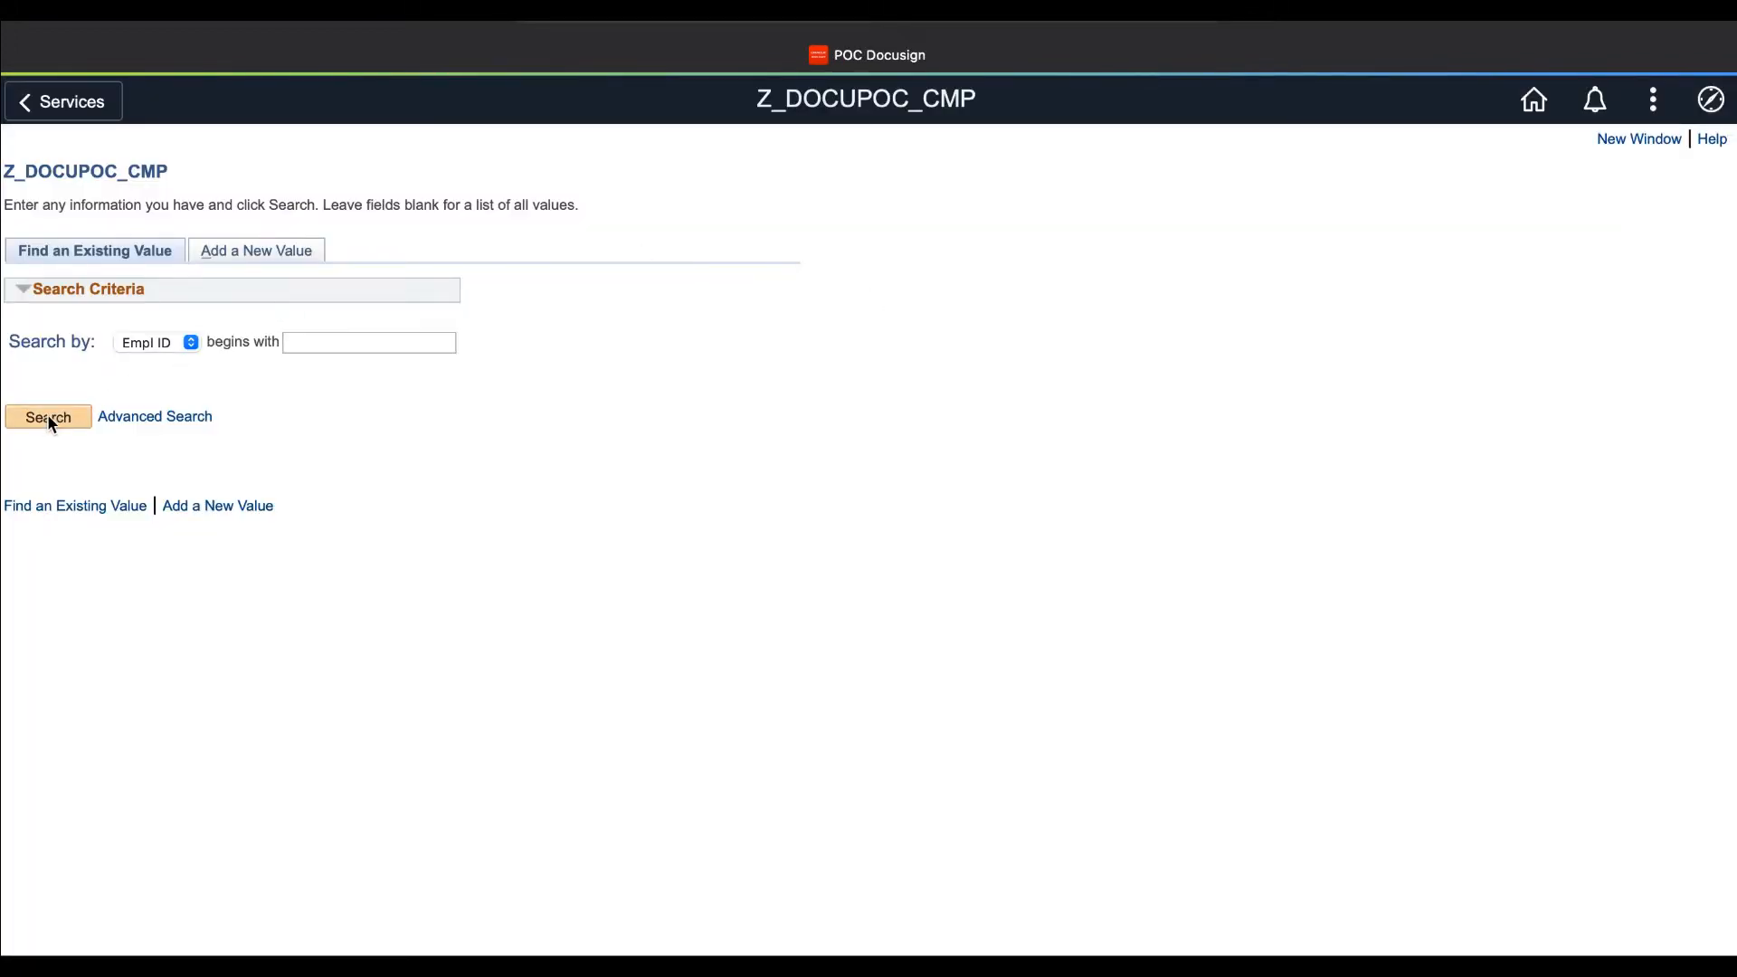
pyautogui.click(48, 416)
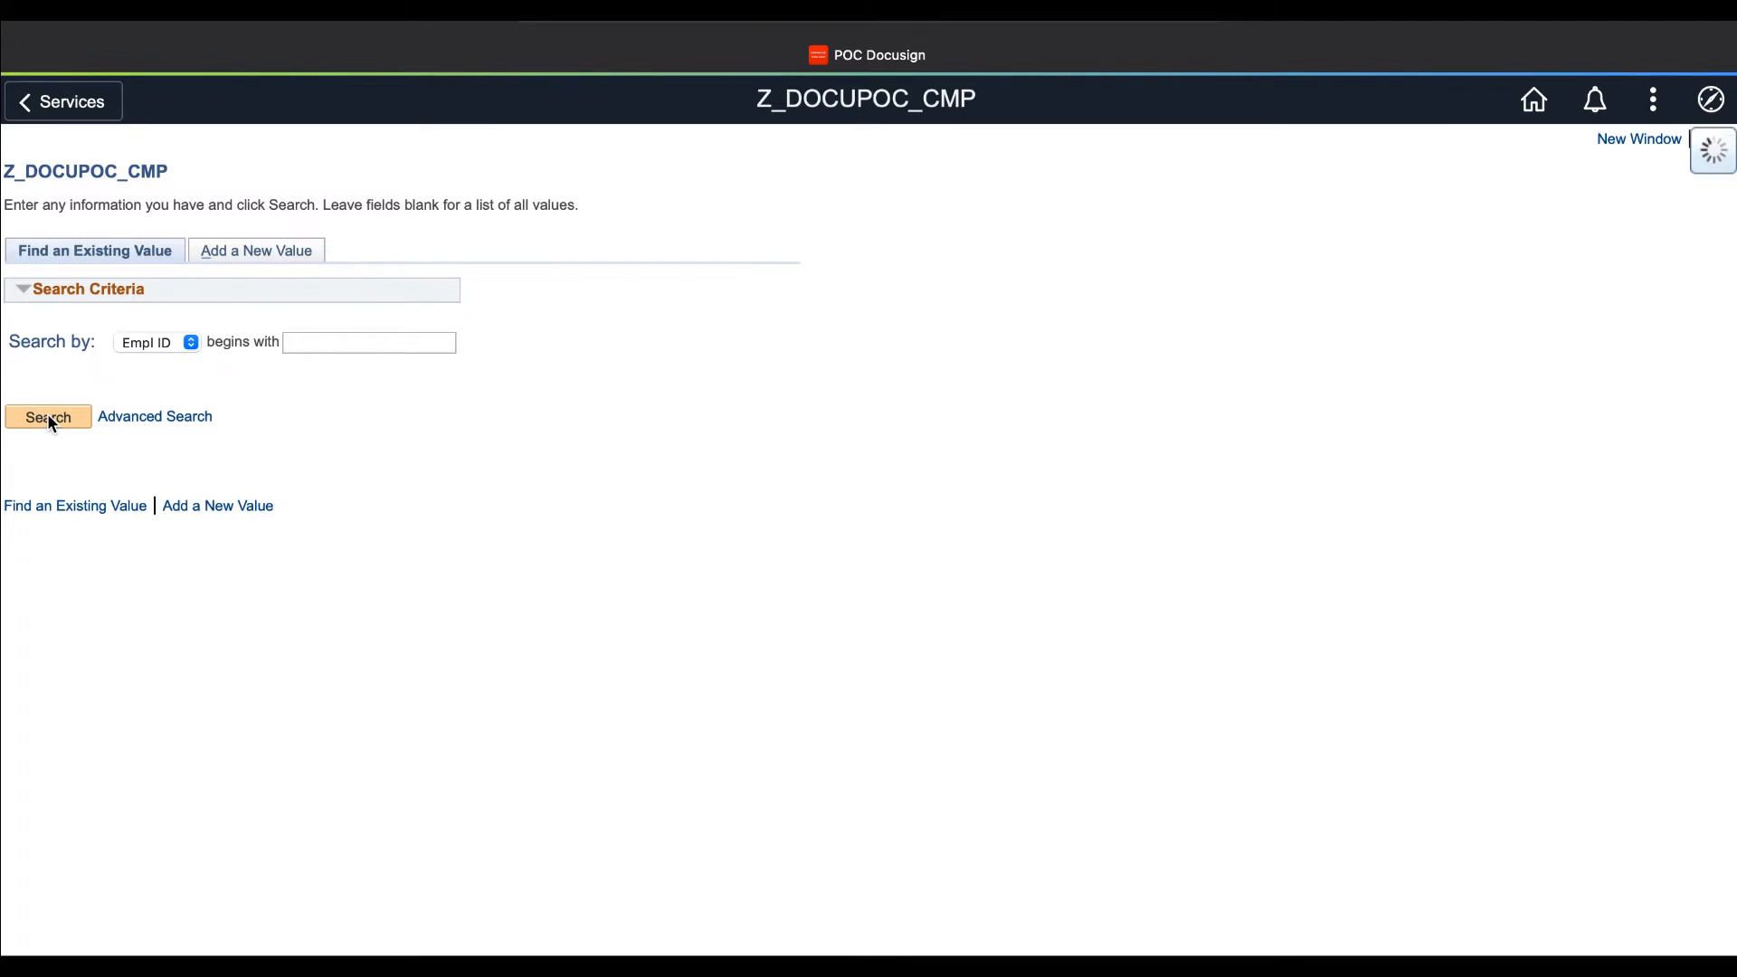
pyautogui.click(48, 416)
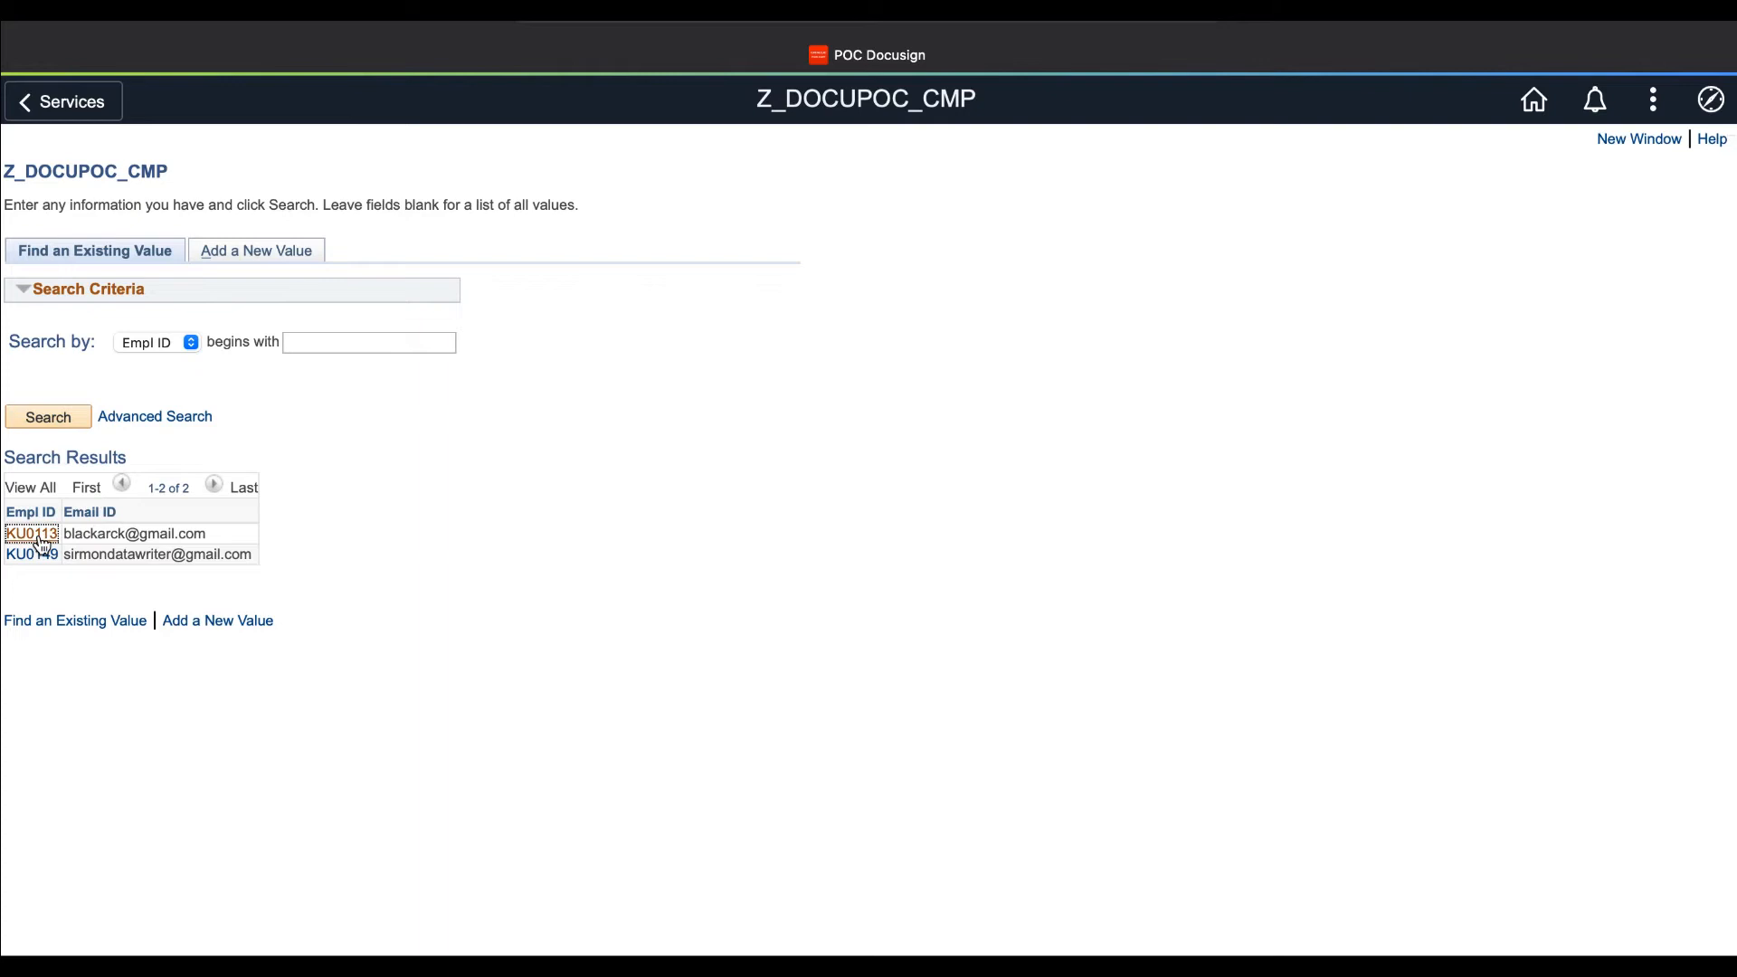
pyautogui.click(30, 533)
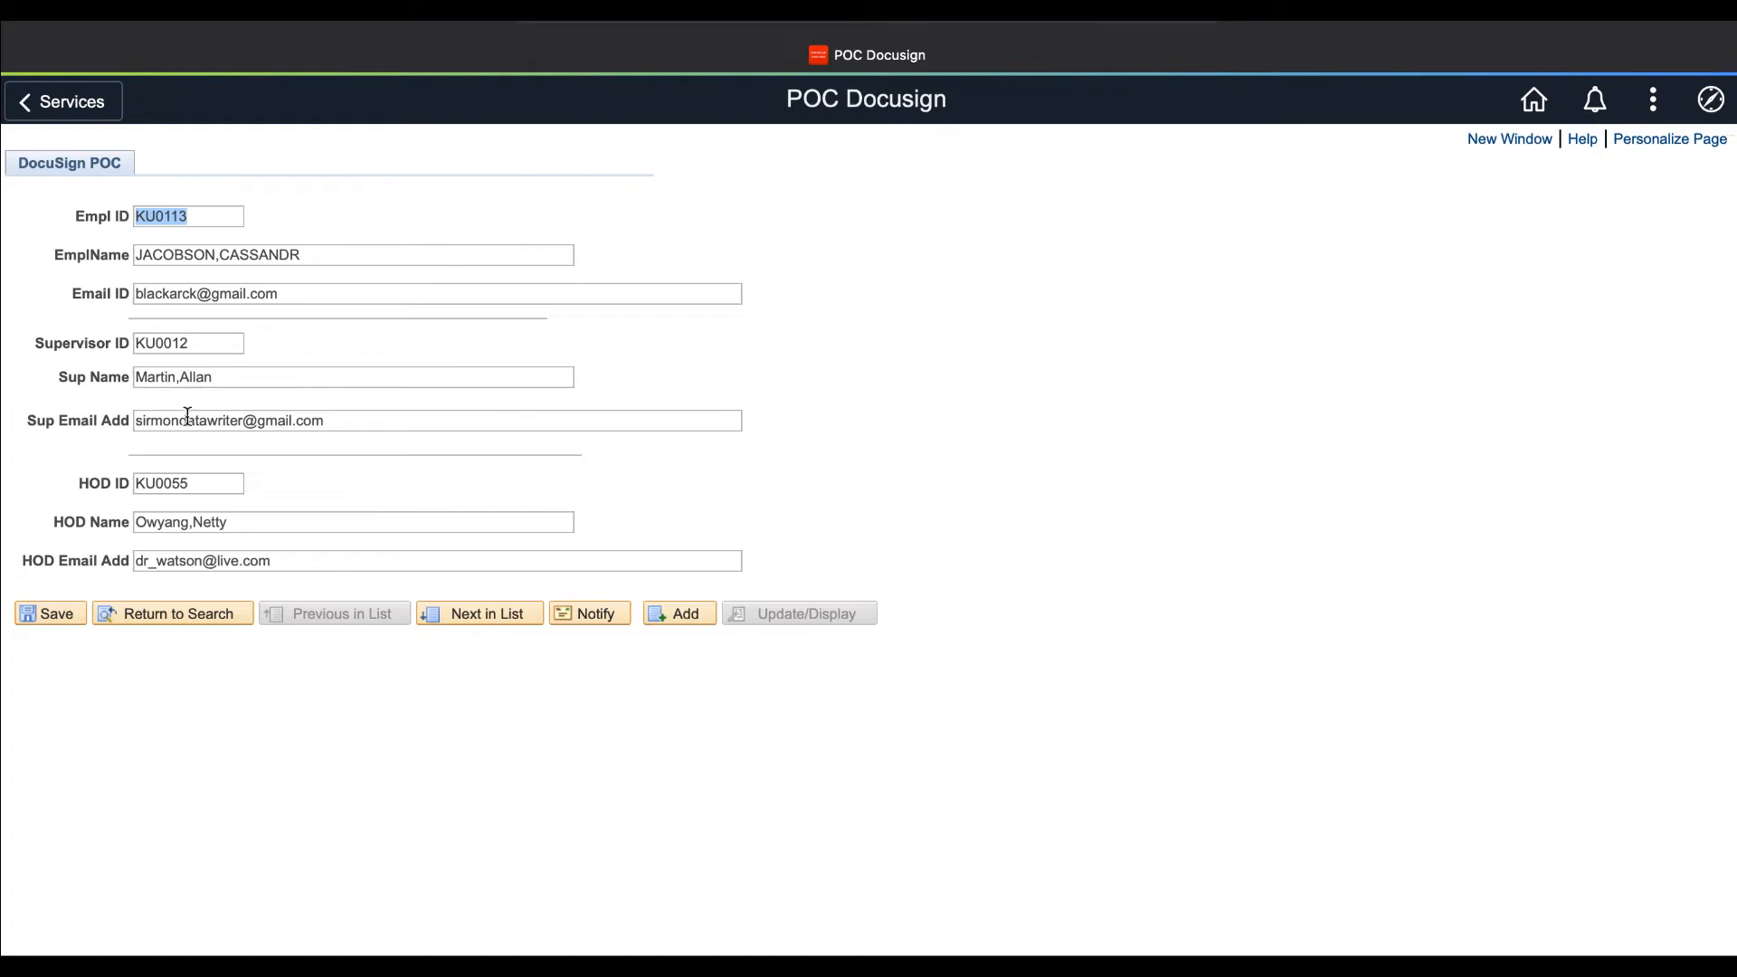
pyautogui.moveTo(172, 542)
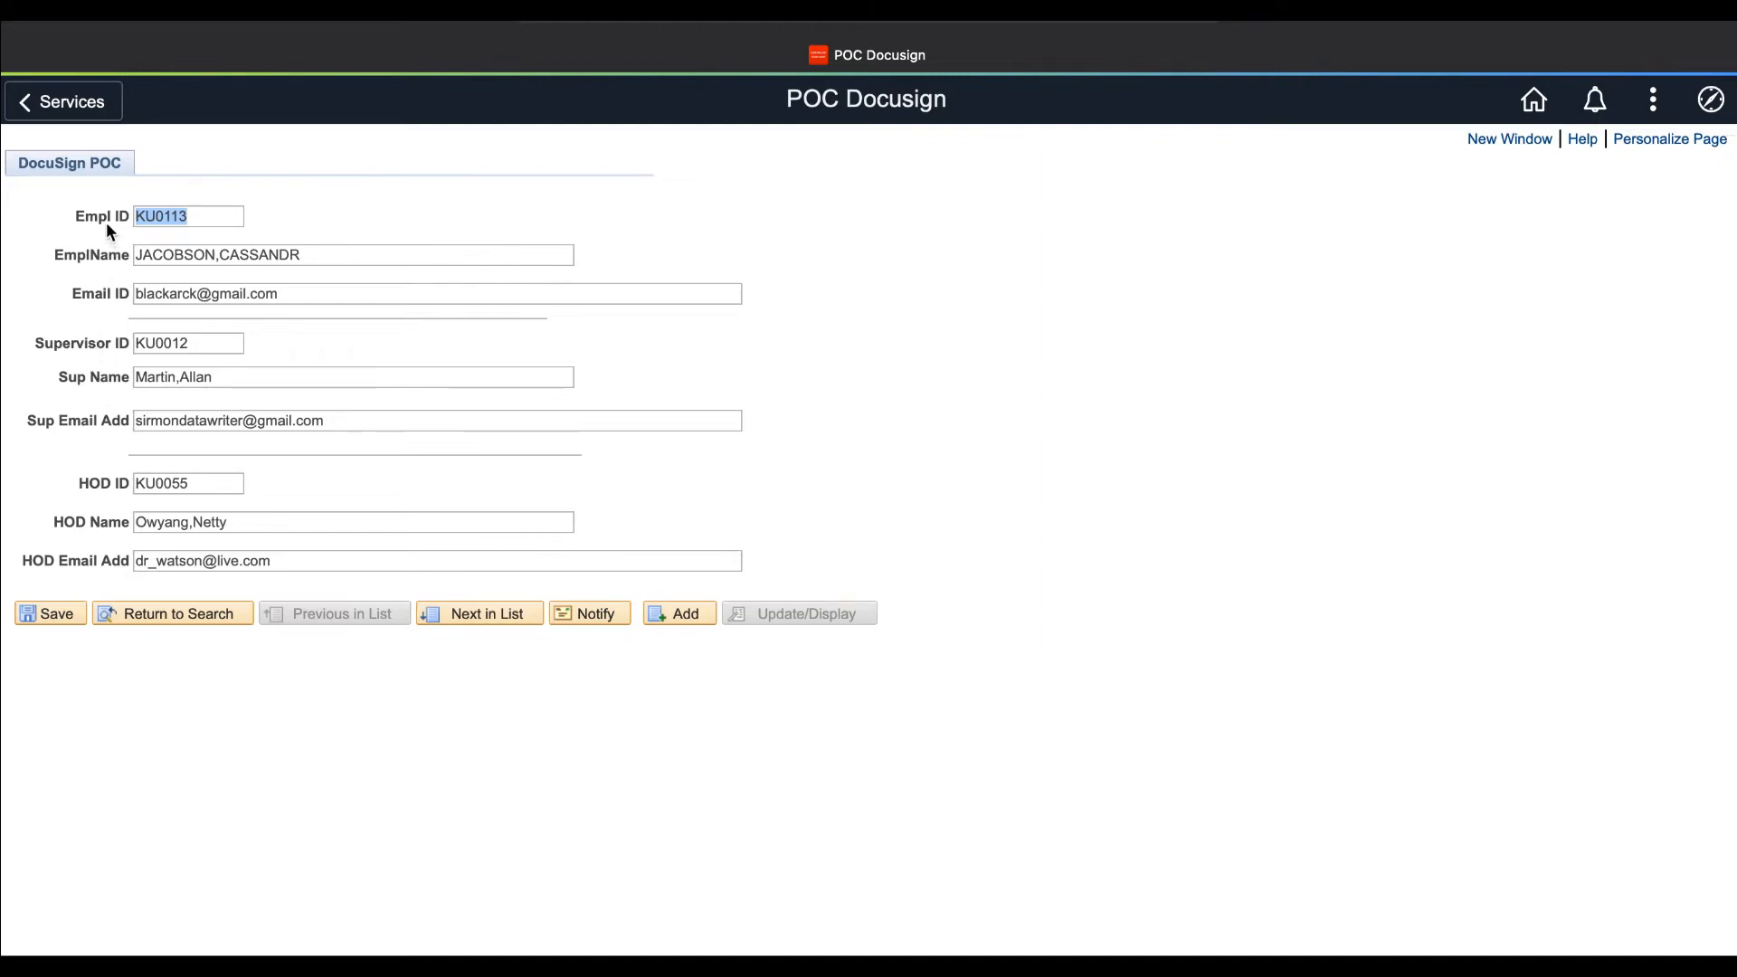
pyautogui.moveTo(160, 406)
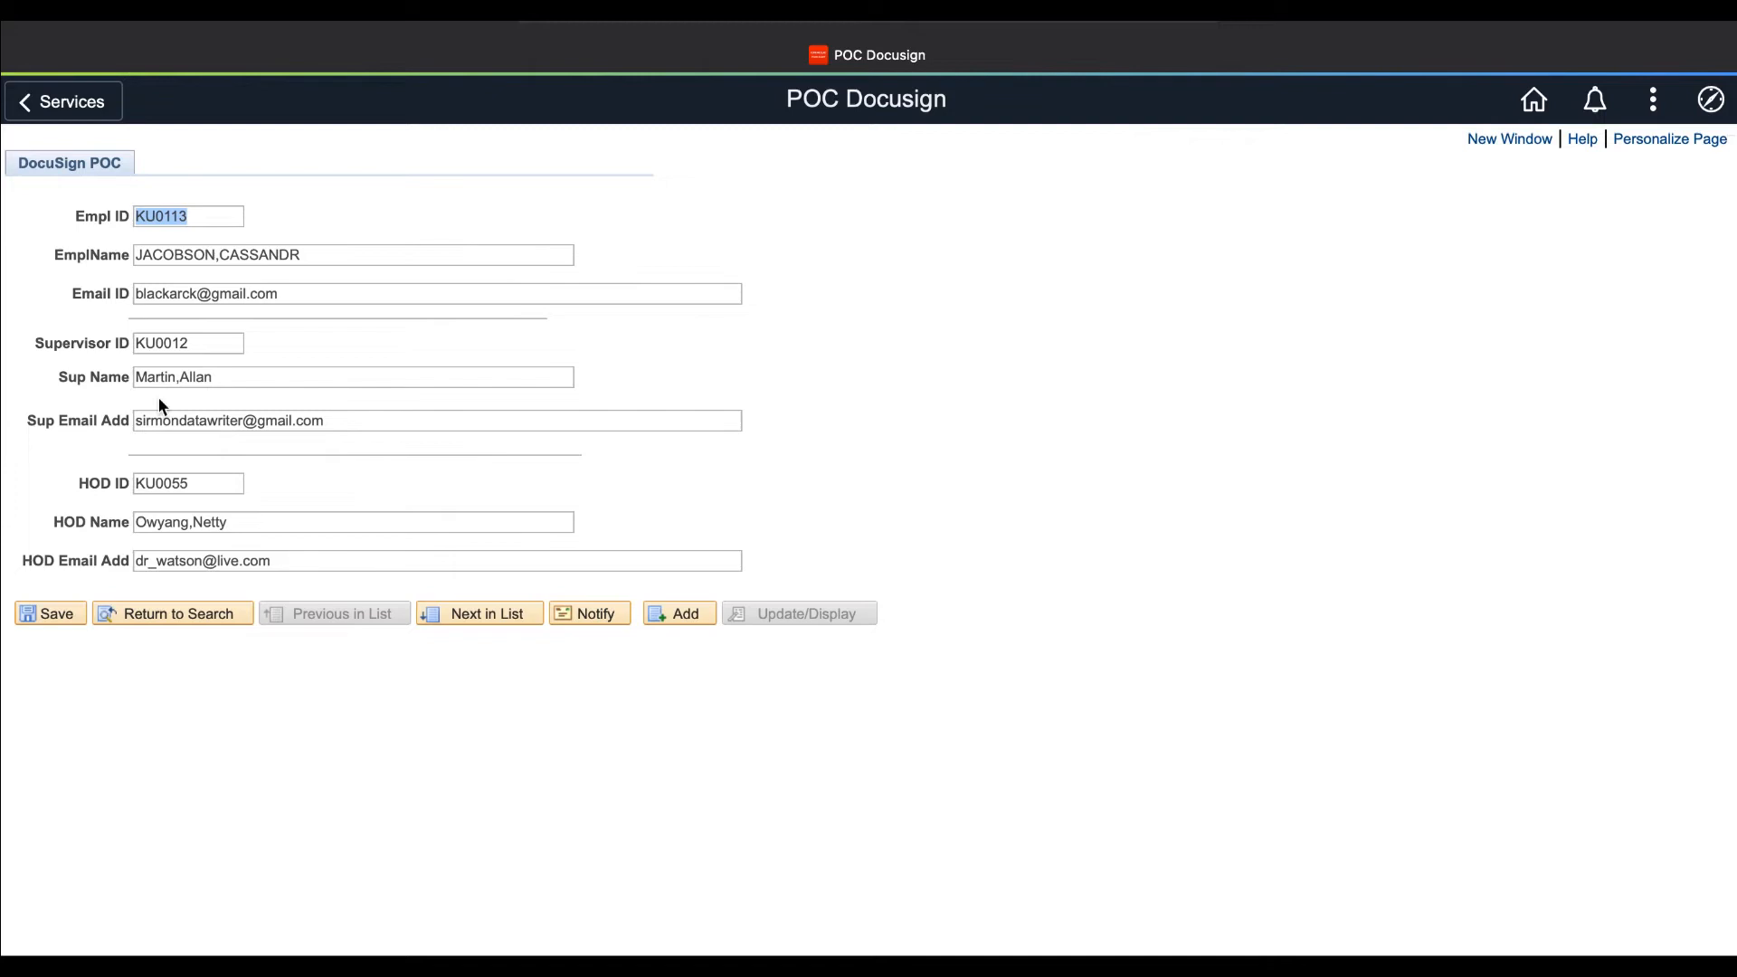
pyautogui.moveTo(291, 406)
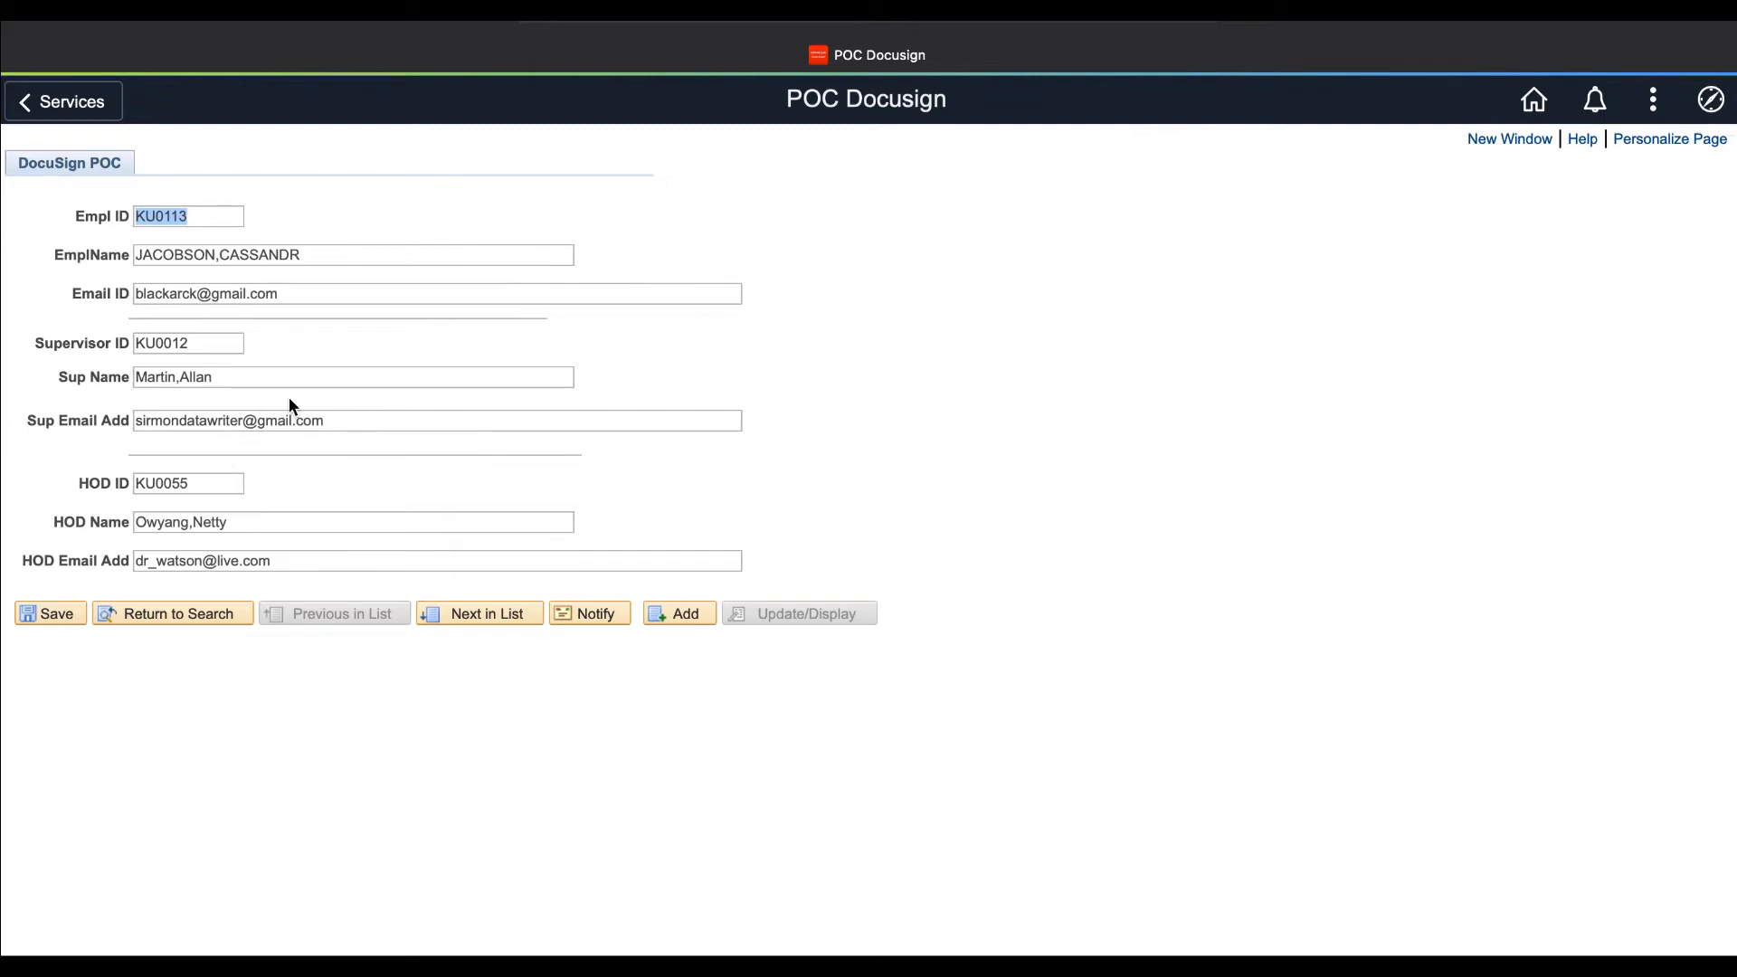
pyautogui.moveTo(539, 495)
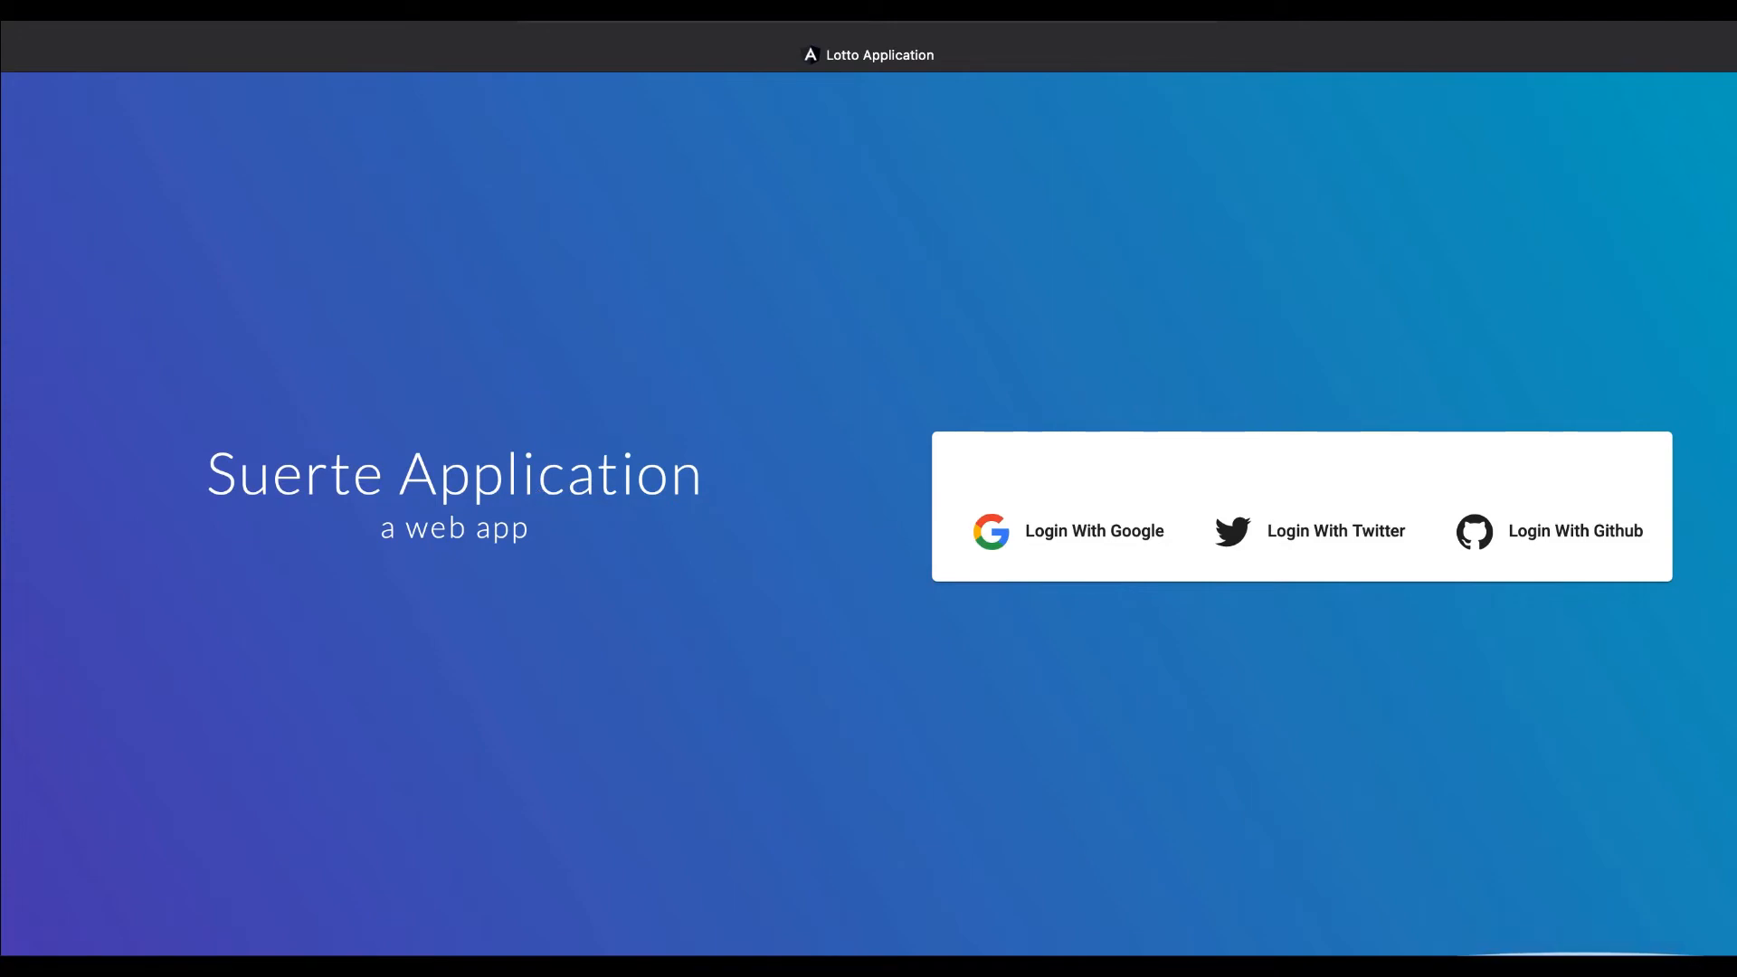
pyautogui.moveTo(1084, 617)
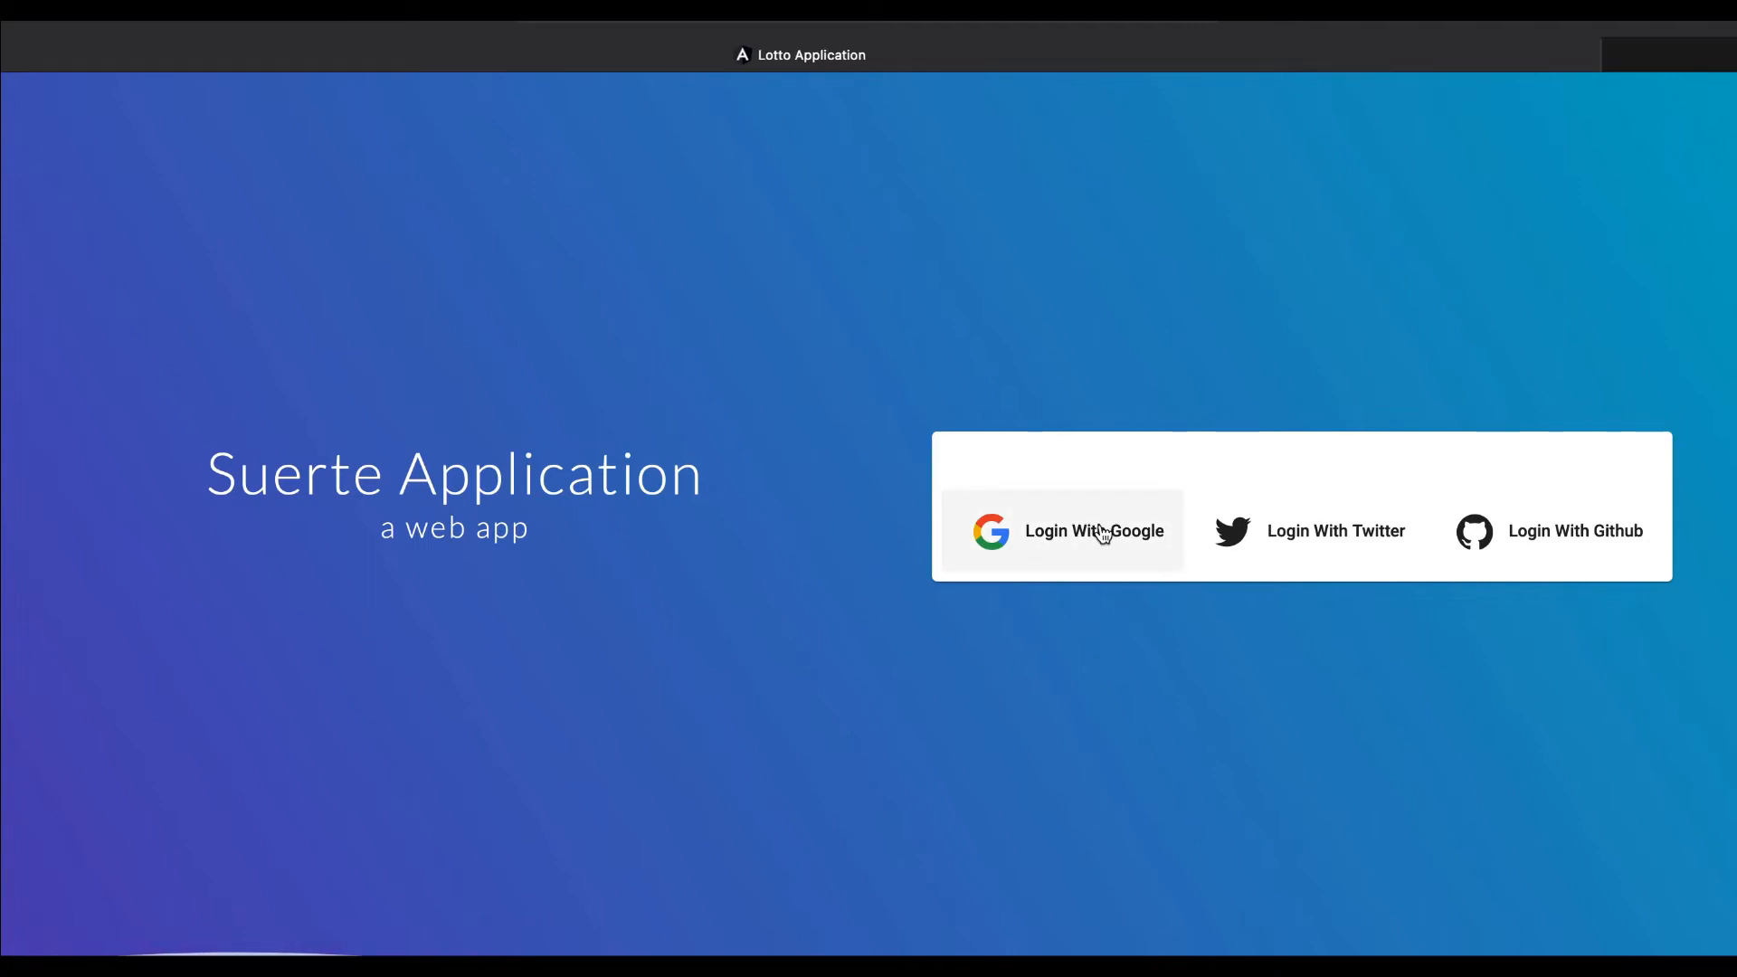
# Log in to Suerte Application with Google using the first account in the chooser
pyautogui.click(1094, 532)
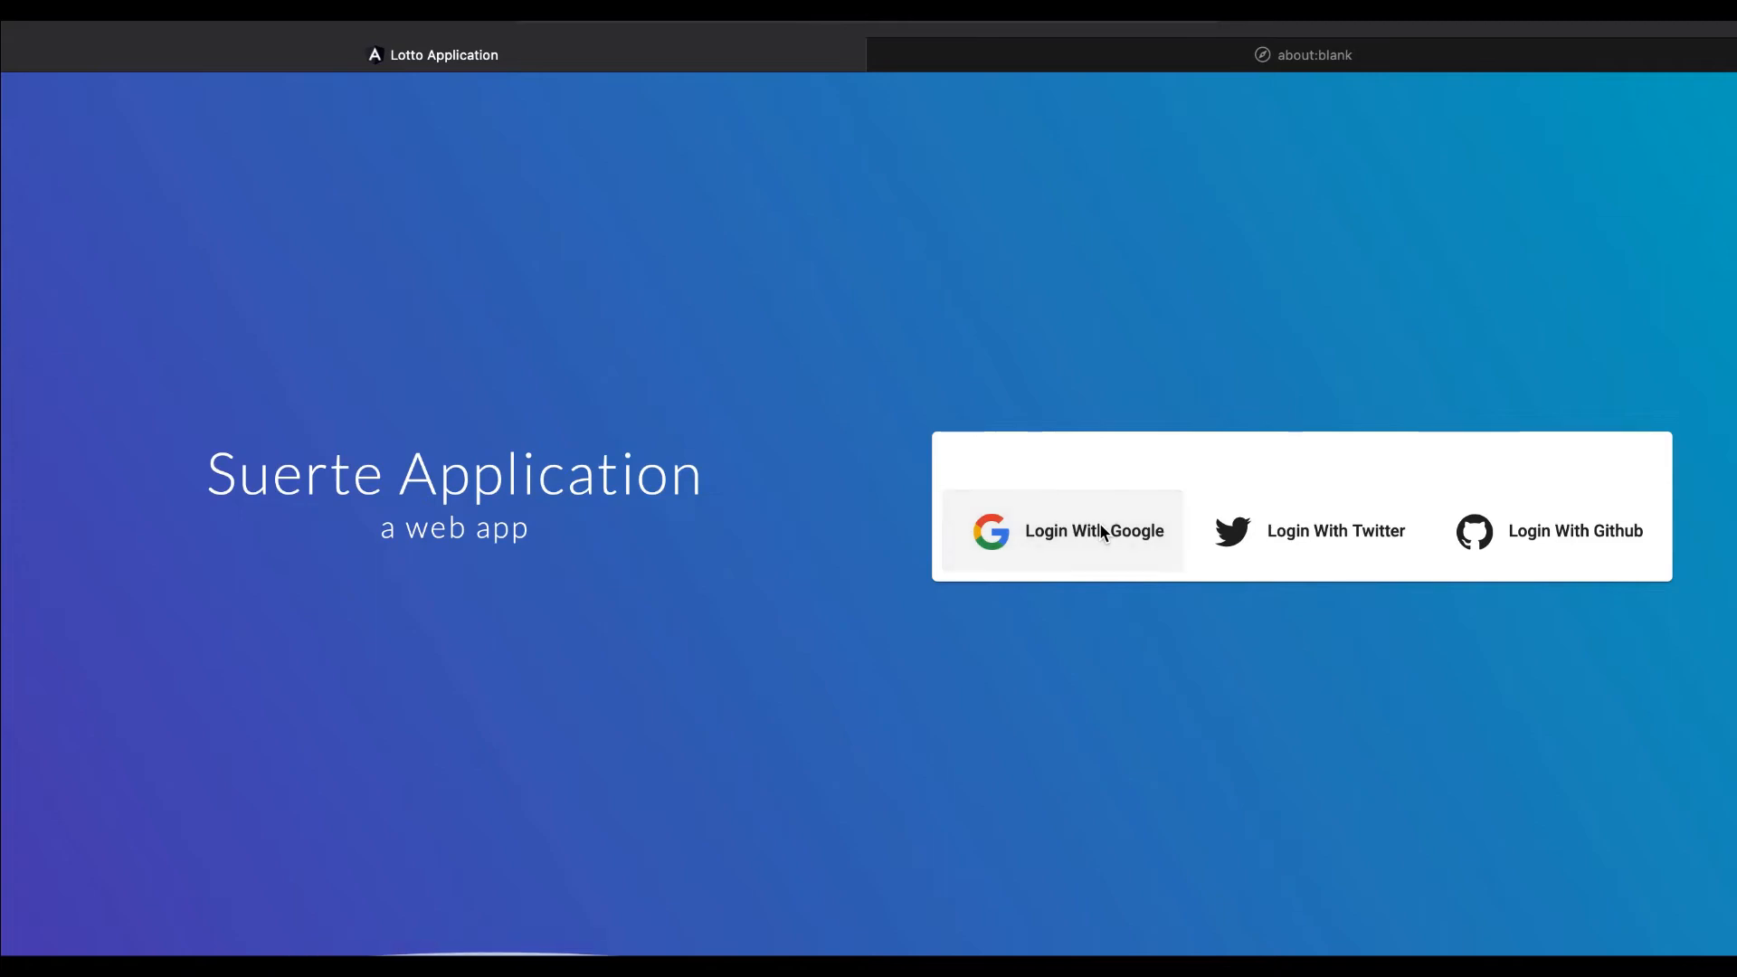
pyautogui.click(1092, 531)
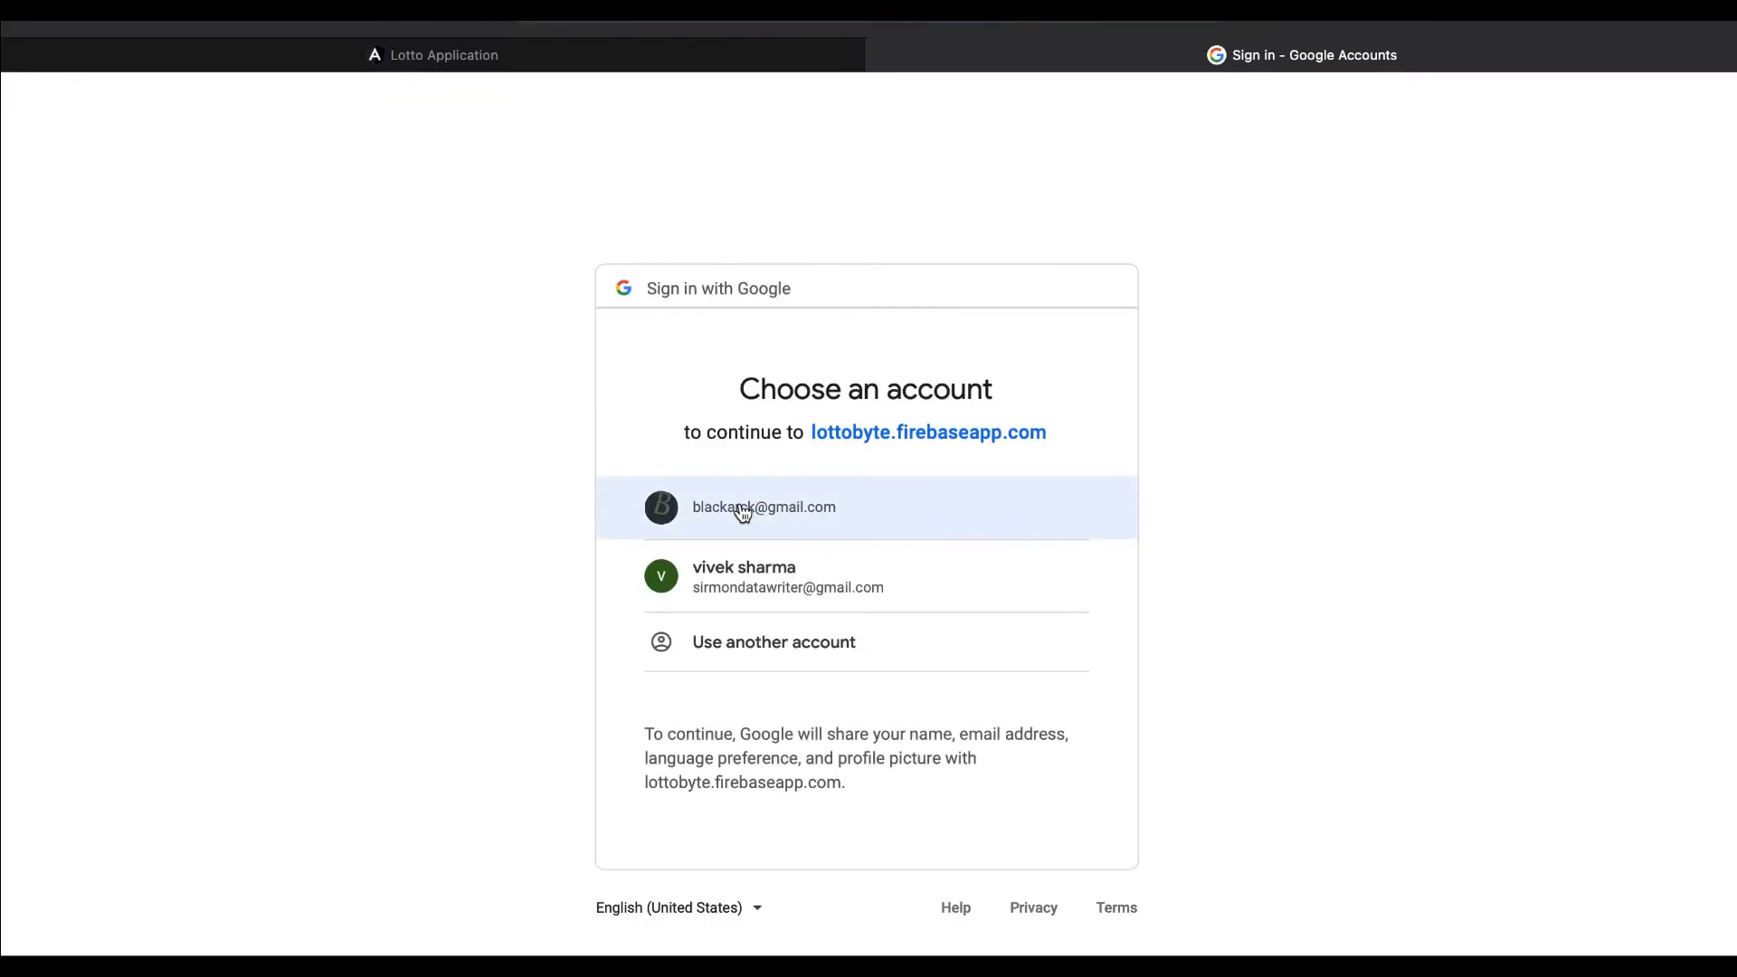
pyautogui.click(763, 507)
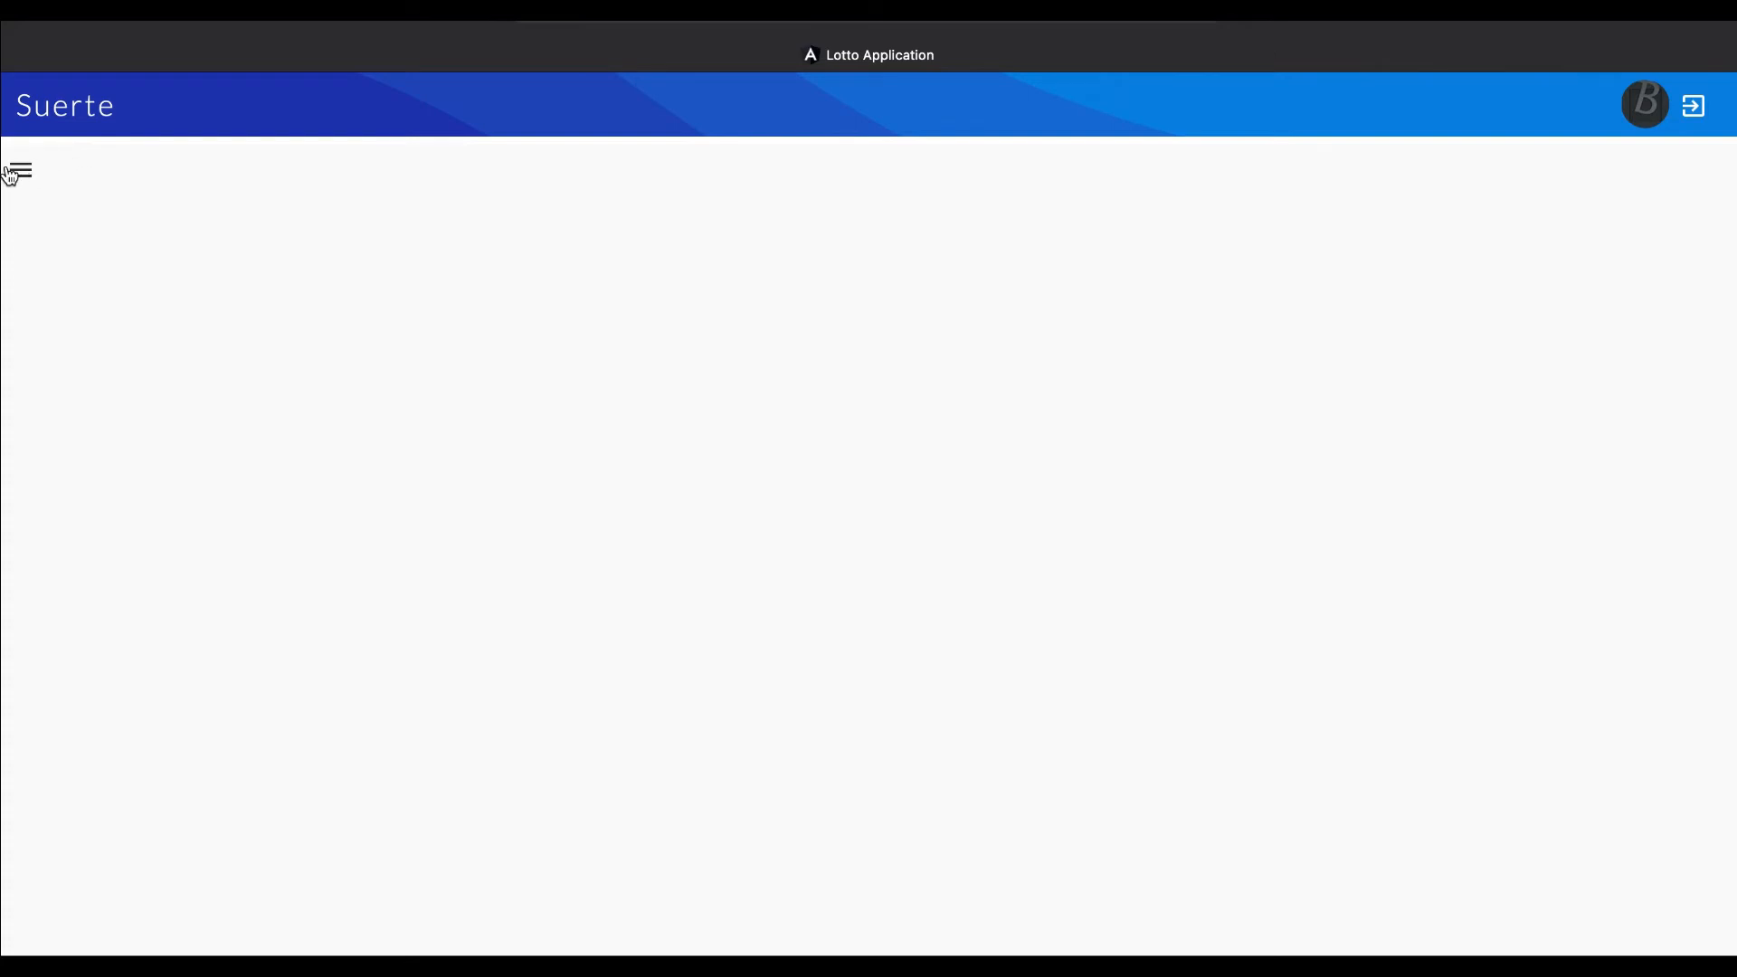
pyautogui.click(18, 173)
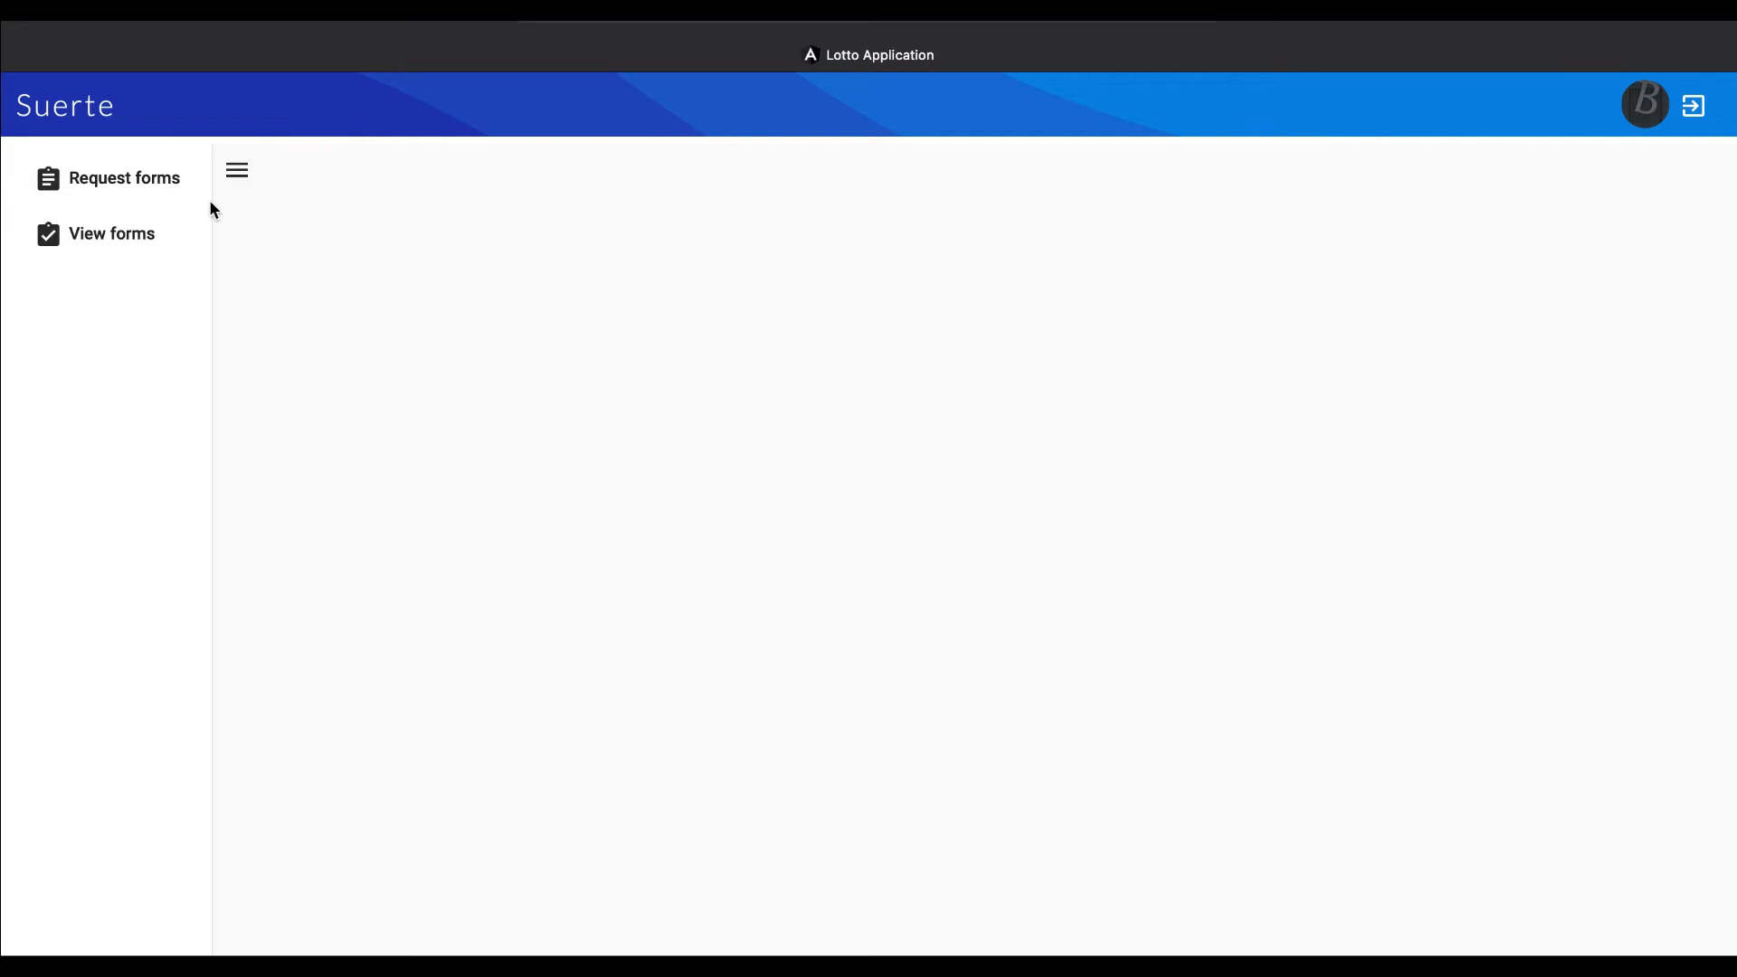
pyautogui.click(123, 178)
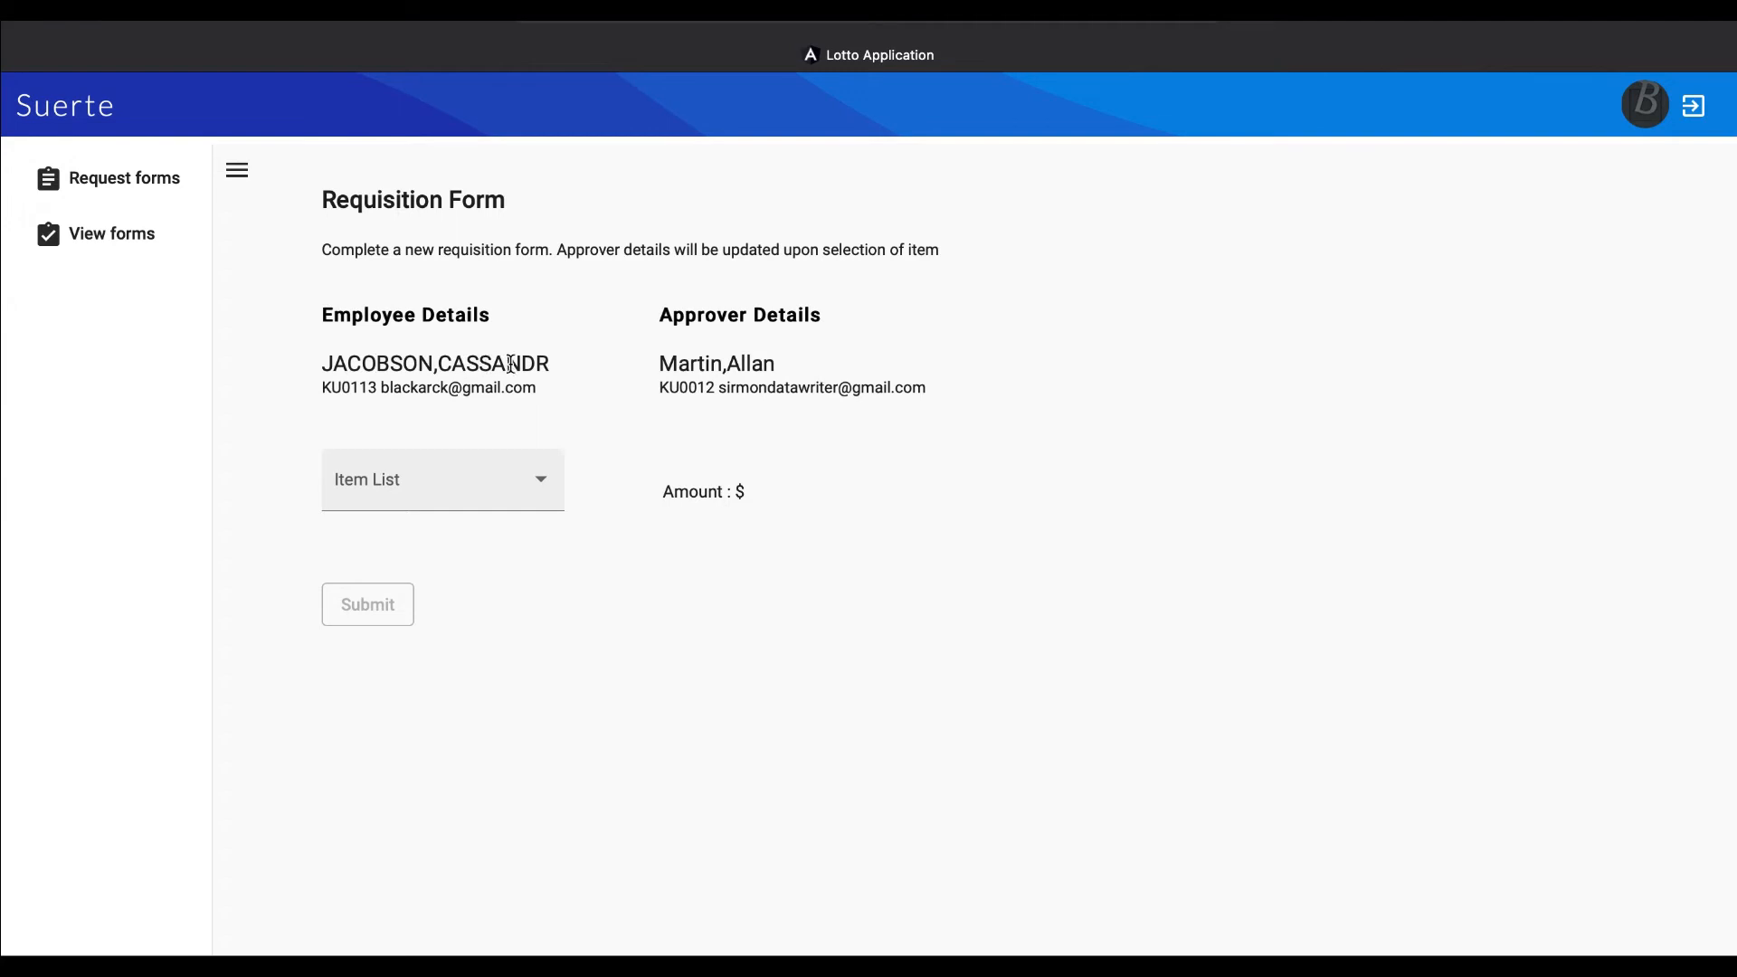
pyautogui.moveTo(656, 464)
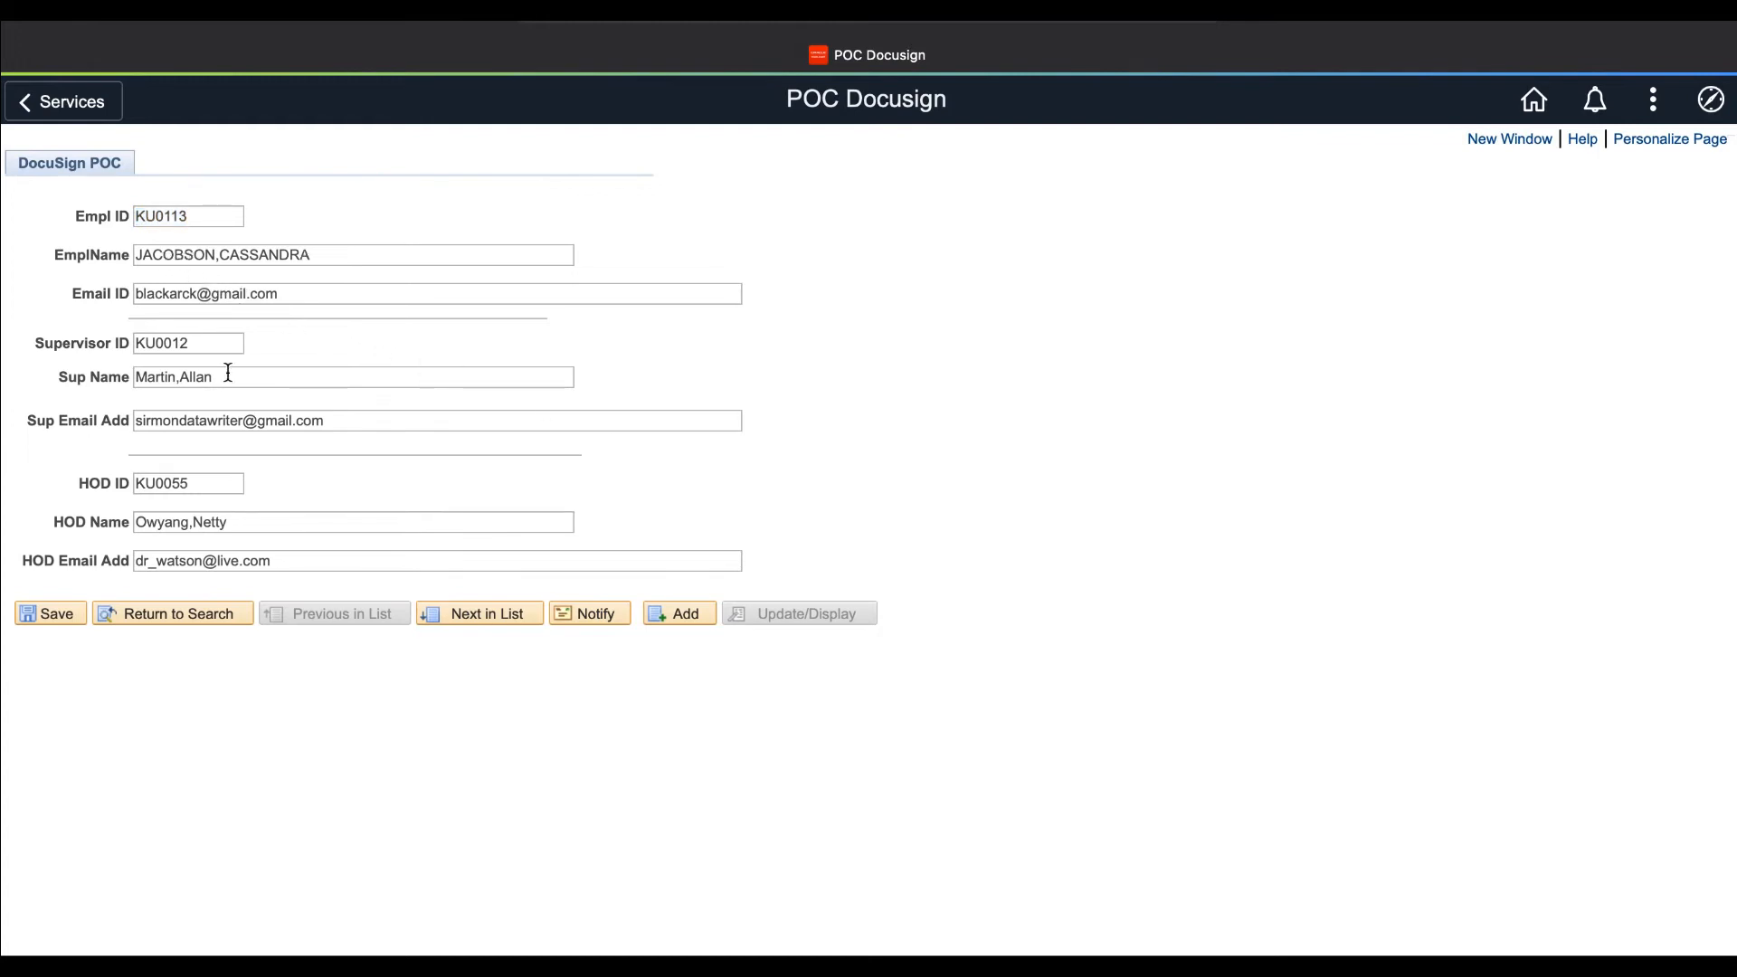
pyautogui.press('Backspace')
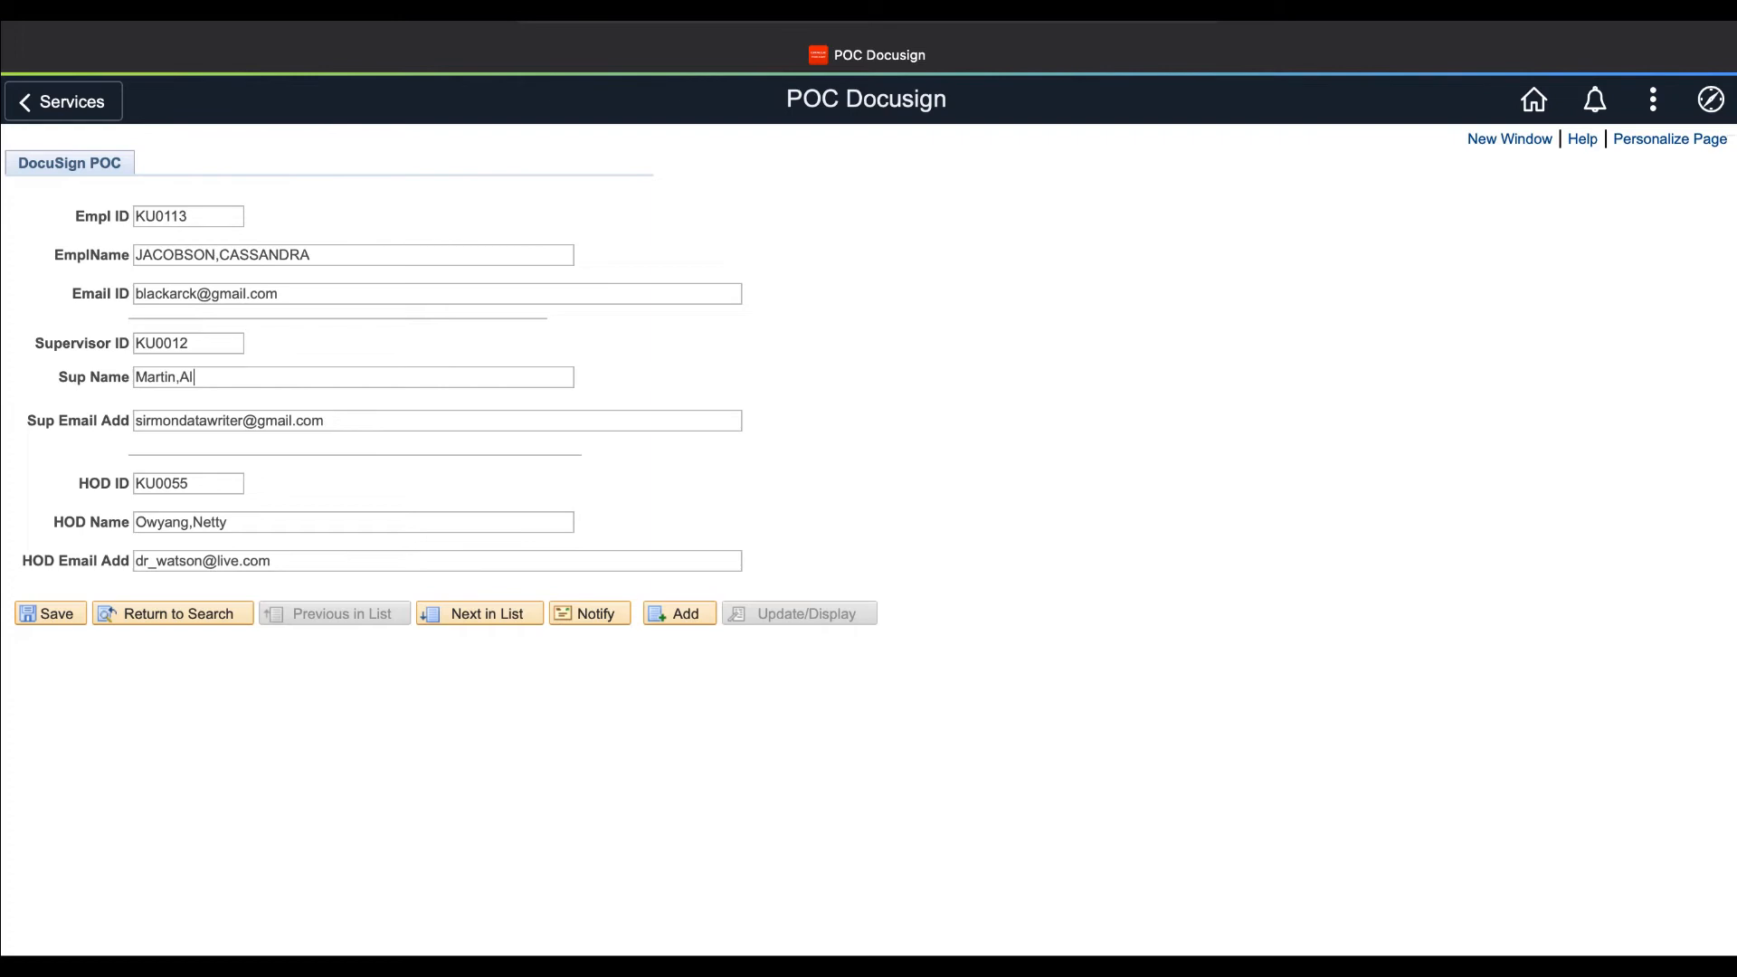
pyautogui.write('Pollan')
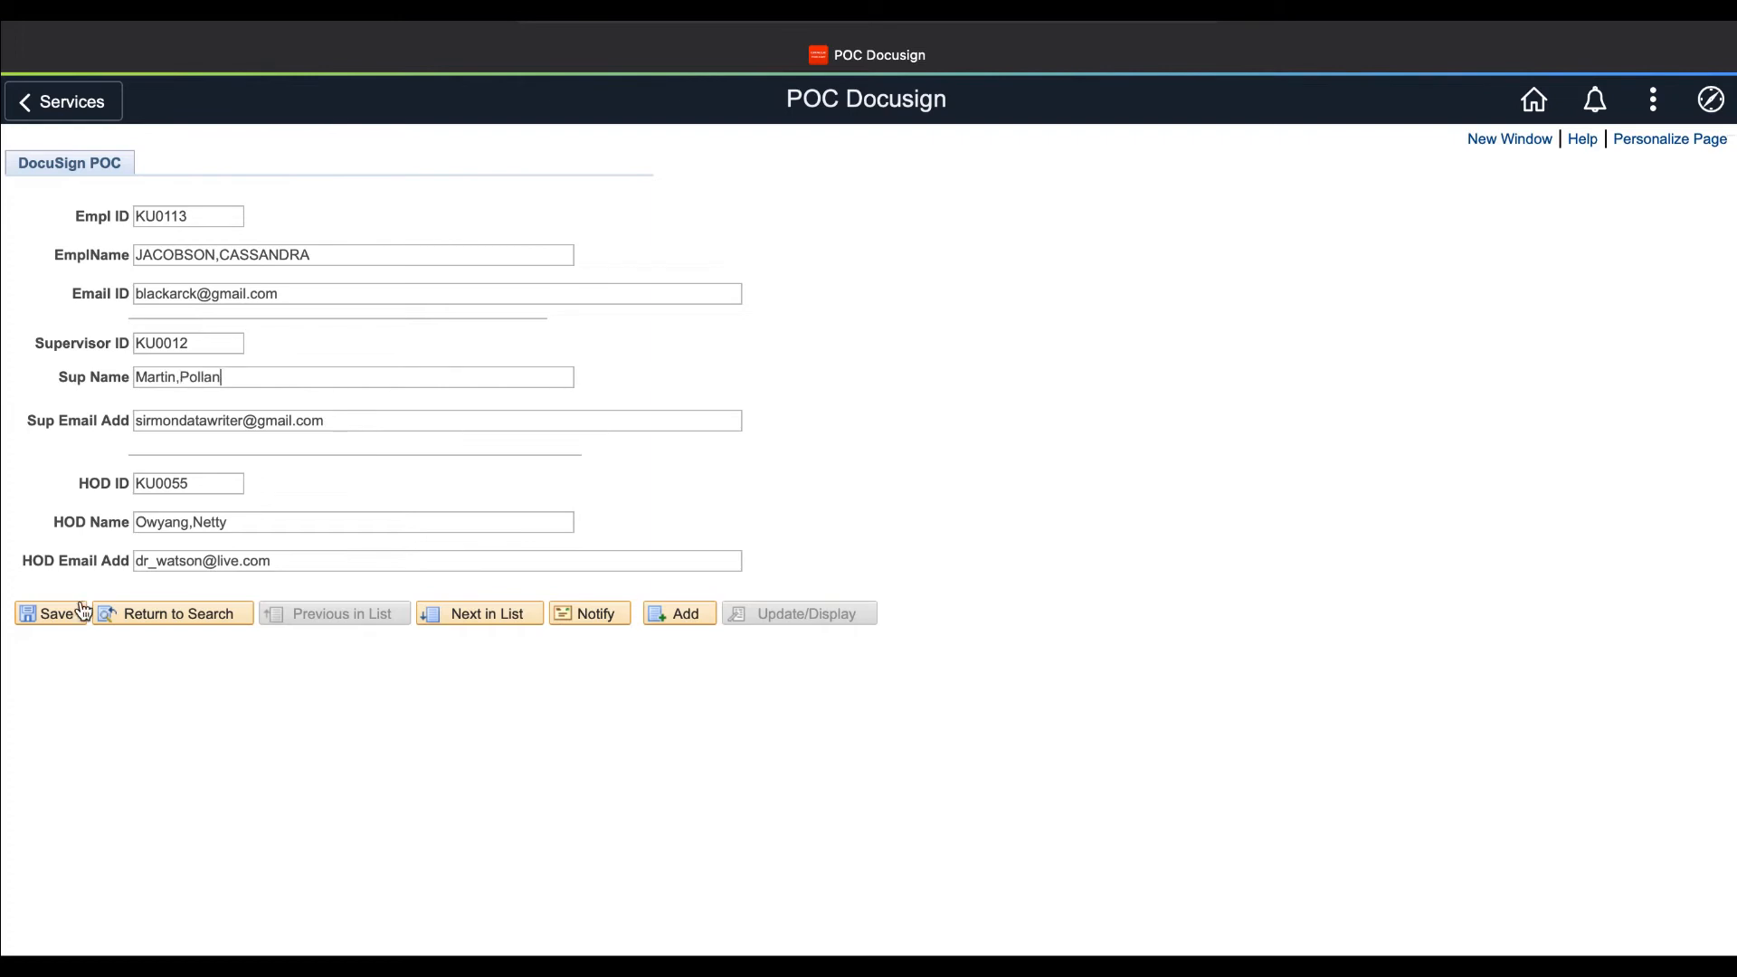
pyautogui.click(49, 613)
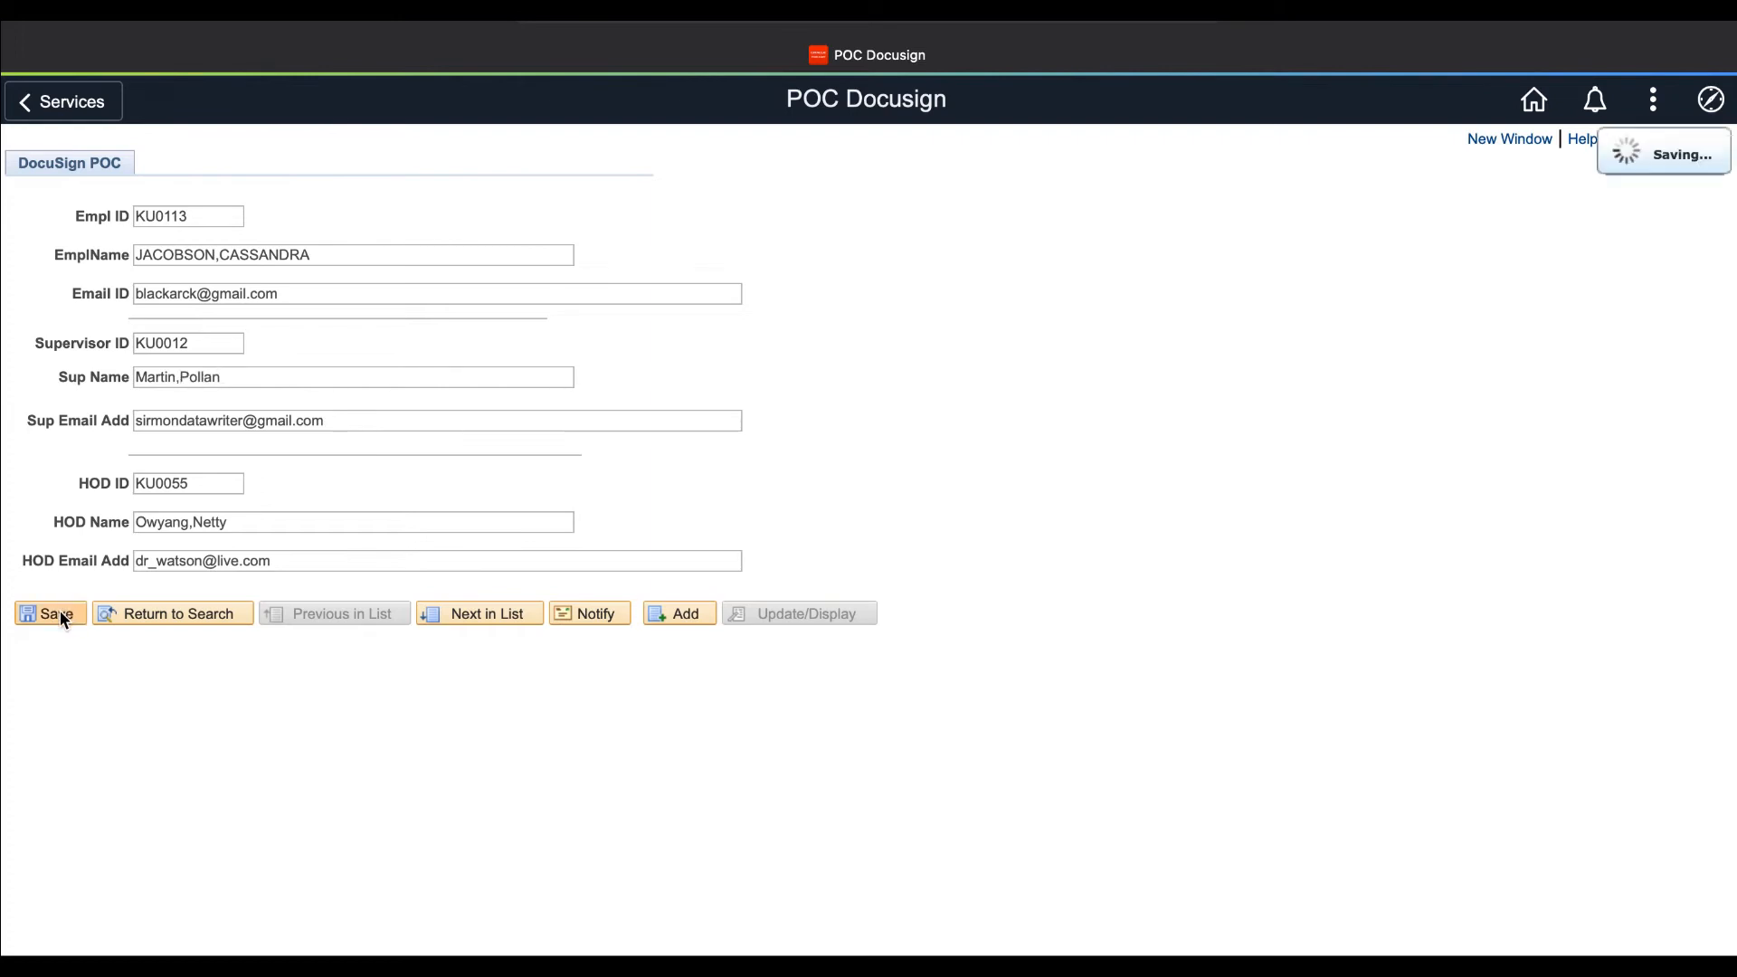
pyautogui.click(48, 613)
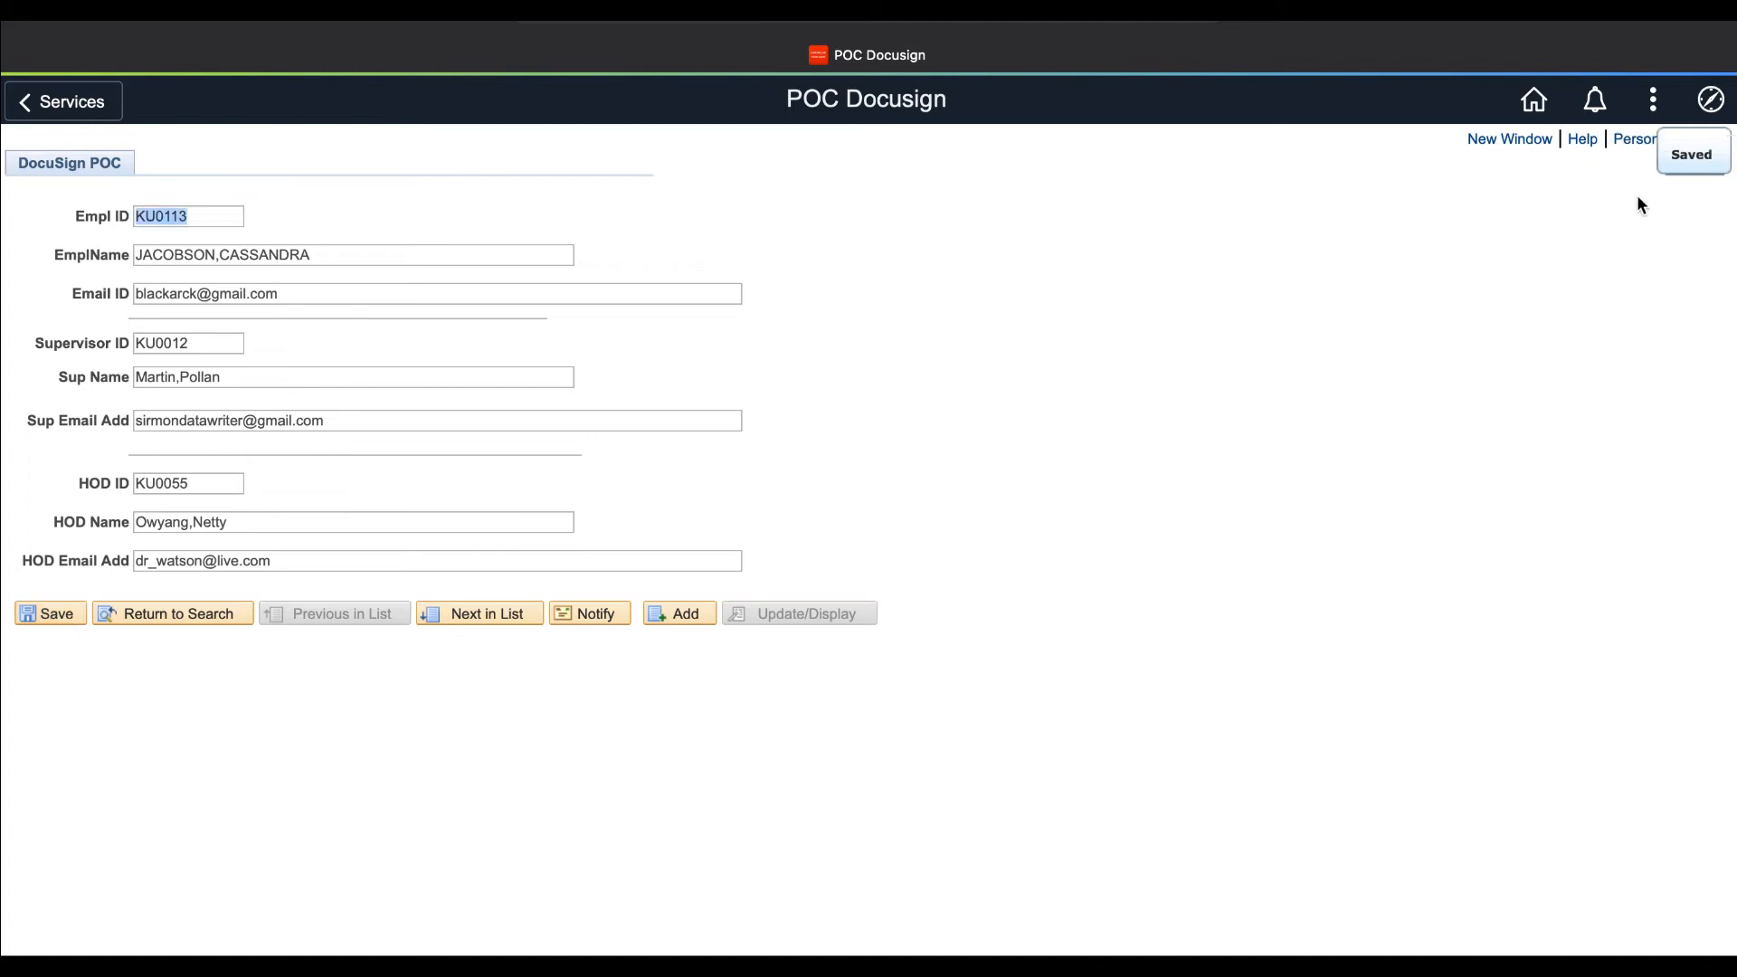
pyautogui.moveTo(691, 399)
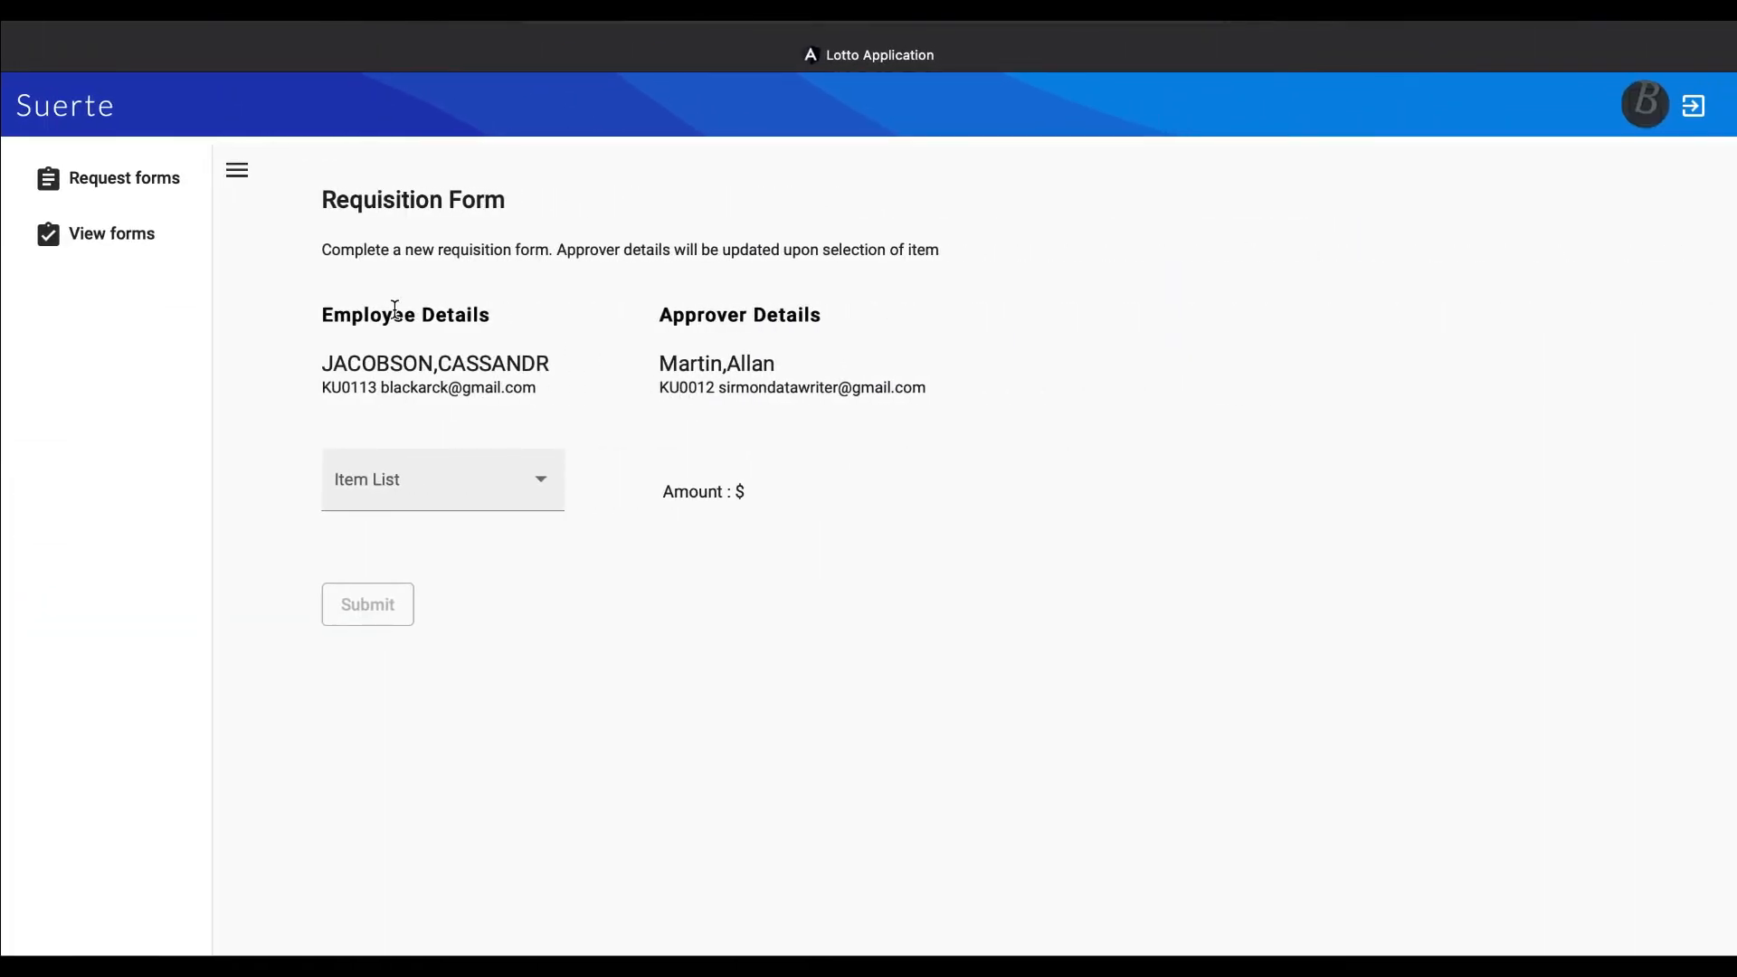
# Pick Phone from the Item List, submit the $500 requisition and dismiss the confirmation
pyautogui.click(124, 178)
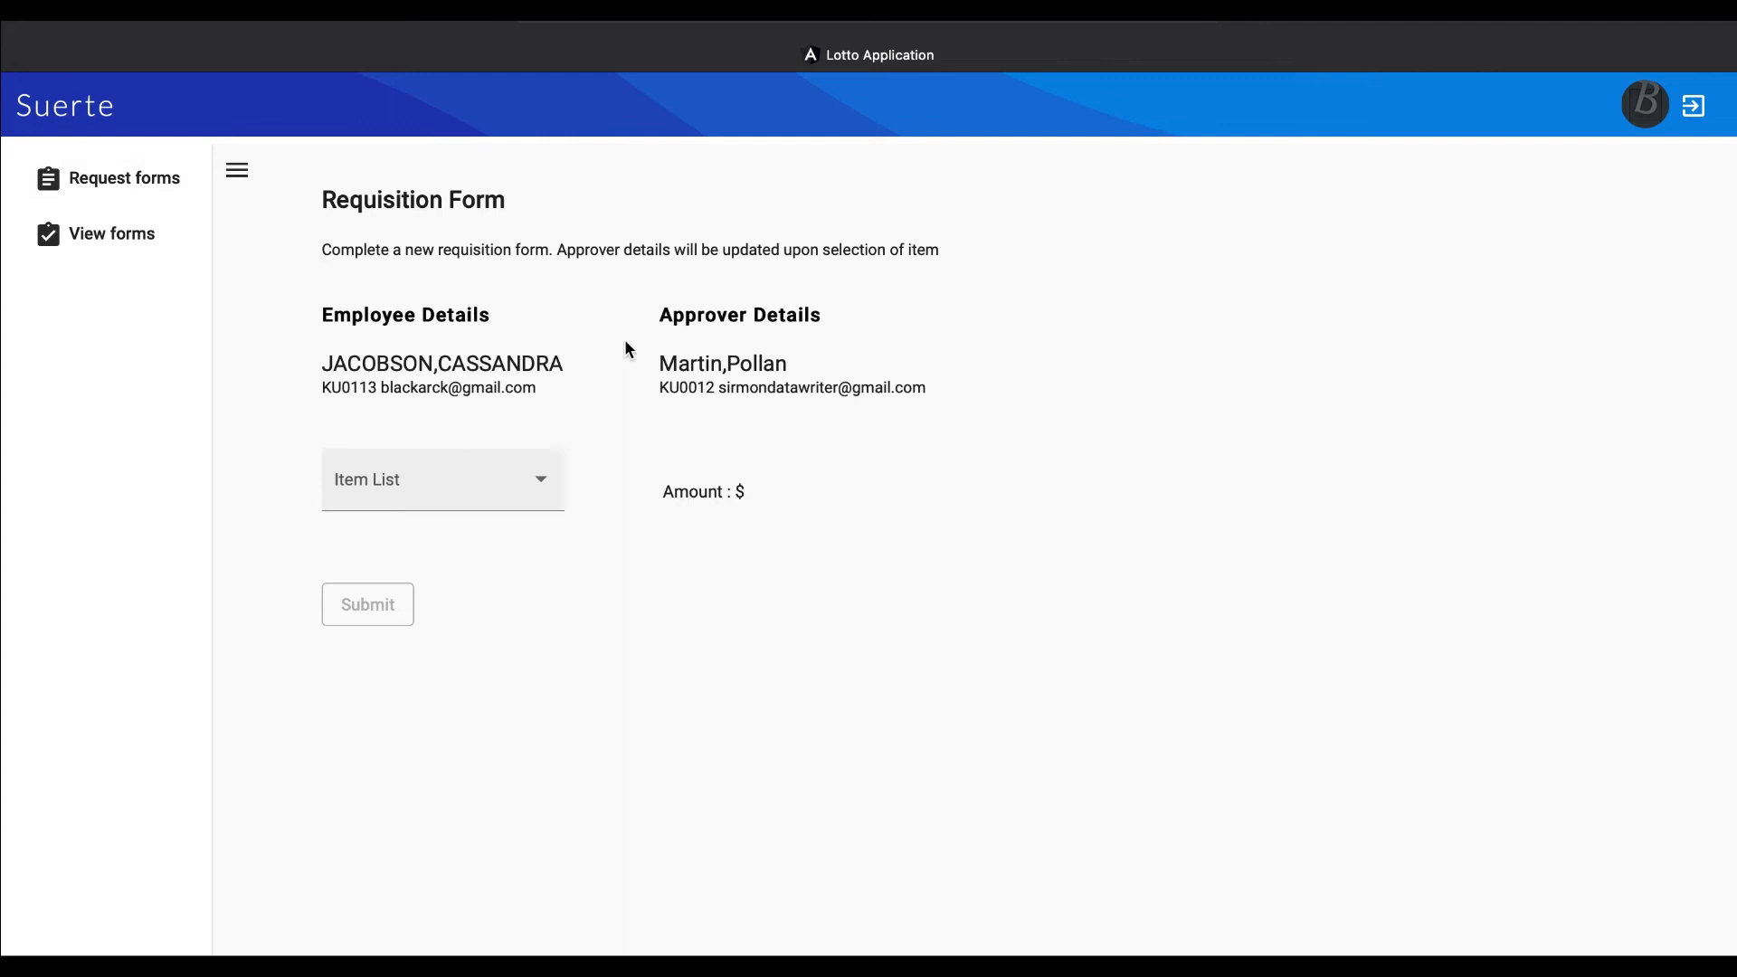
pyautogui.click(443, 479)
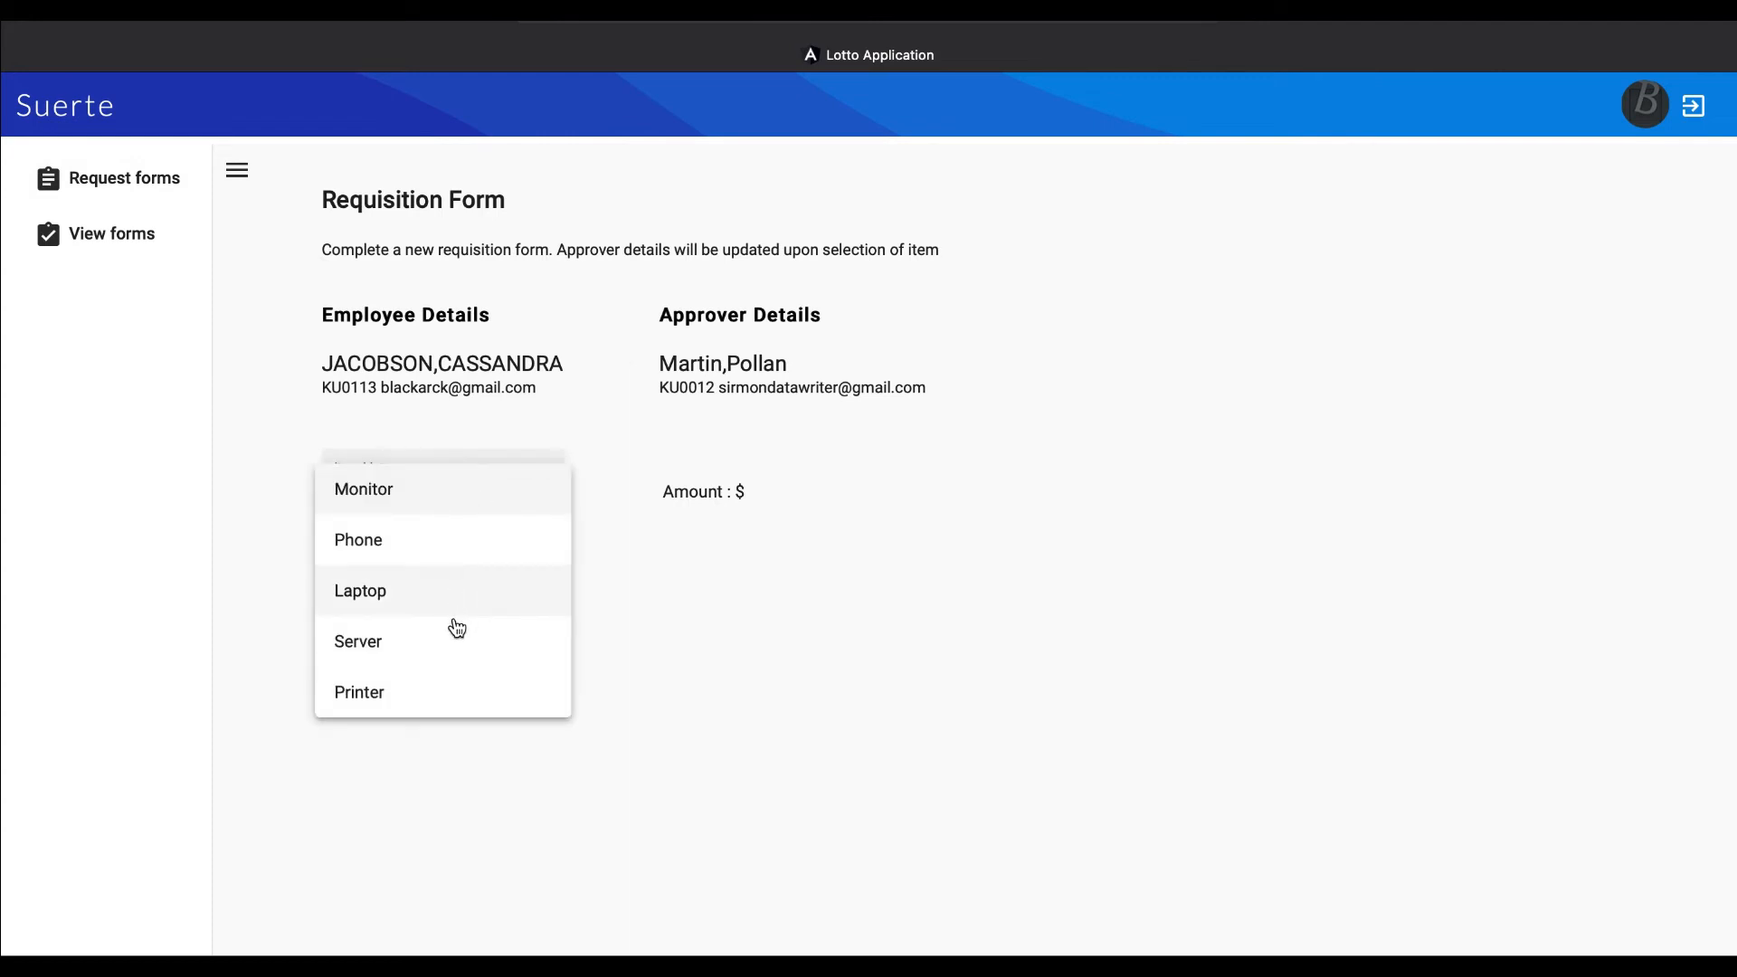
pyautogui.click(358, 539)
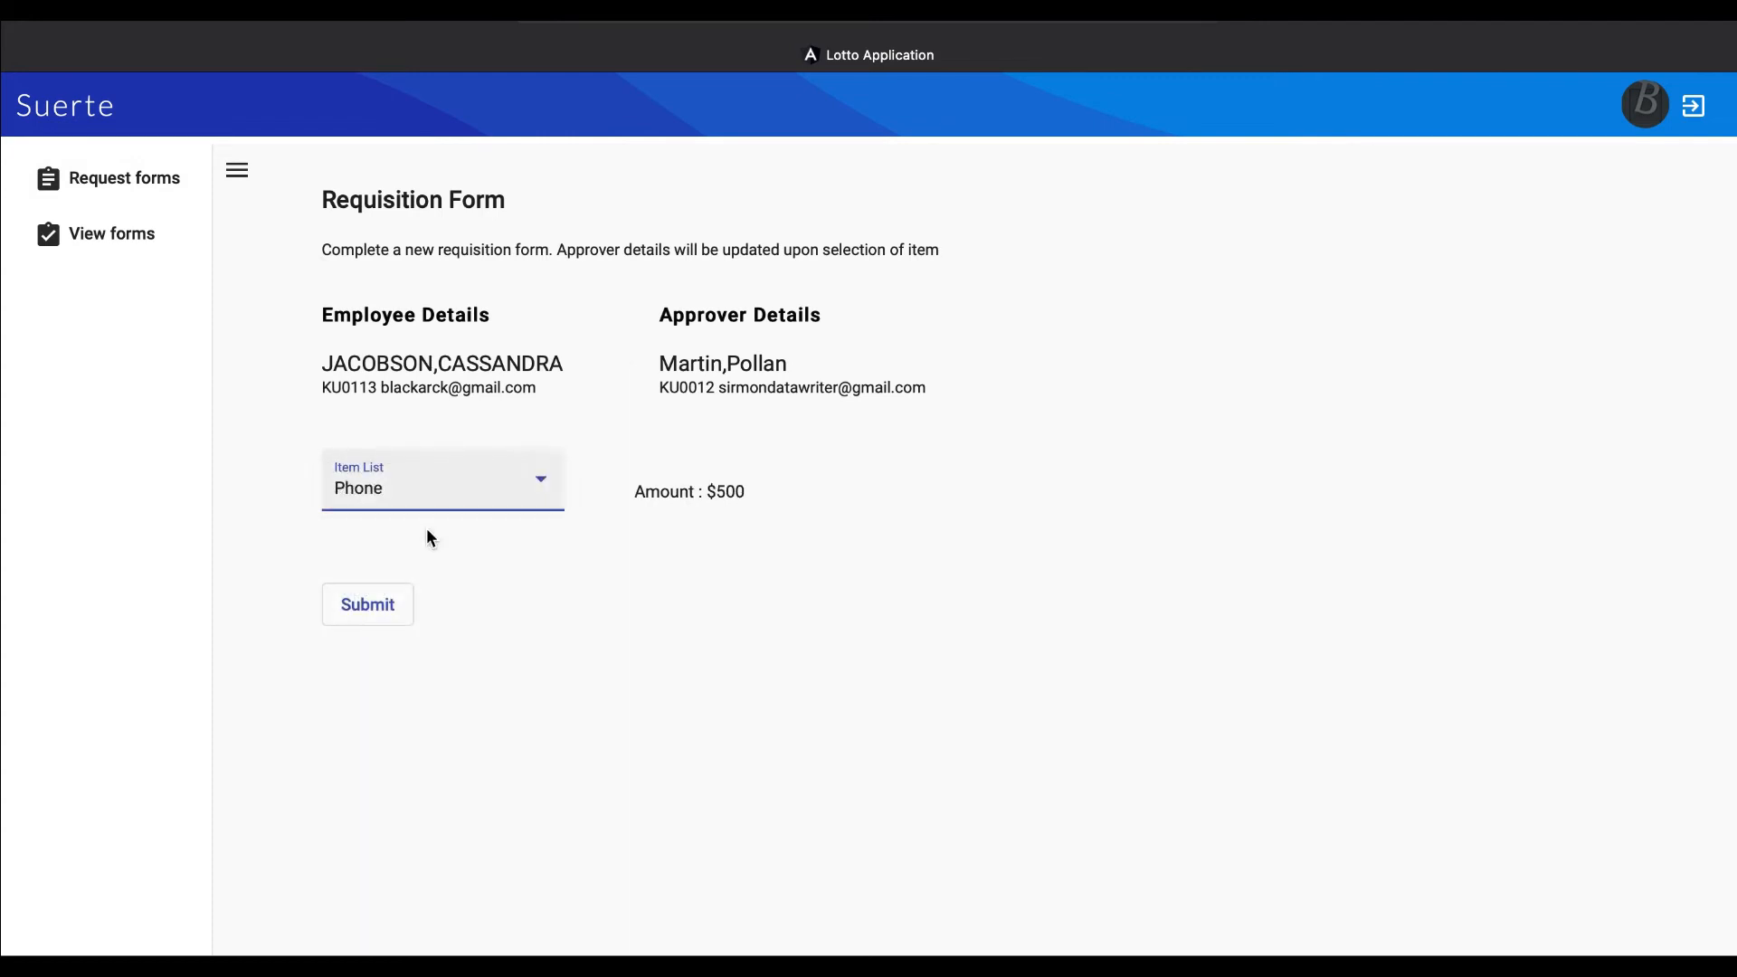
pyautogui.click(440, 480)
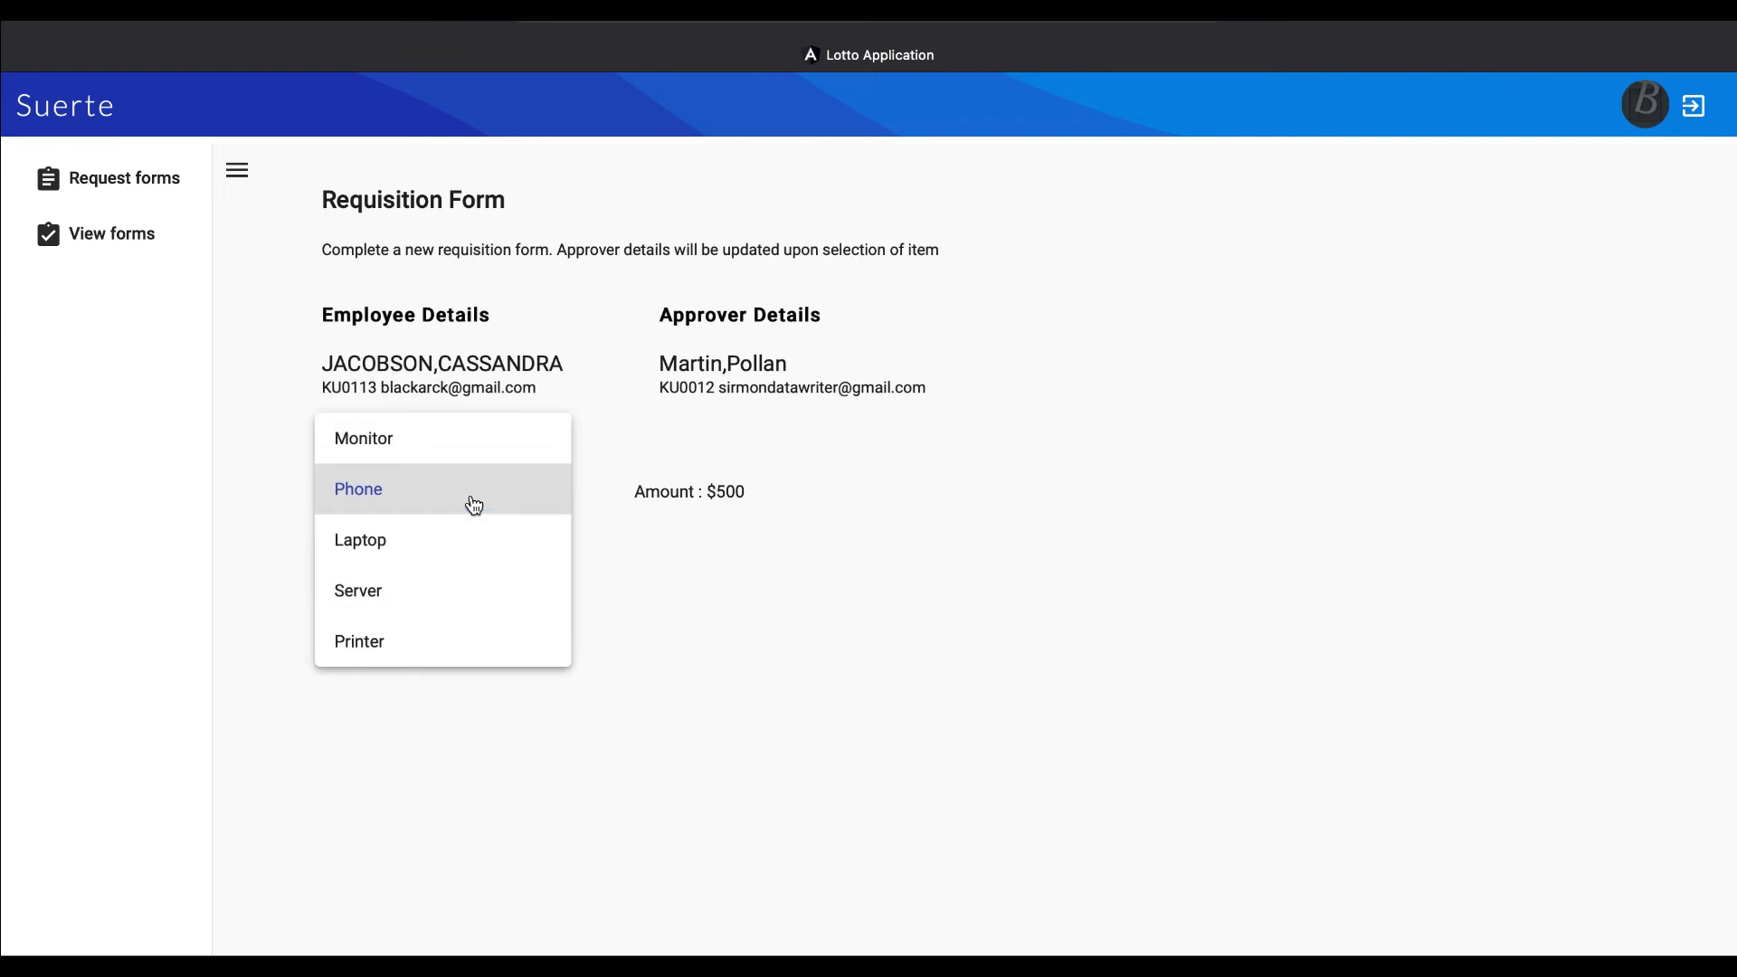
pyautogui.moveTo(425, 586)
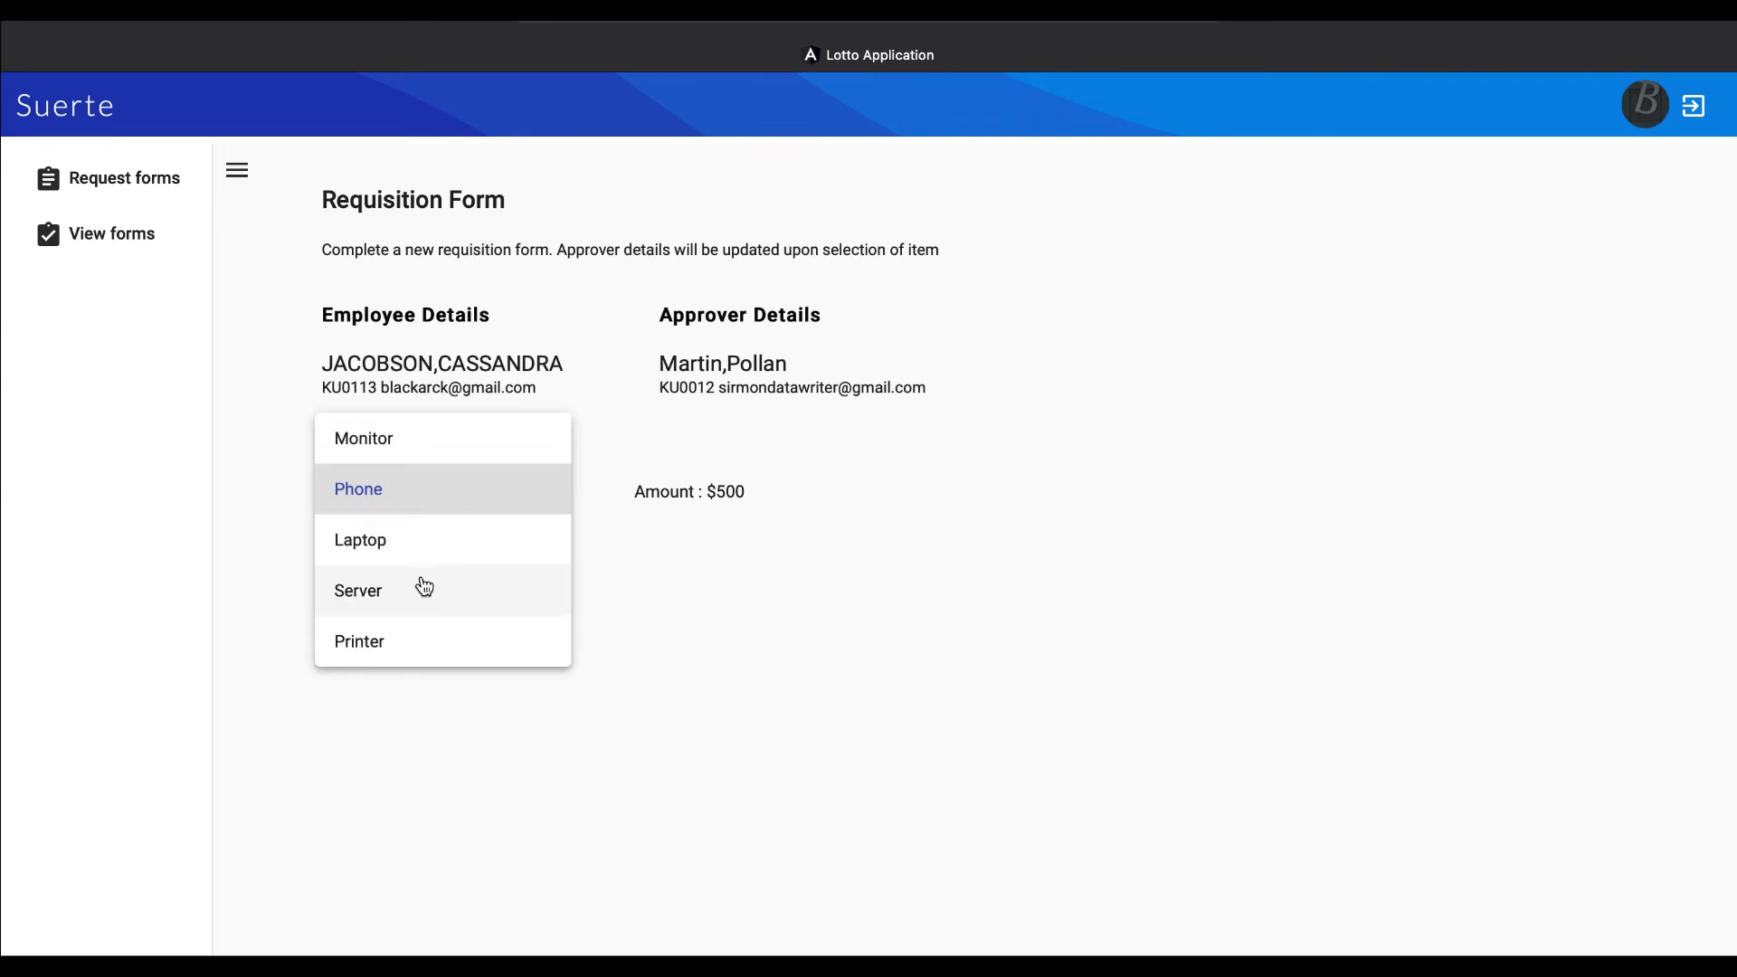
pyautogui.click(359, 589)
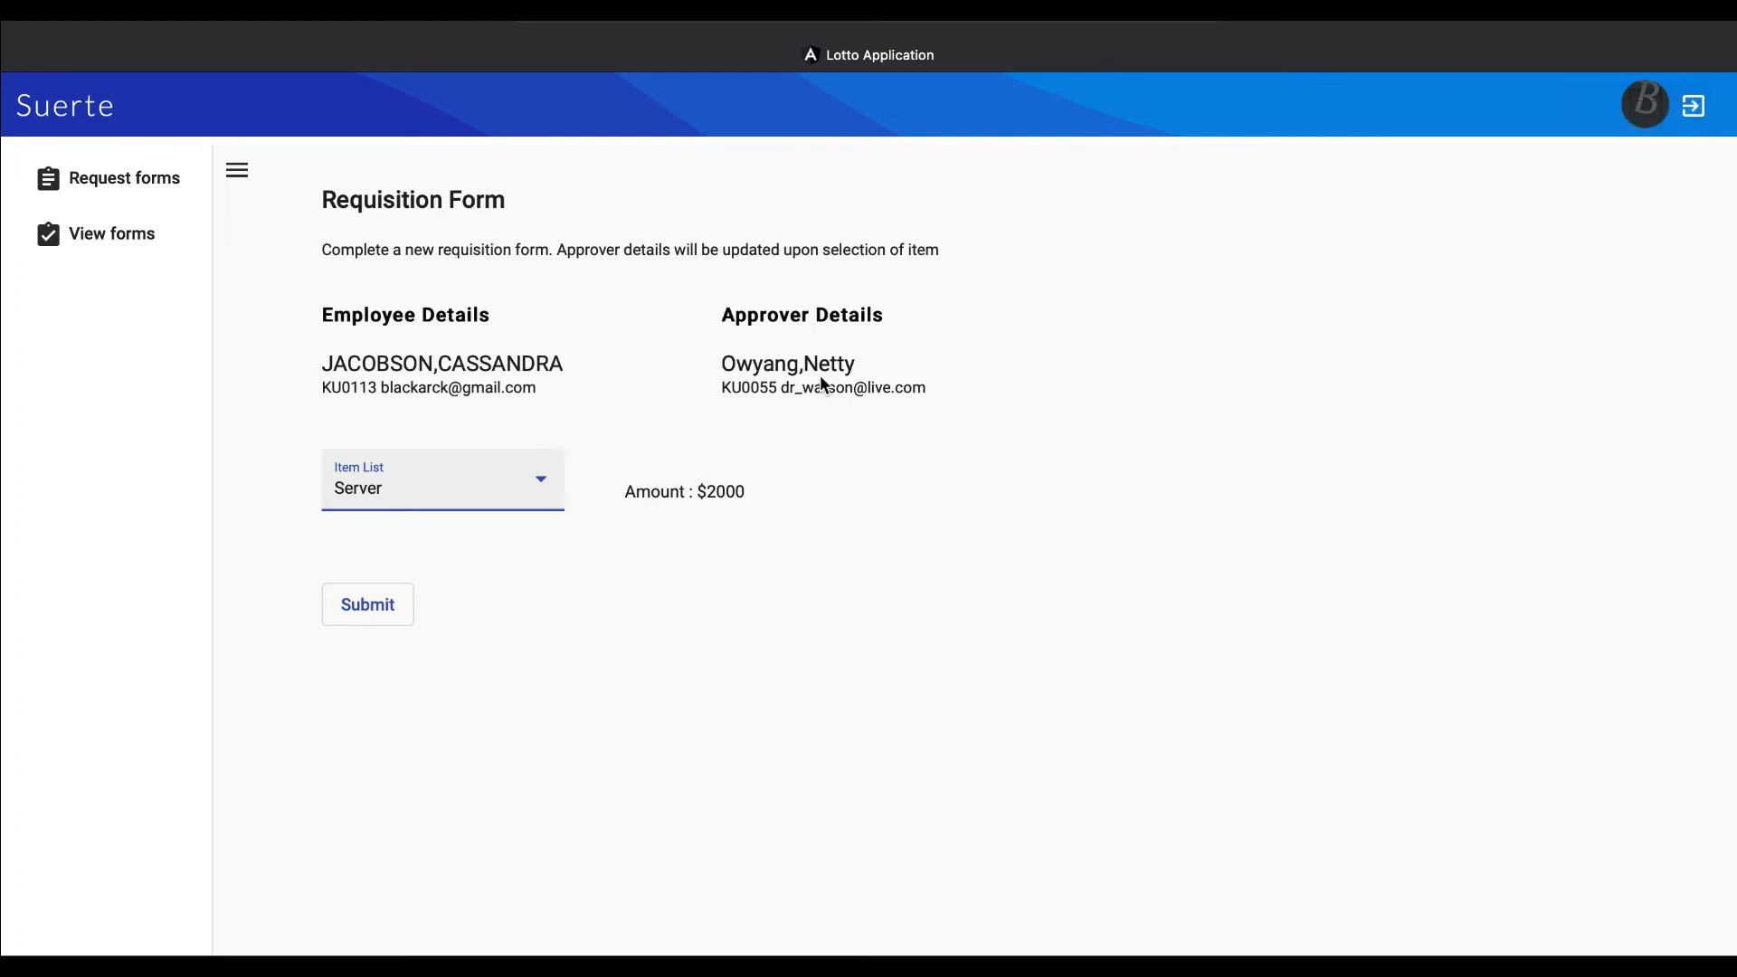
pyautogui.click(441, 478)
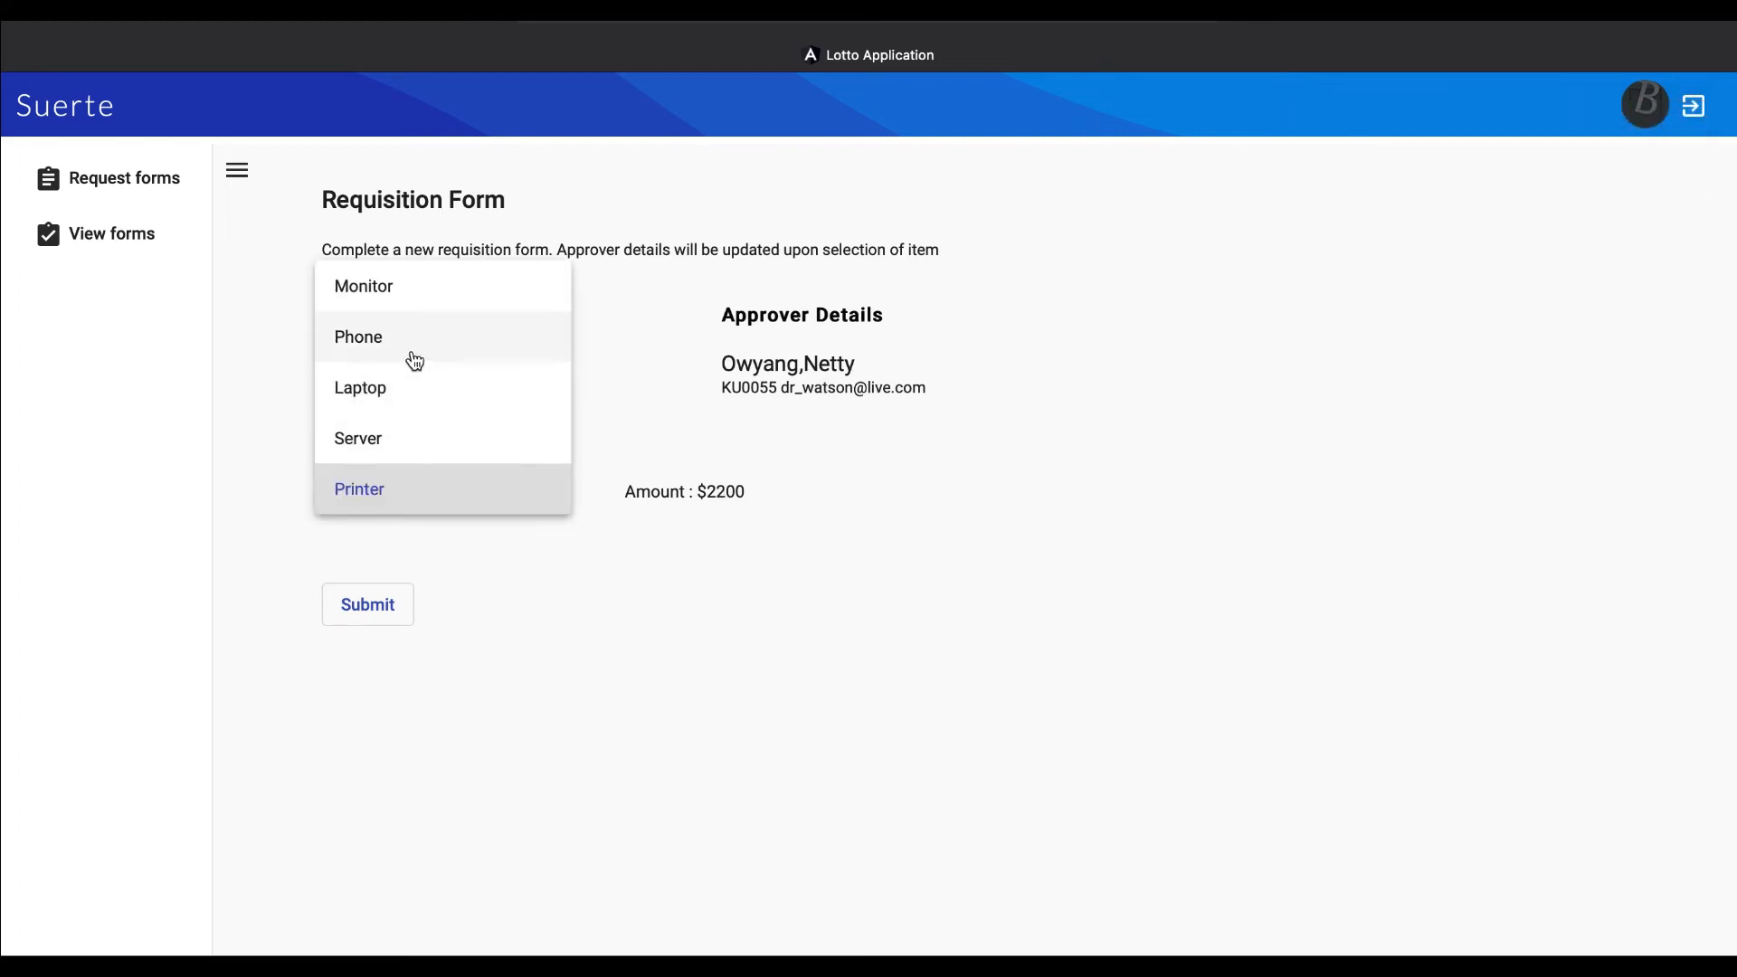
pyautogui.click(358, 336)
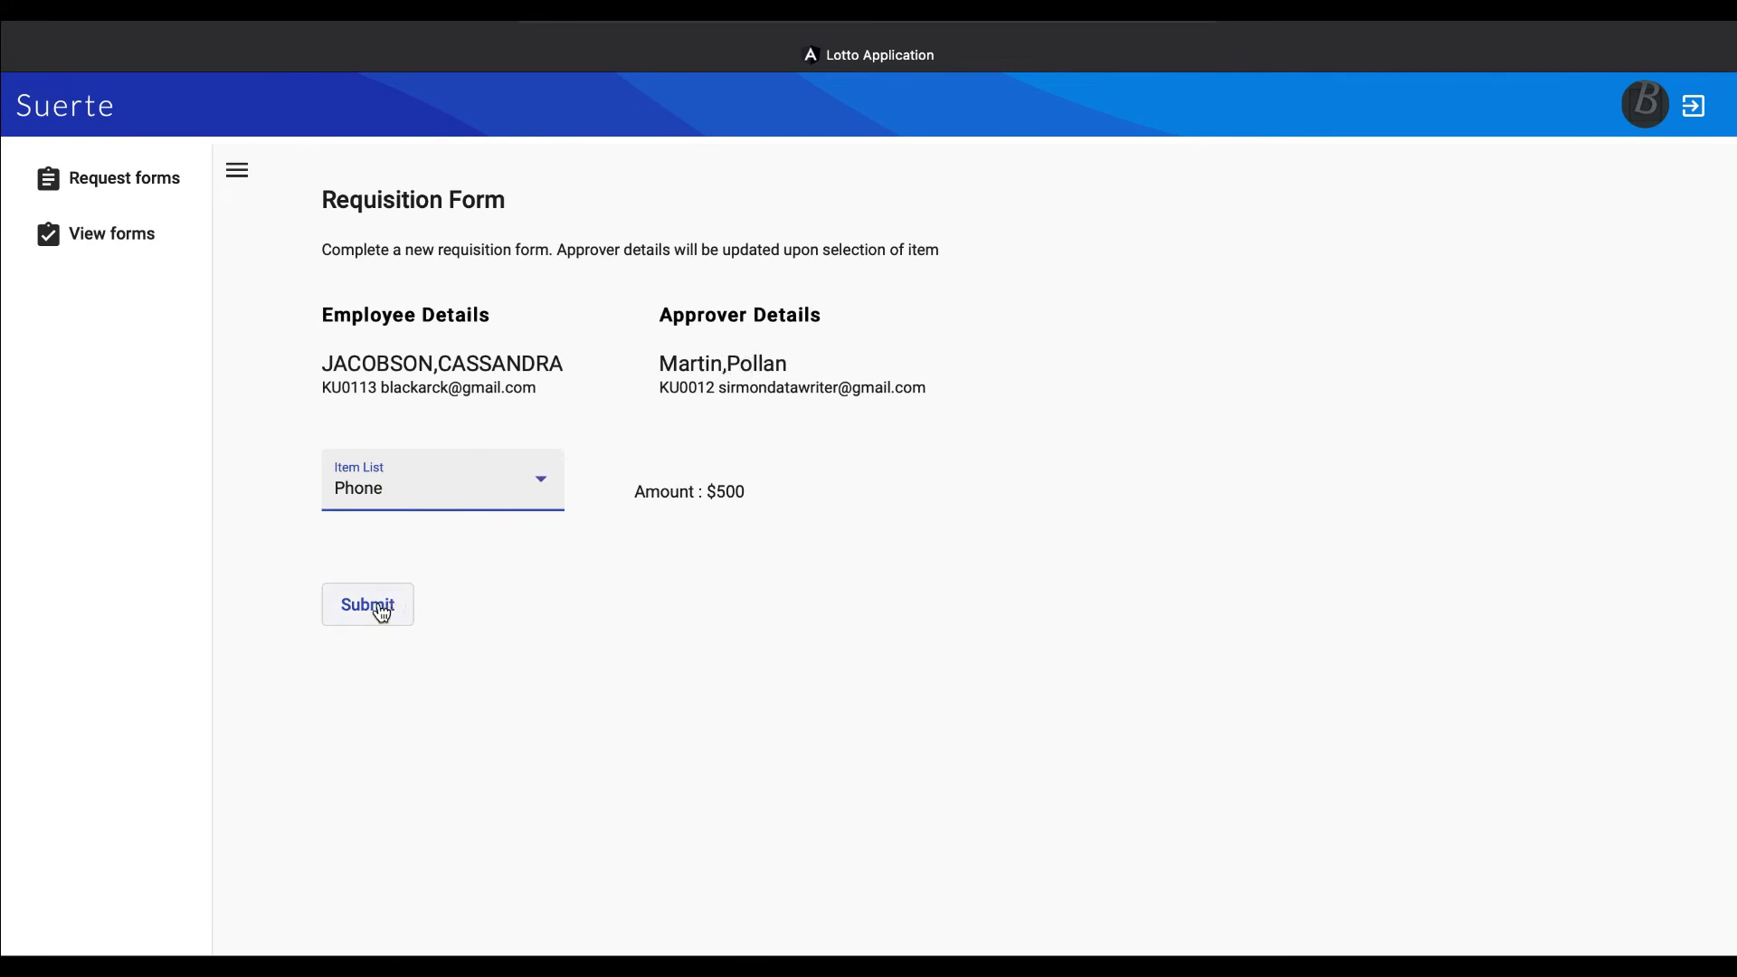
pyautogui.click(366, 604)
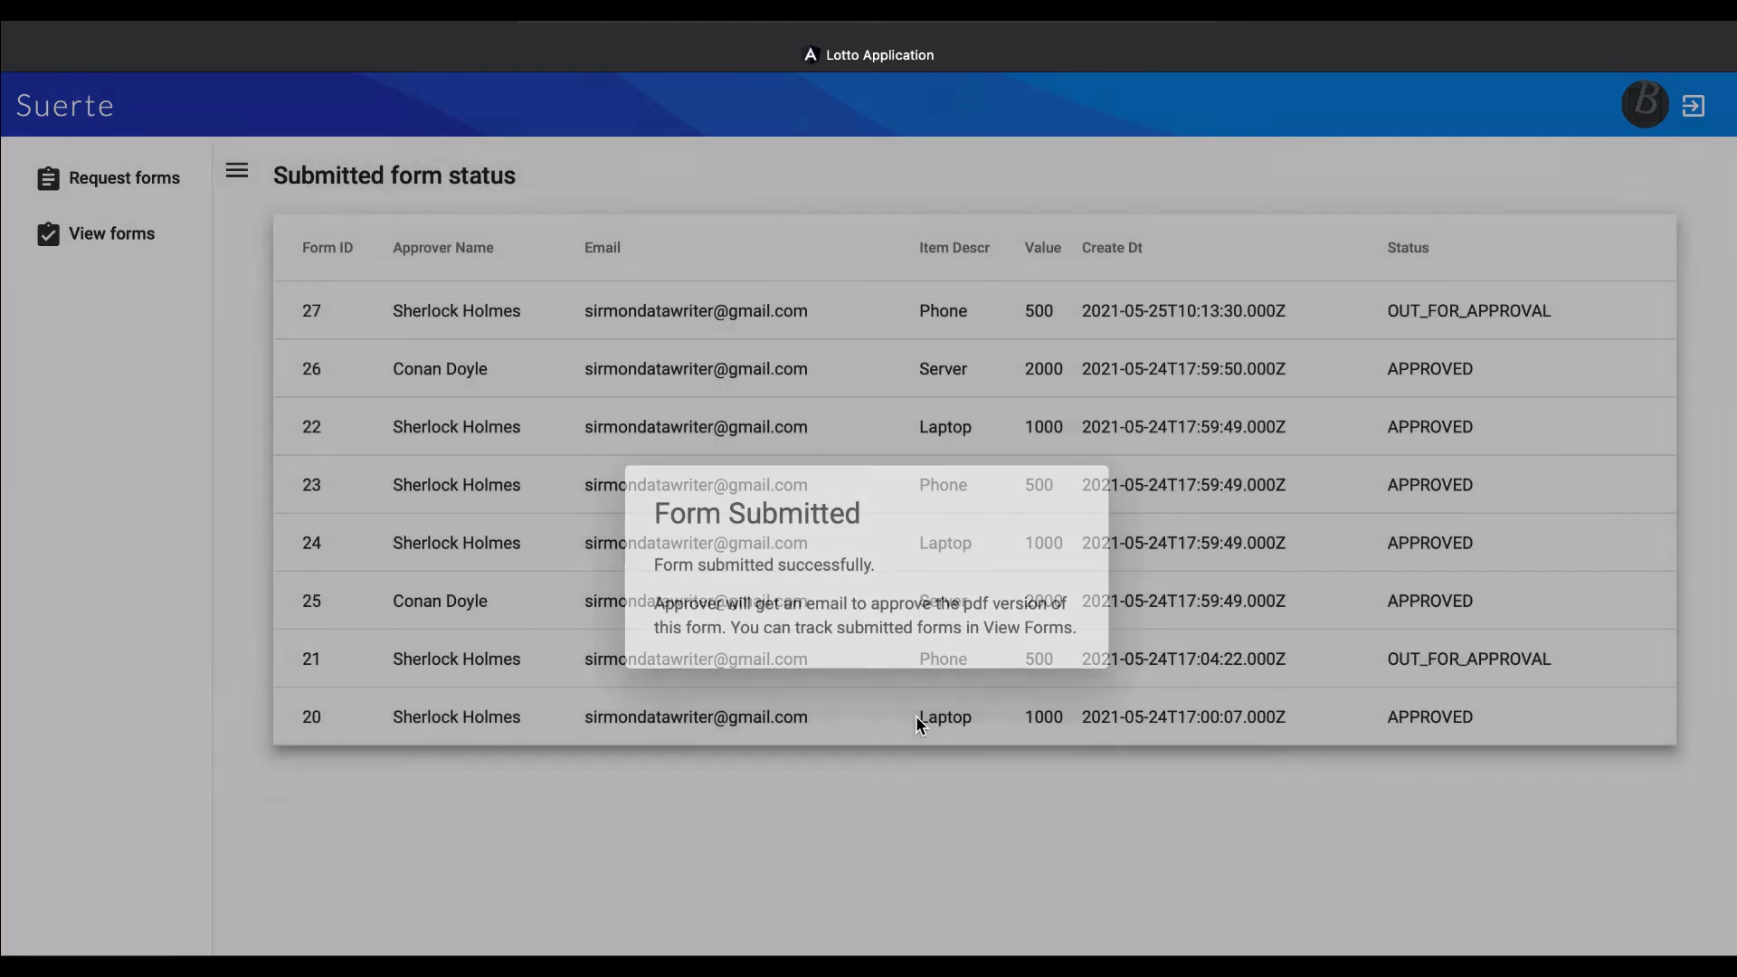
pyautogui.click(112, 233)
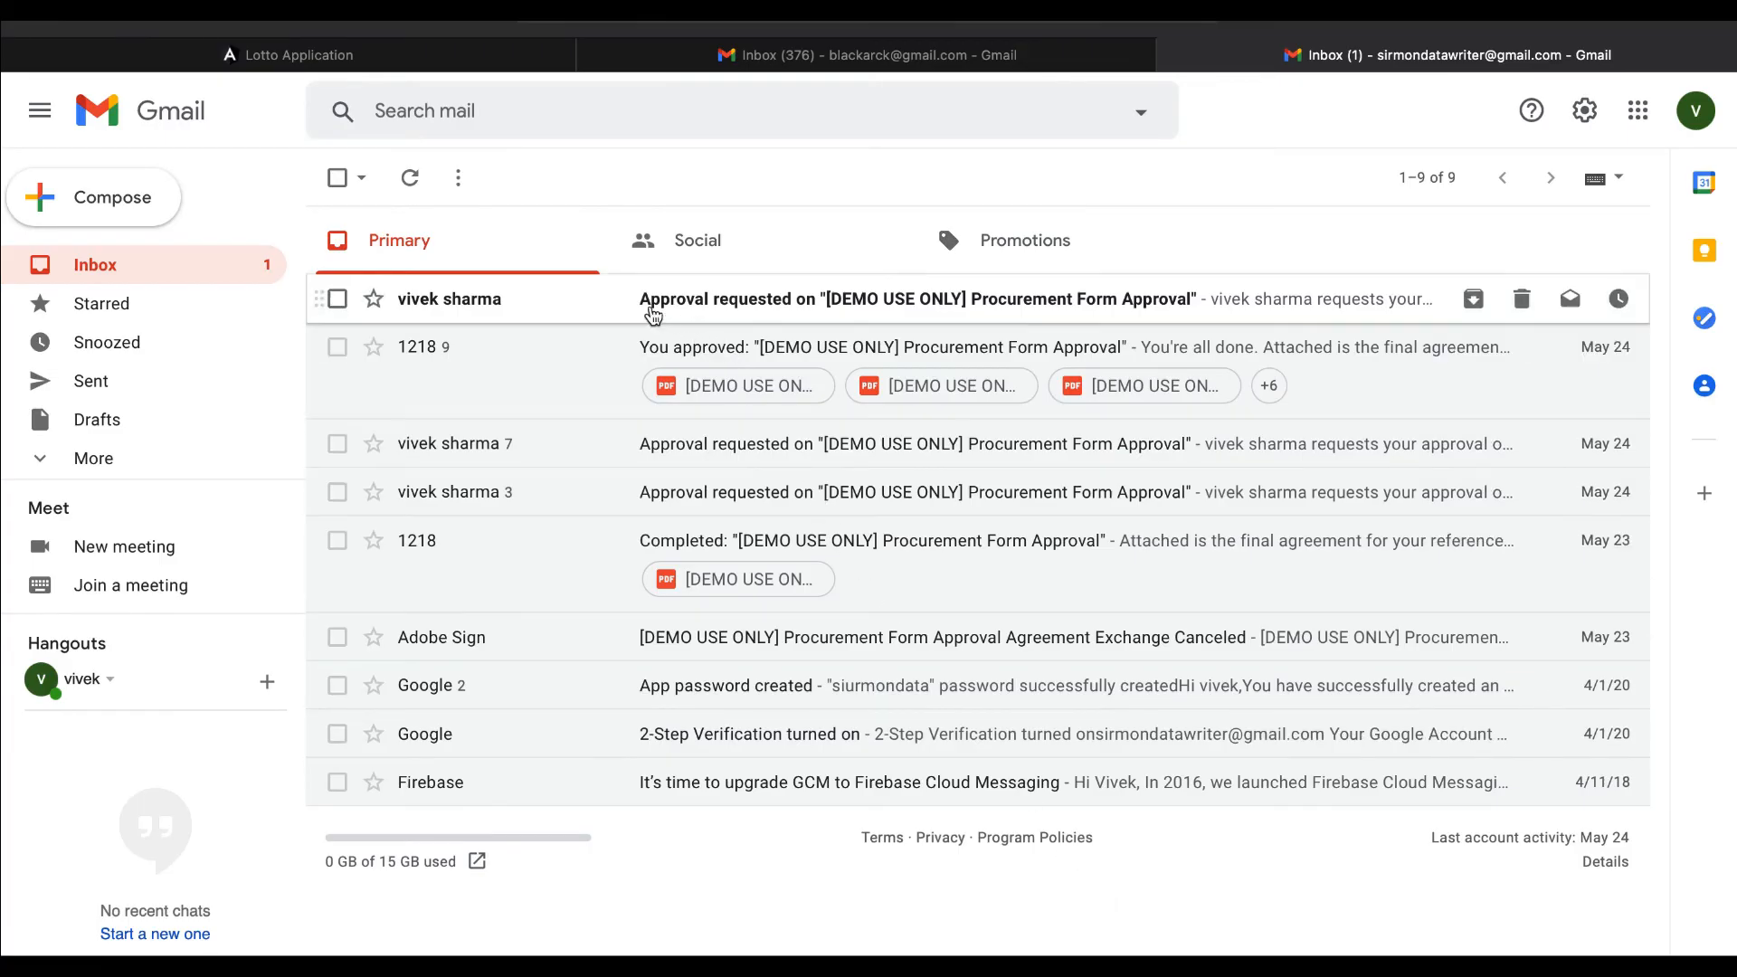
# Open the newest 'Approval requested' email and launch its Review and approve document
pyautogui.click(887, 300)
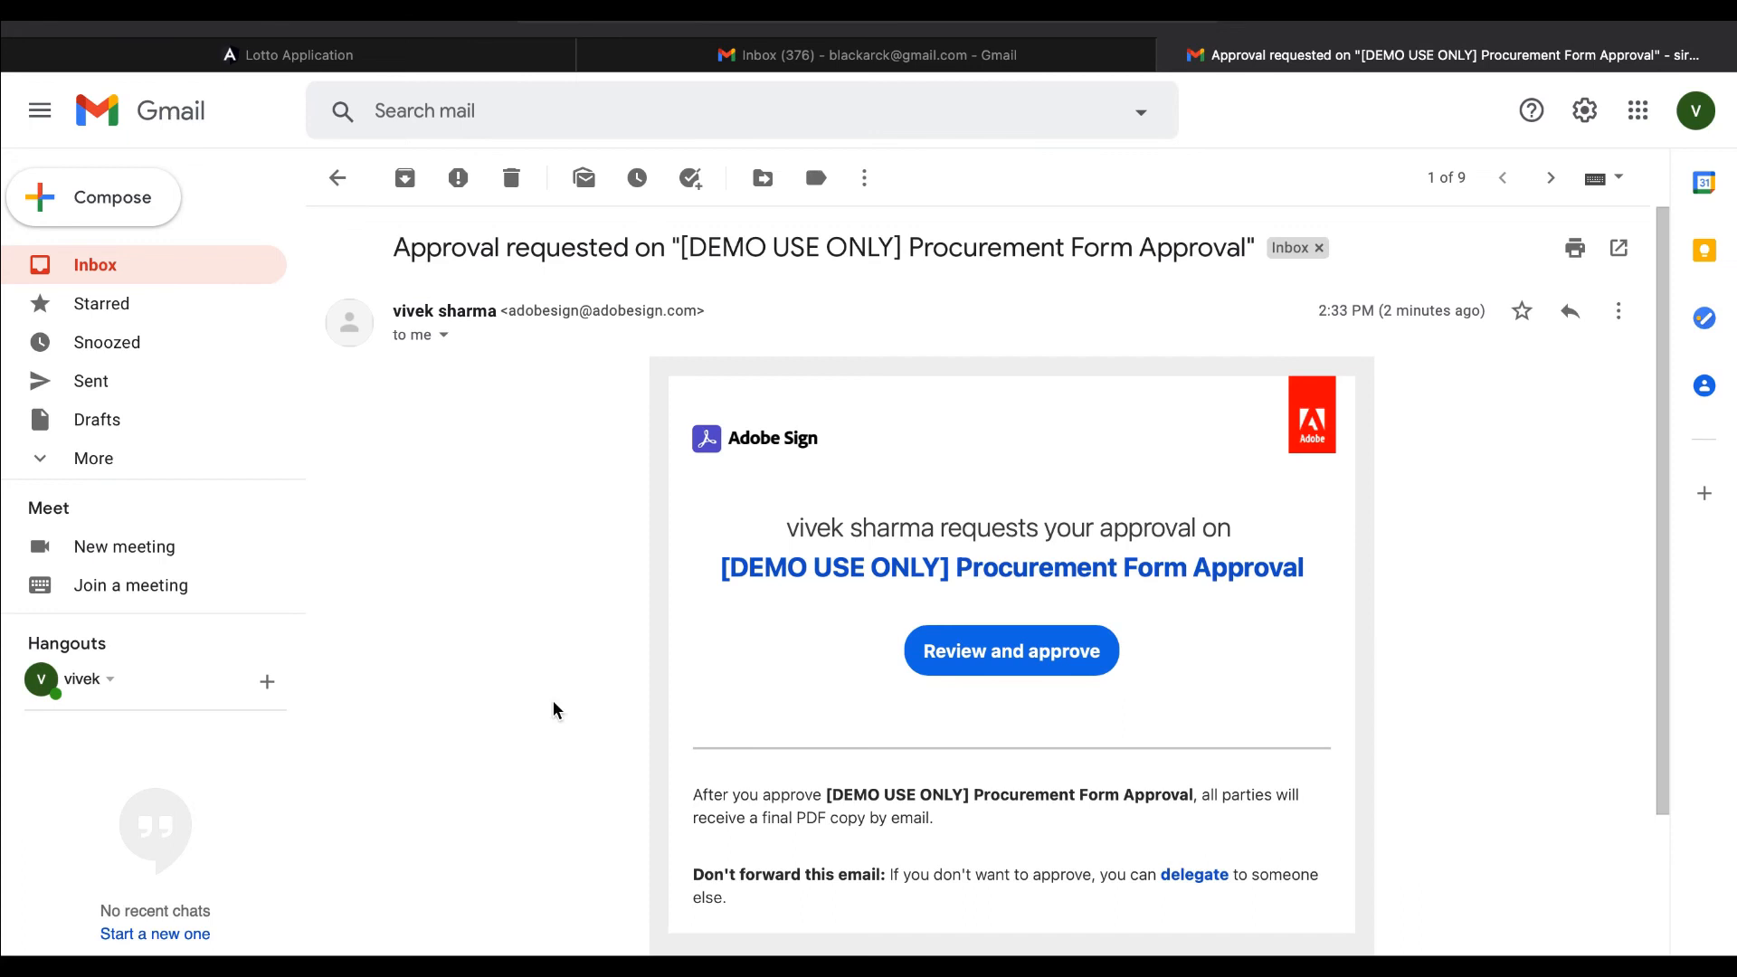
pyautogui.scroll(-3)
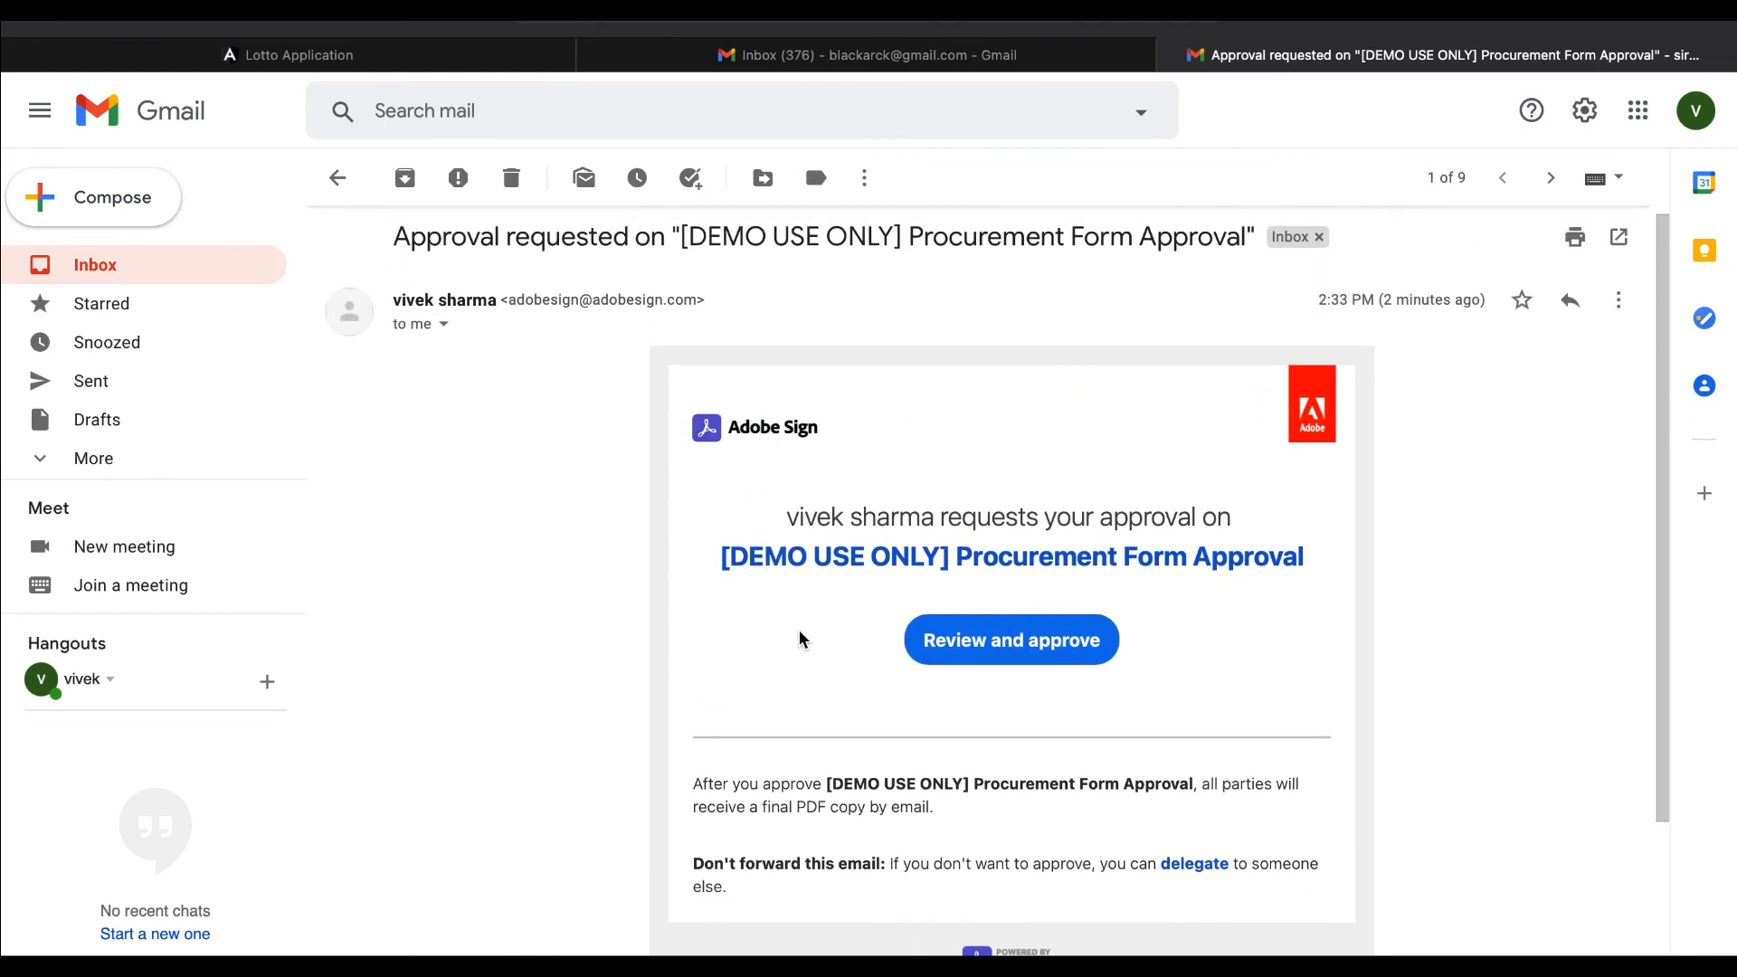
pyautogui.click(1010, 640)
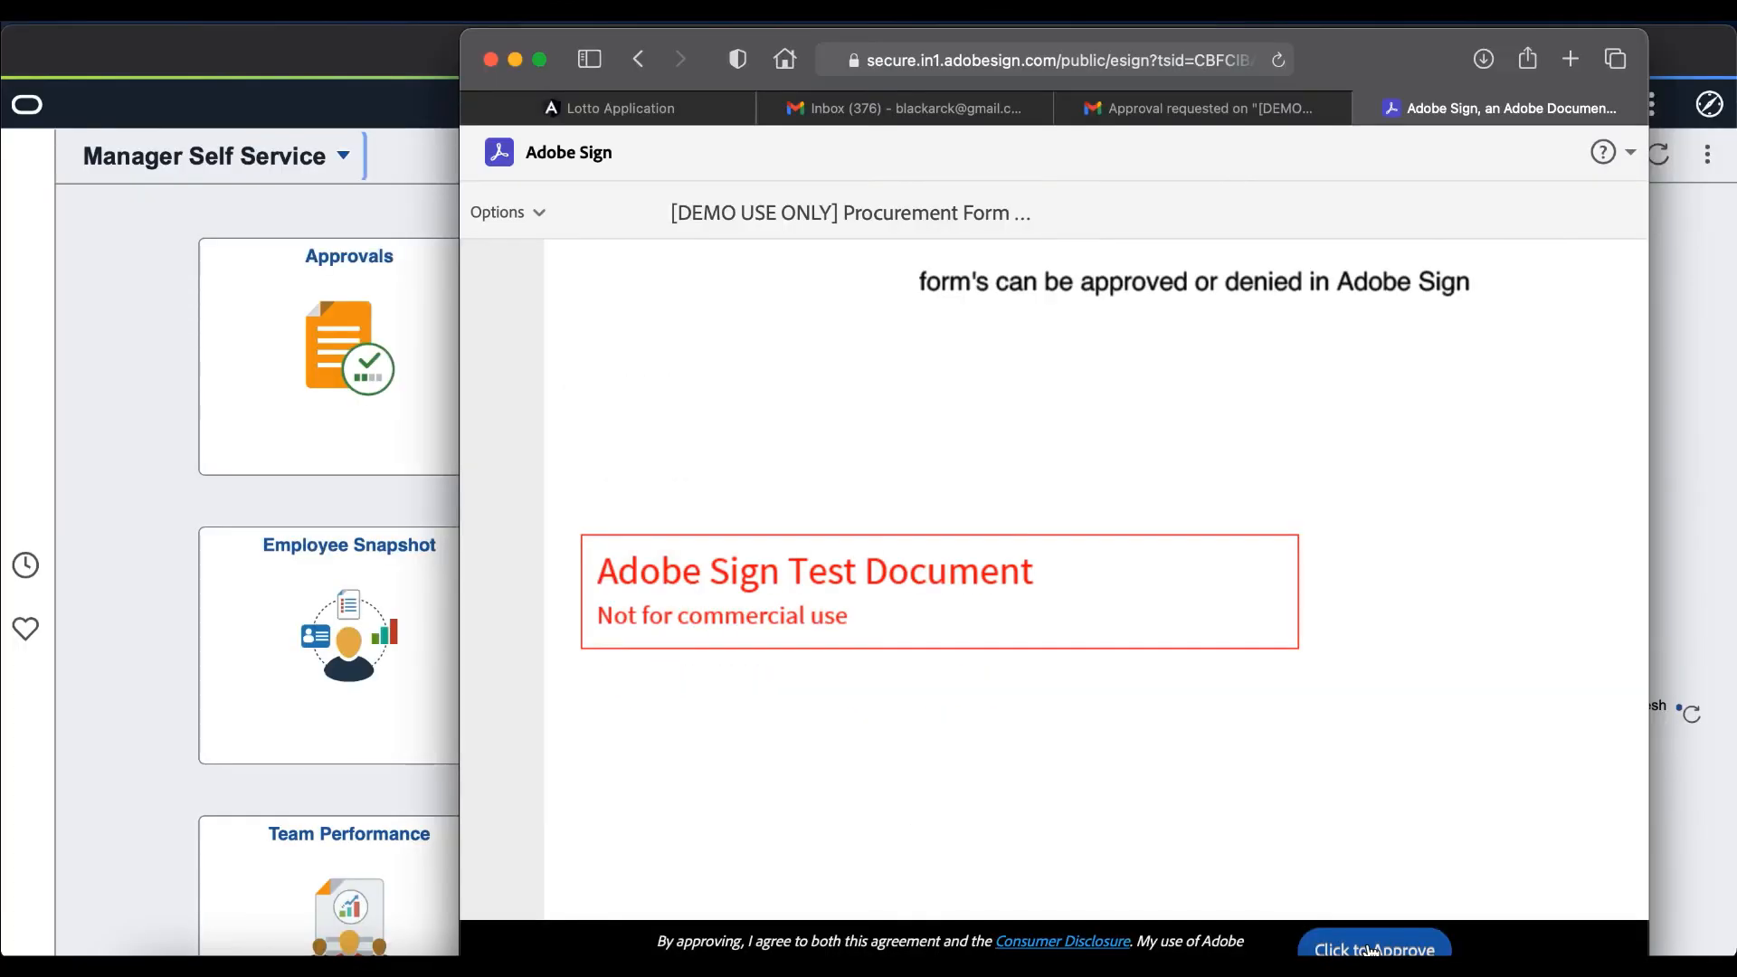
# Approve the procurement form in Adobe Sign, then refresh the Gmail inbox for confirmation
pyautogui.click(1373, 949)
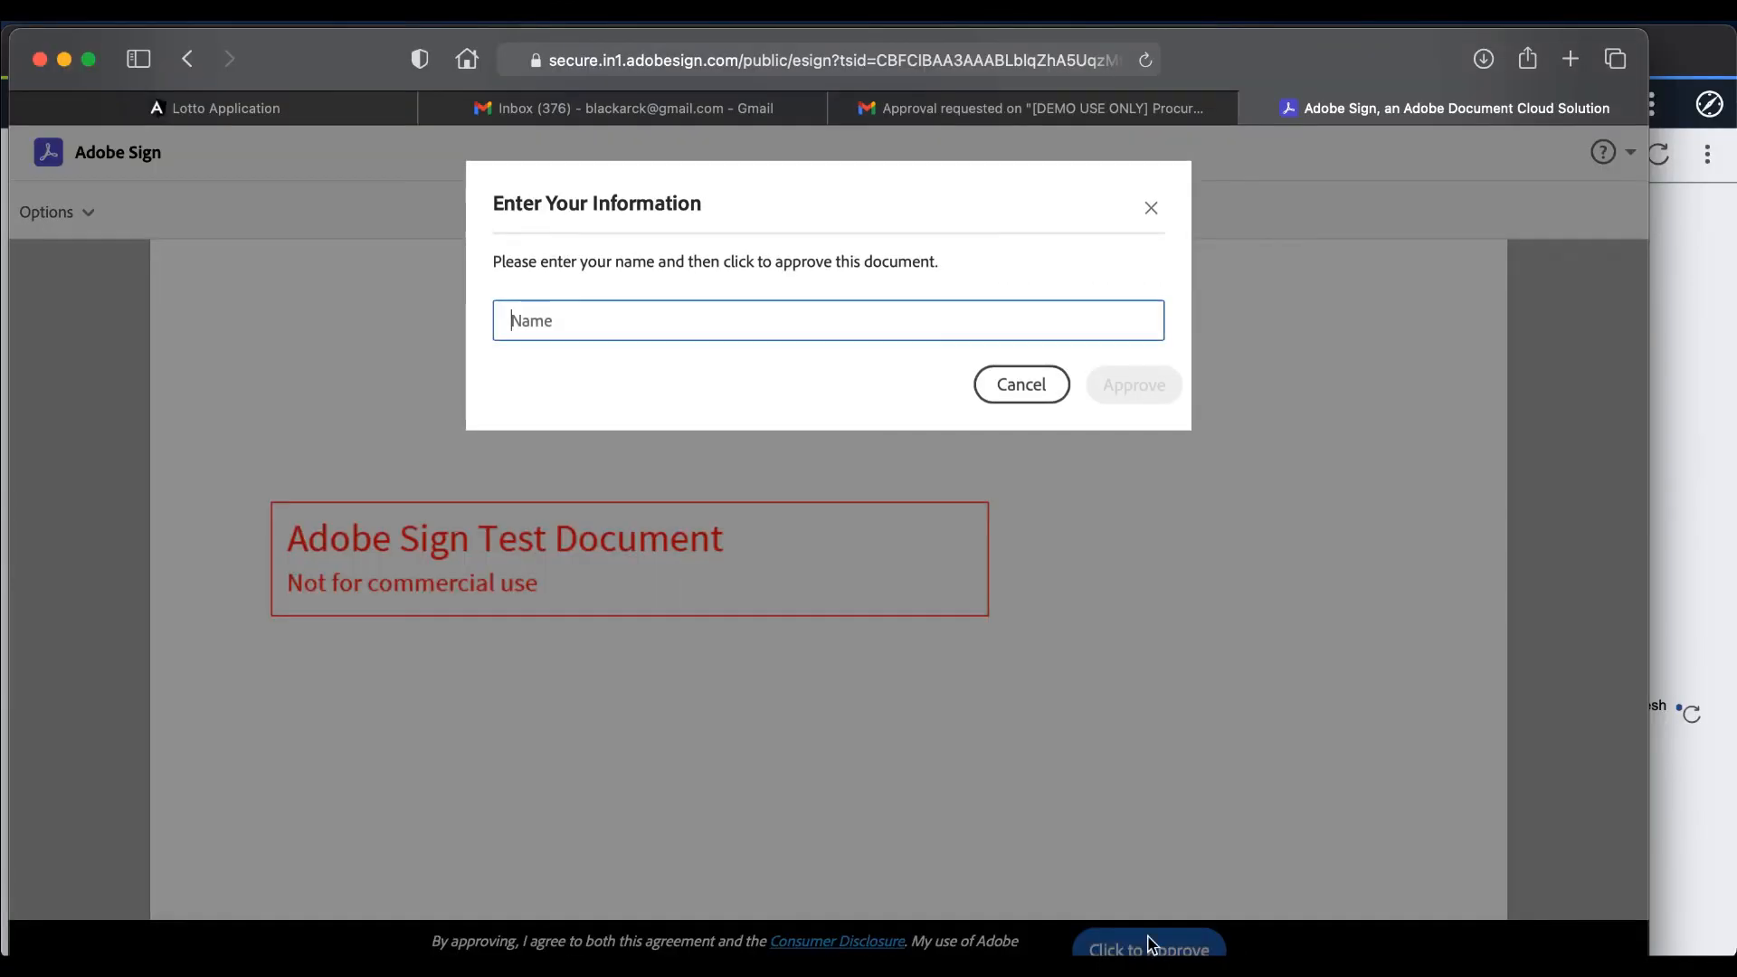
pyautogui.click(1132, 367)
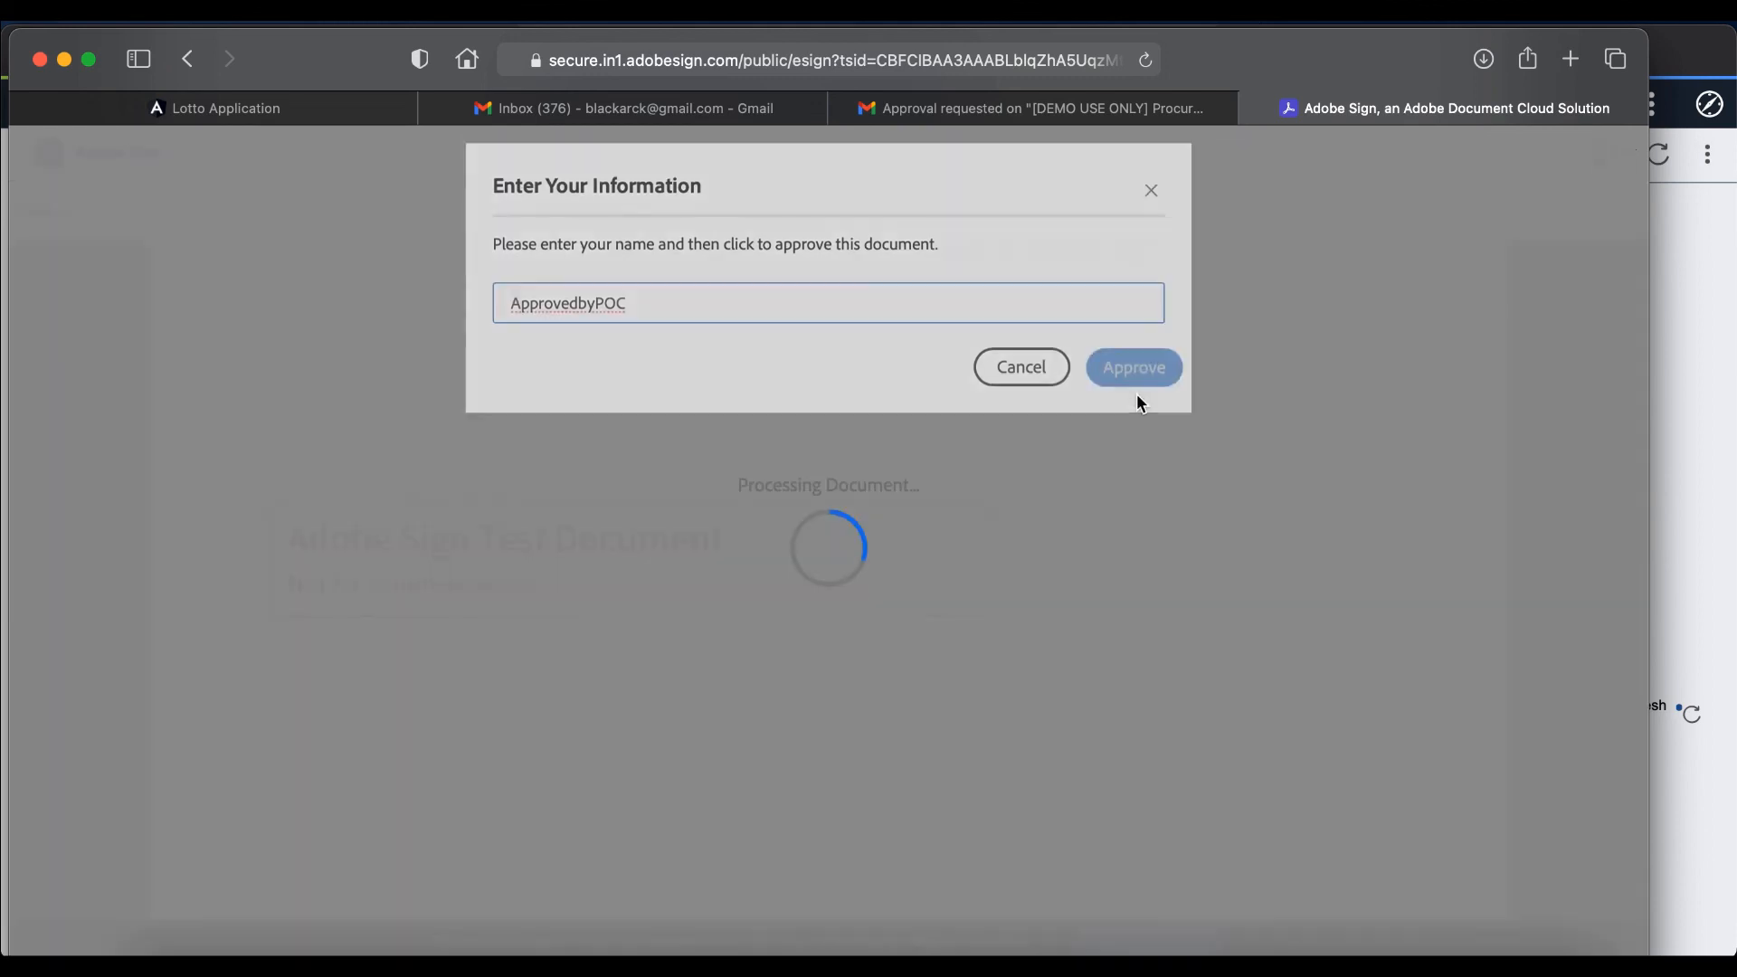
pyautogui.click(1132, 367)
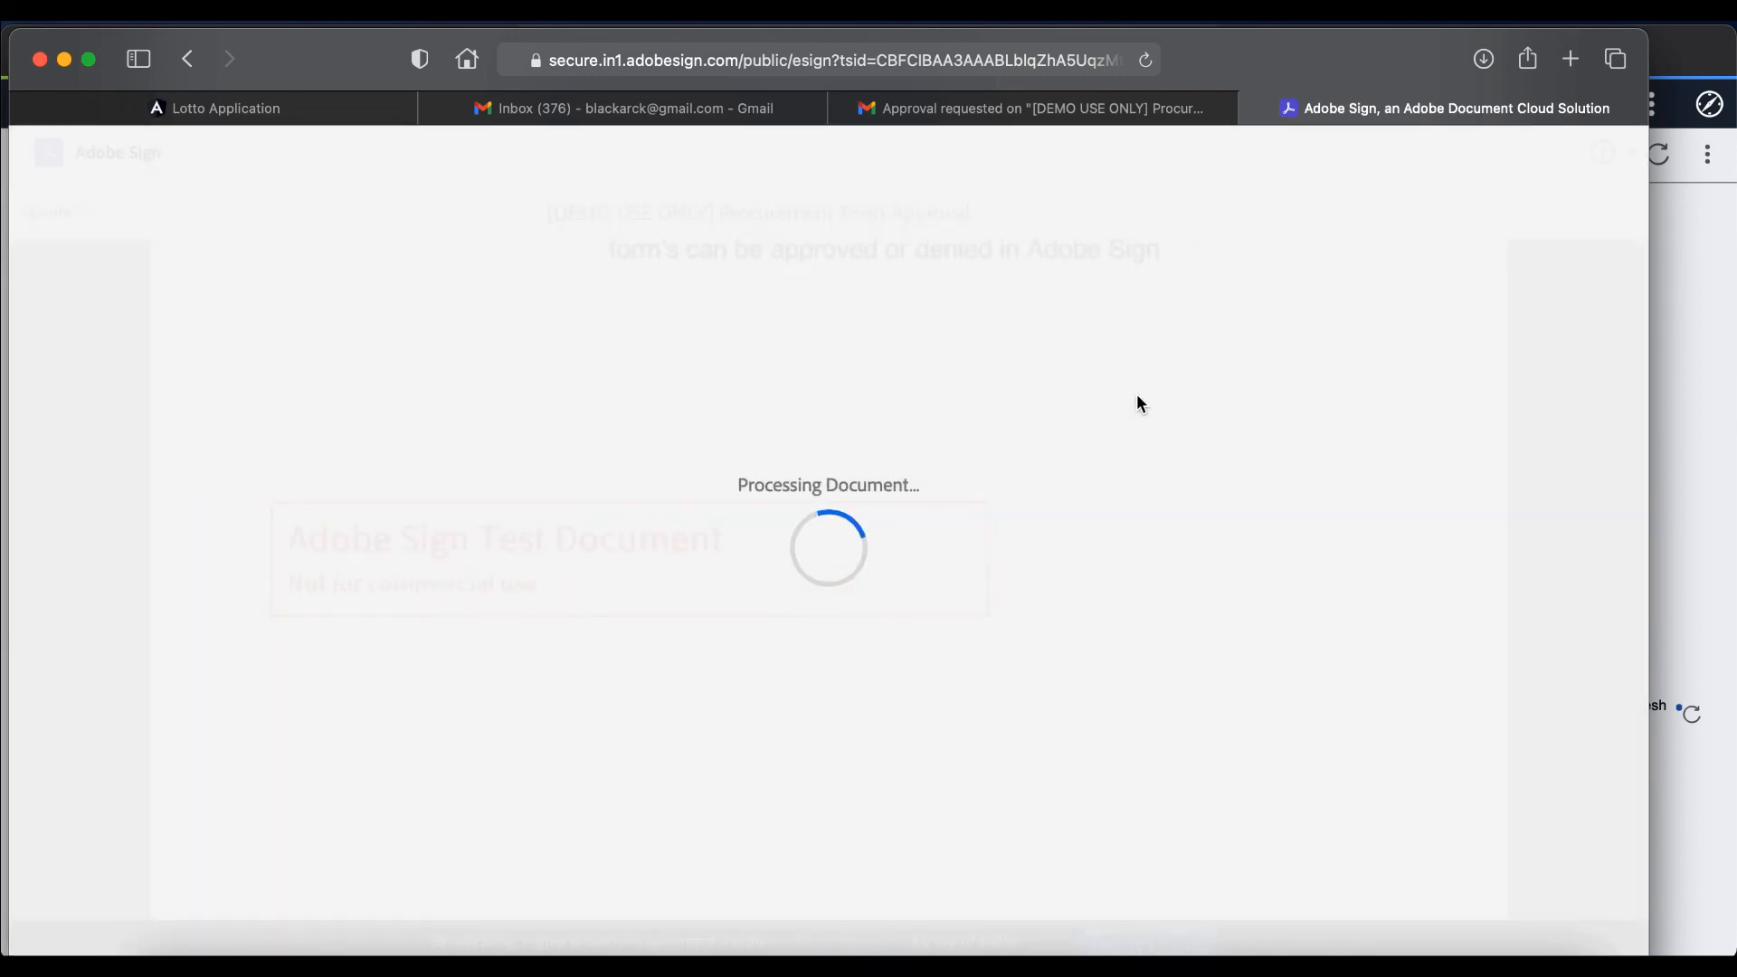
pyautogui.click(1034, 108)
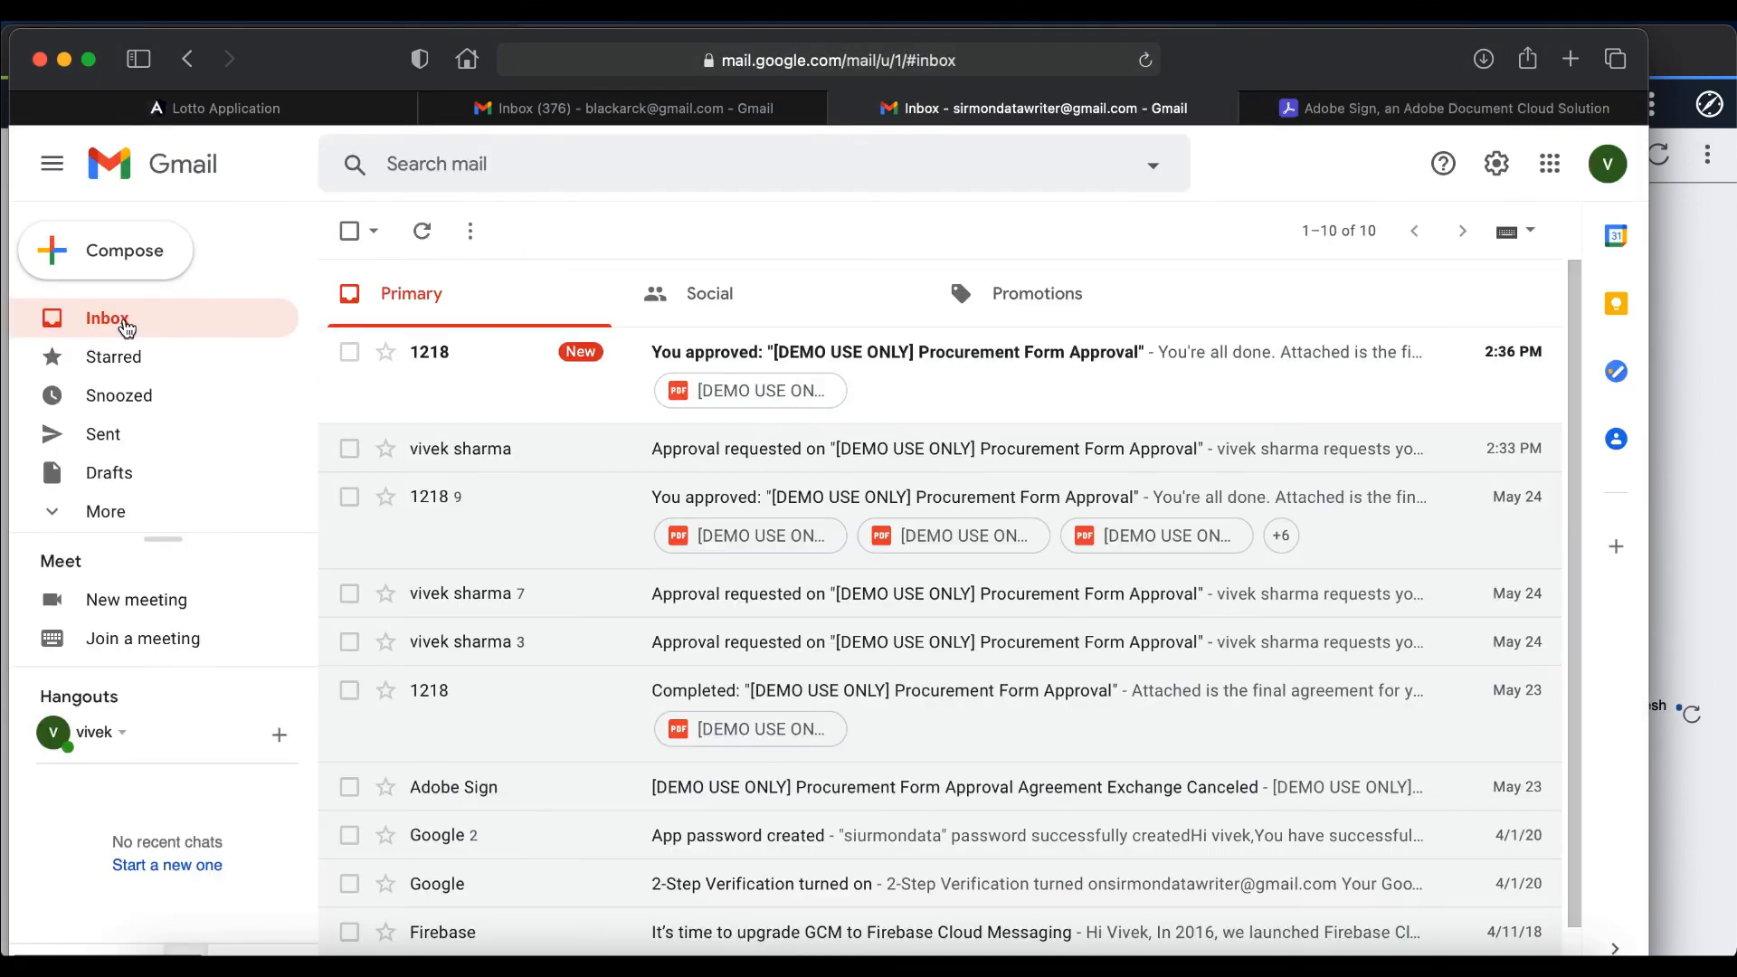
pyautogui.click(431, 54)
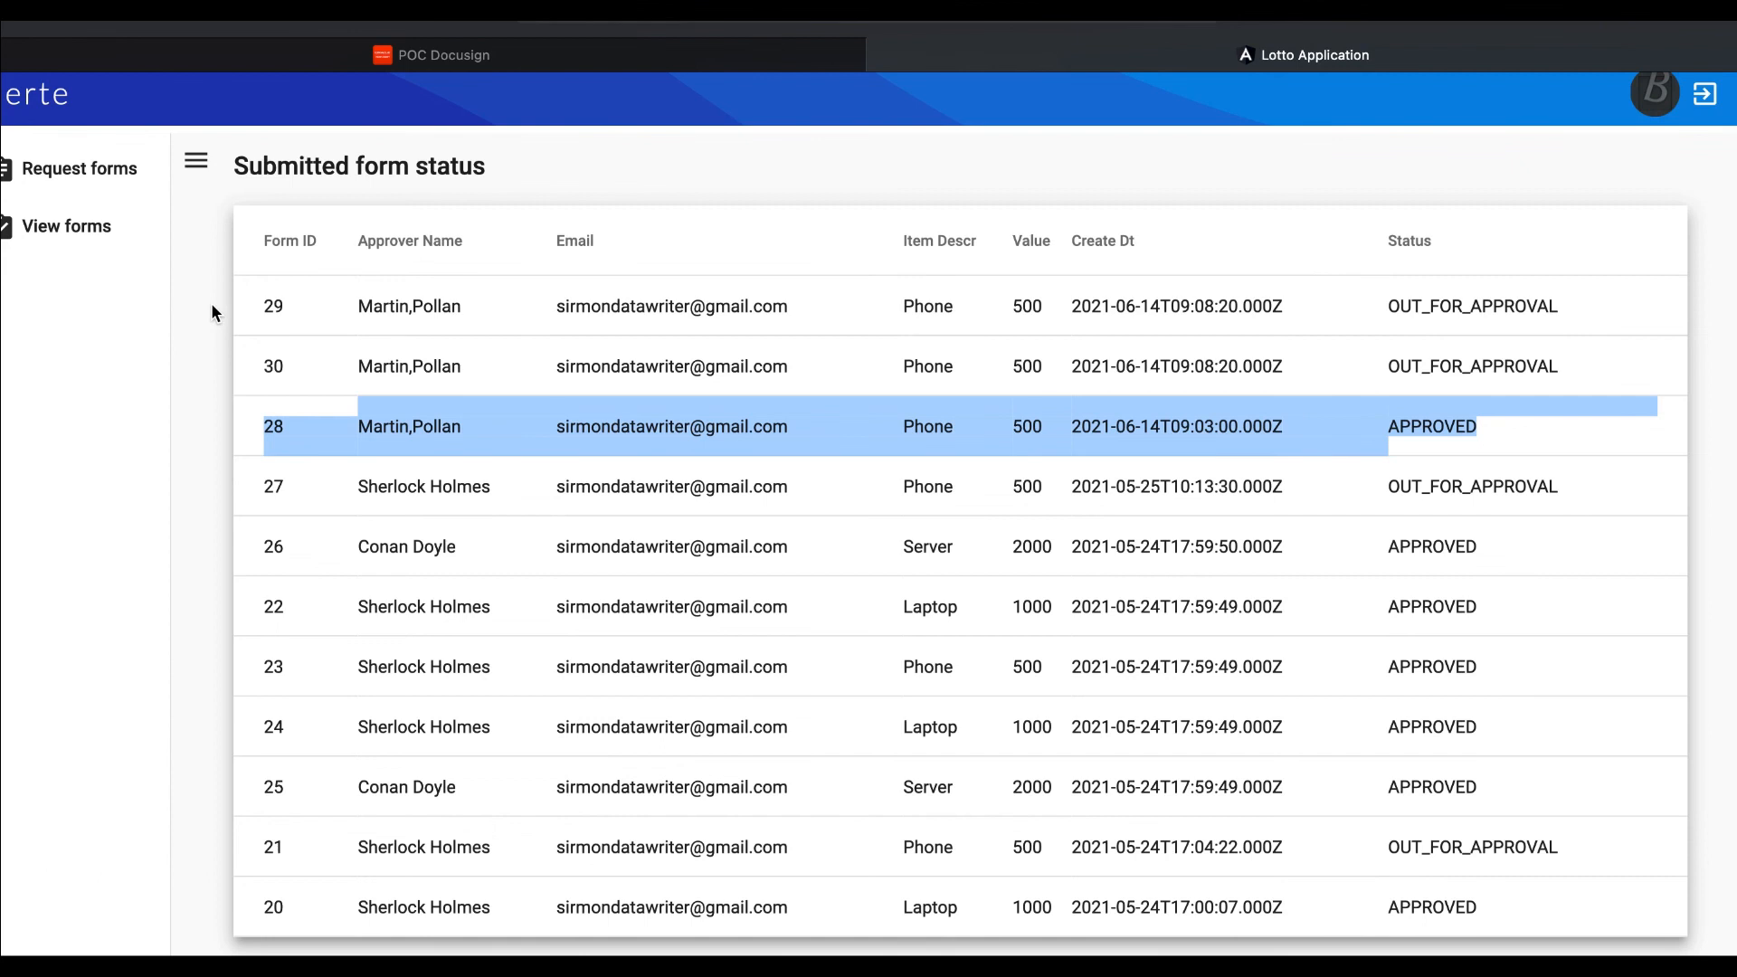
pyautogui.click(78, 168)
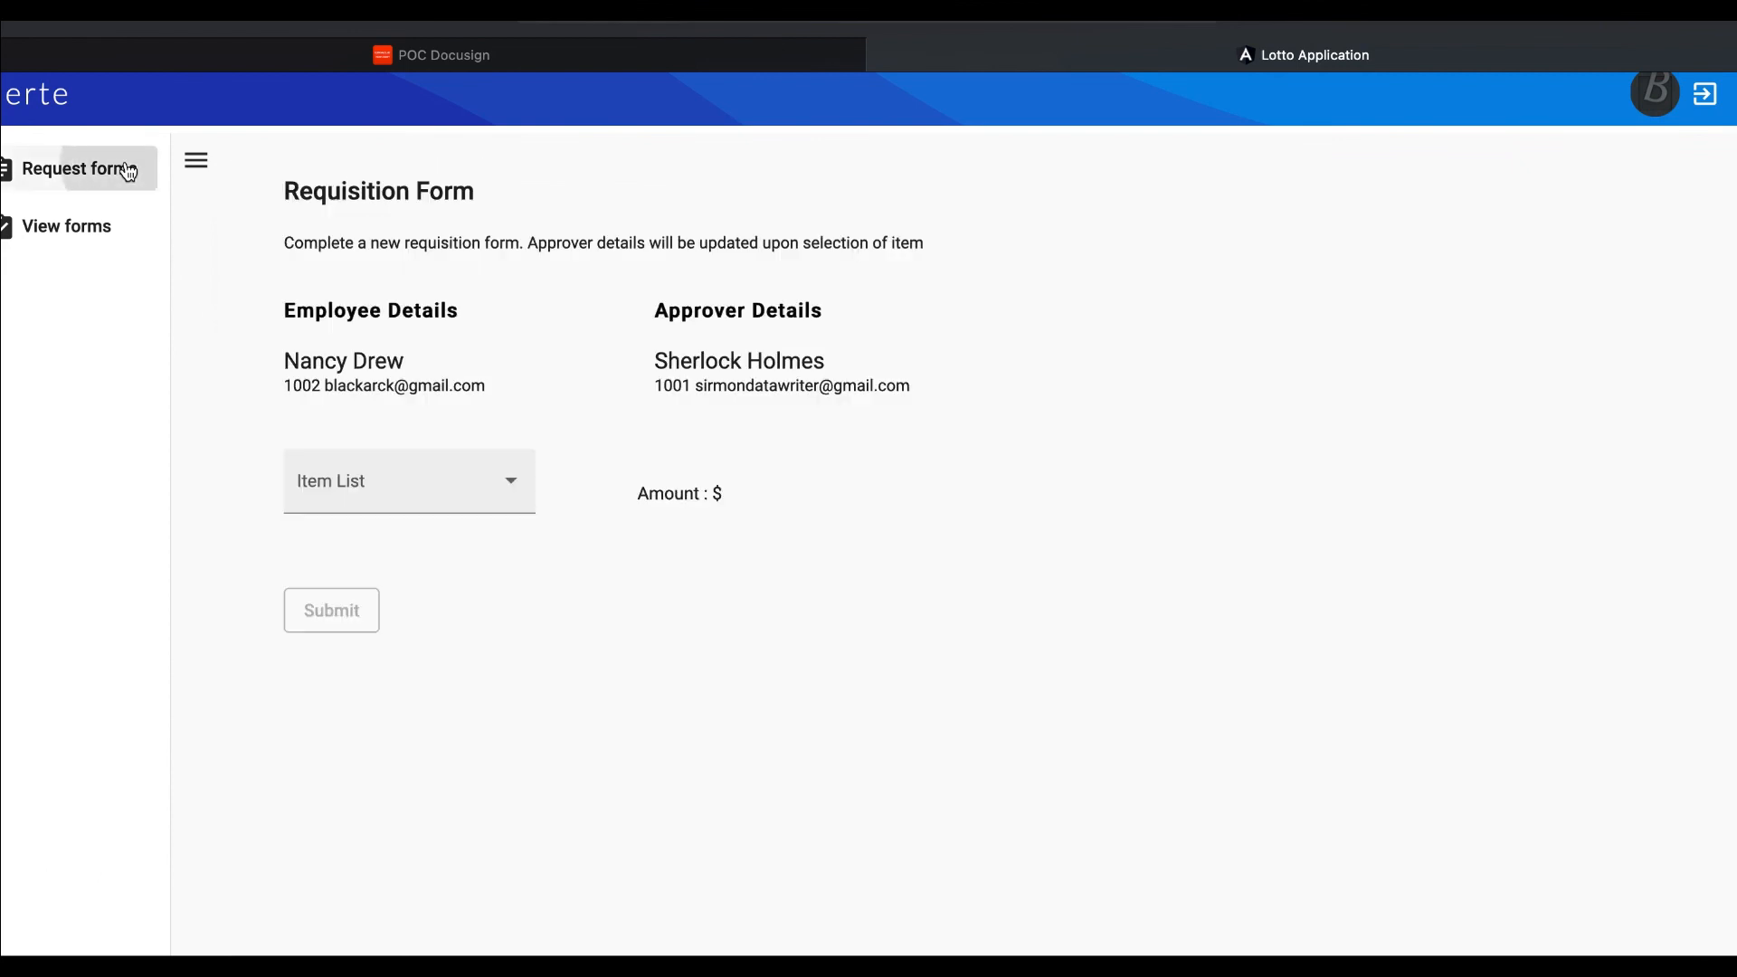
pyautogui.click(66, 226)
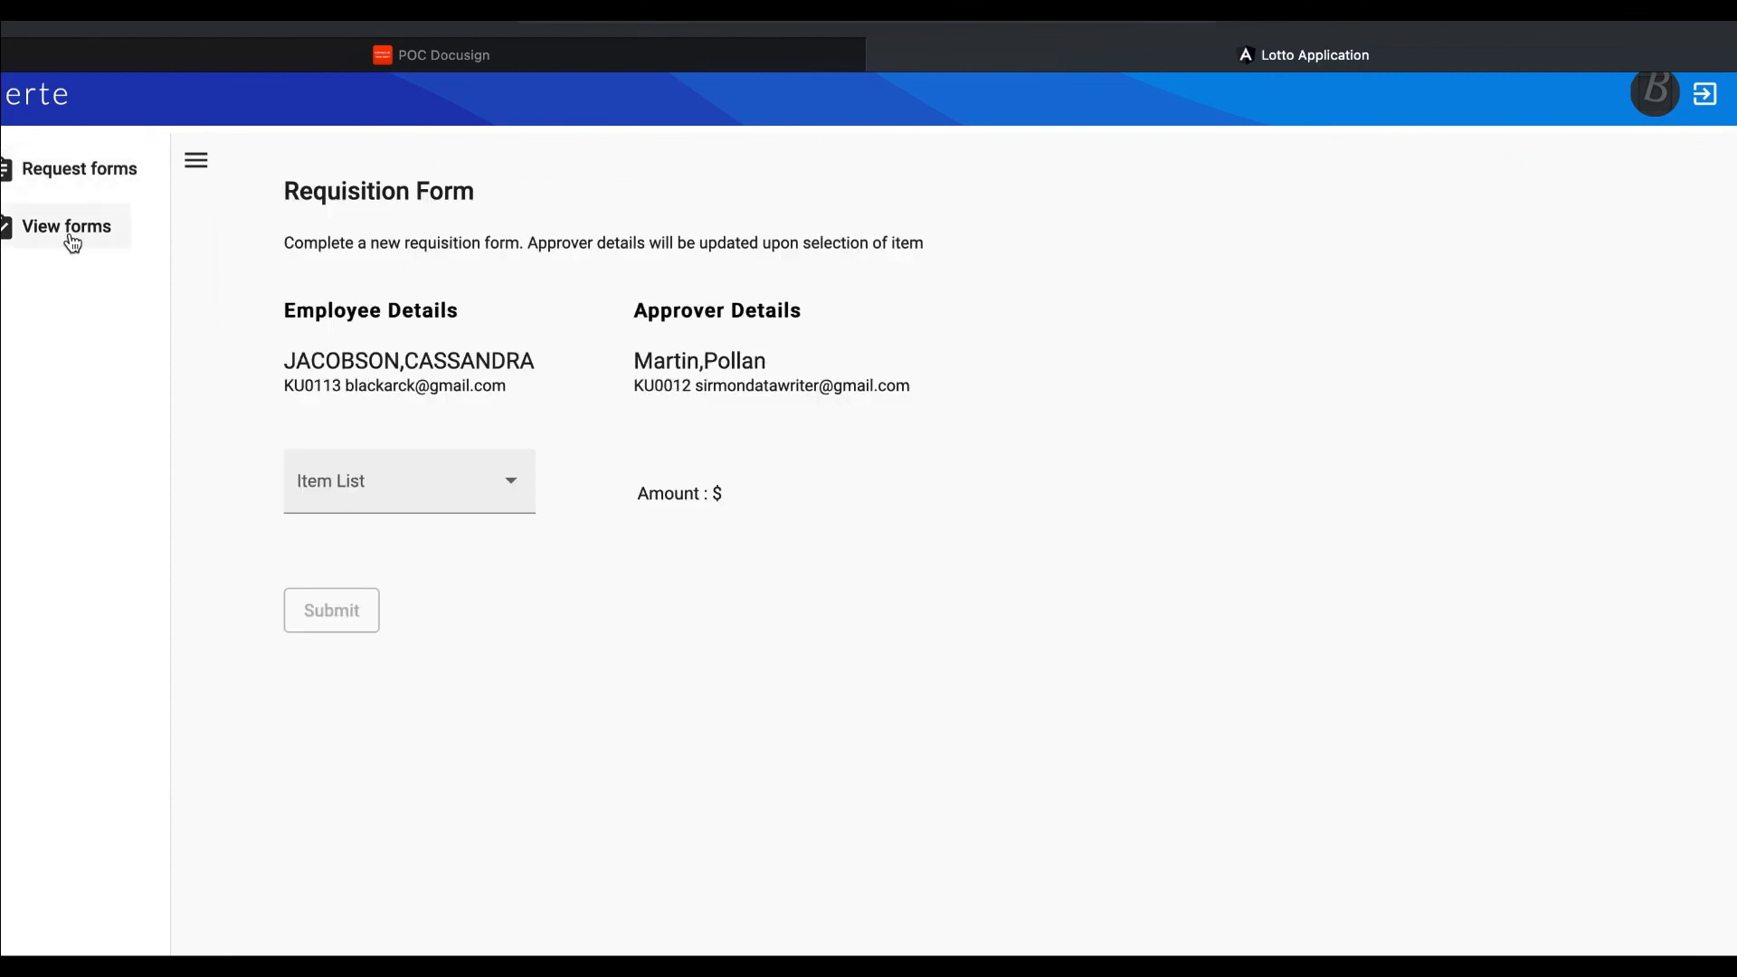
pyautogui.click(66, 227)
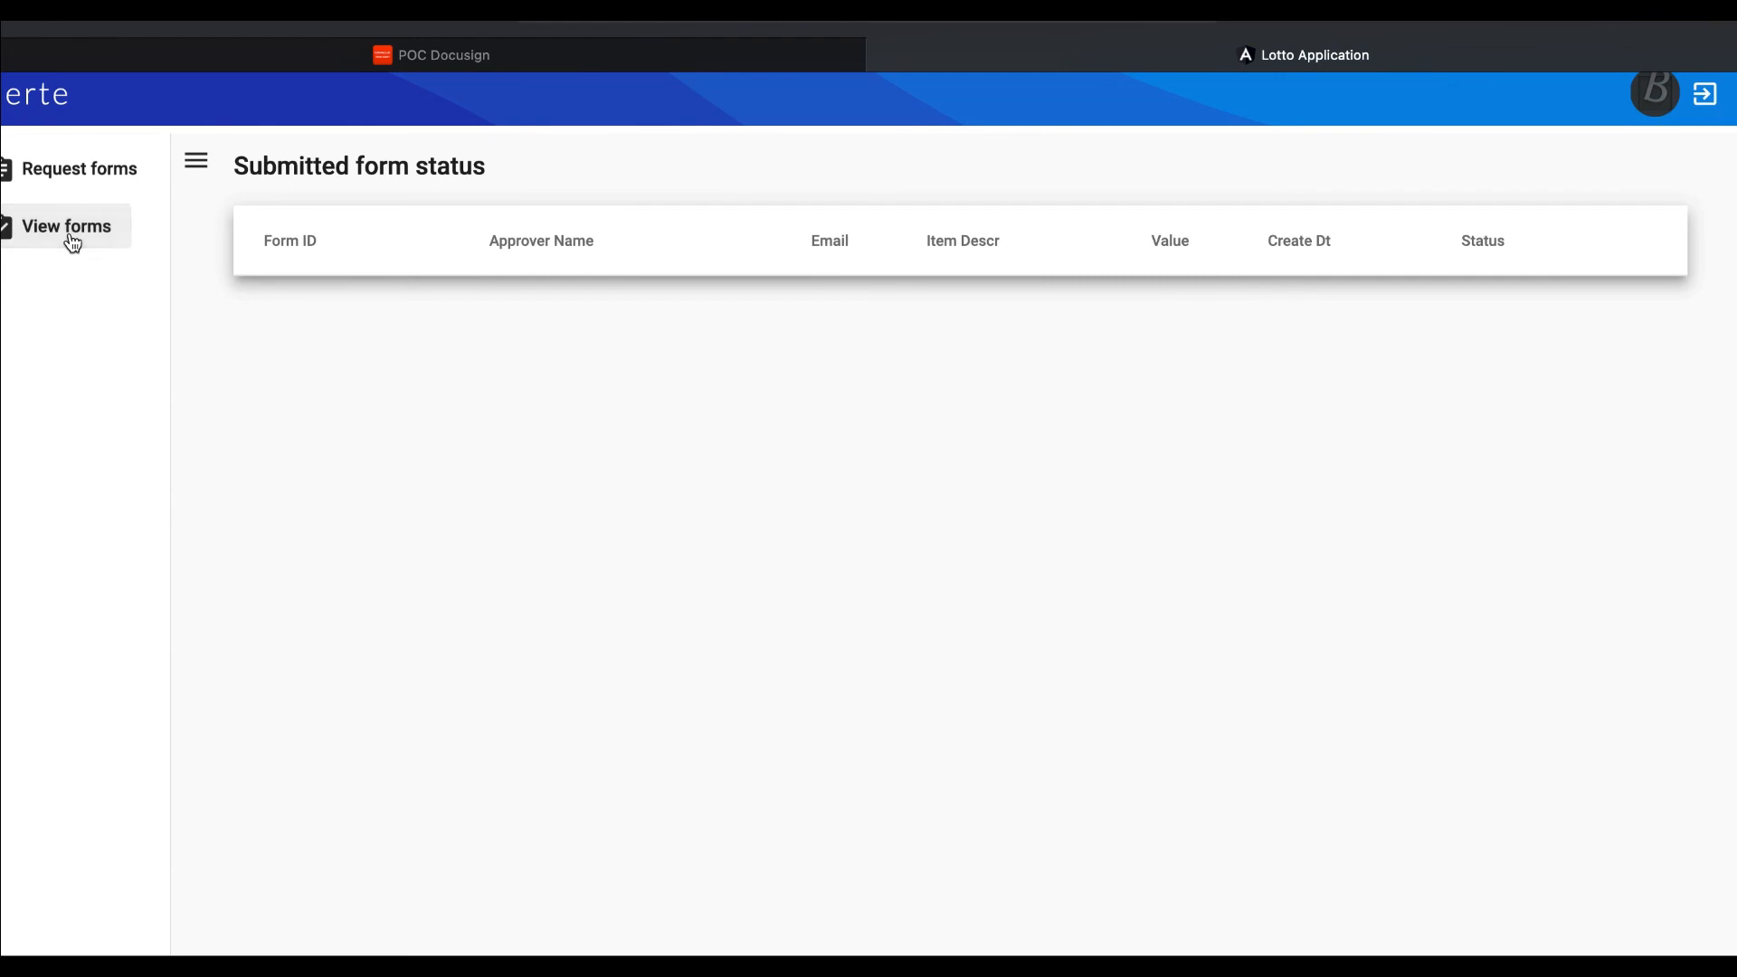
pyautogui.moveTo(635, 446)
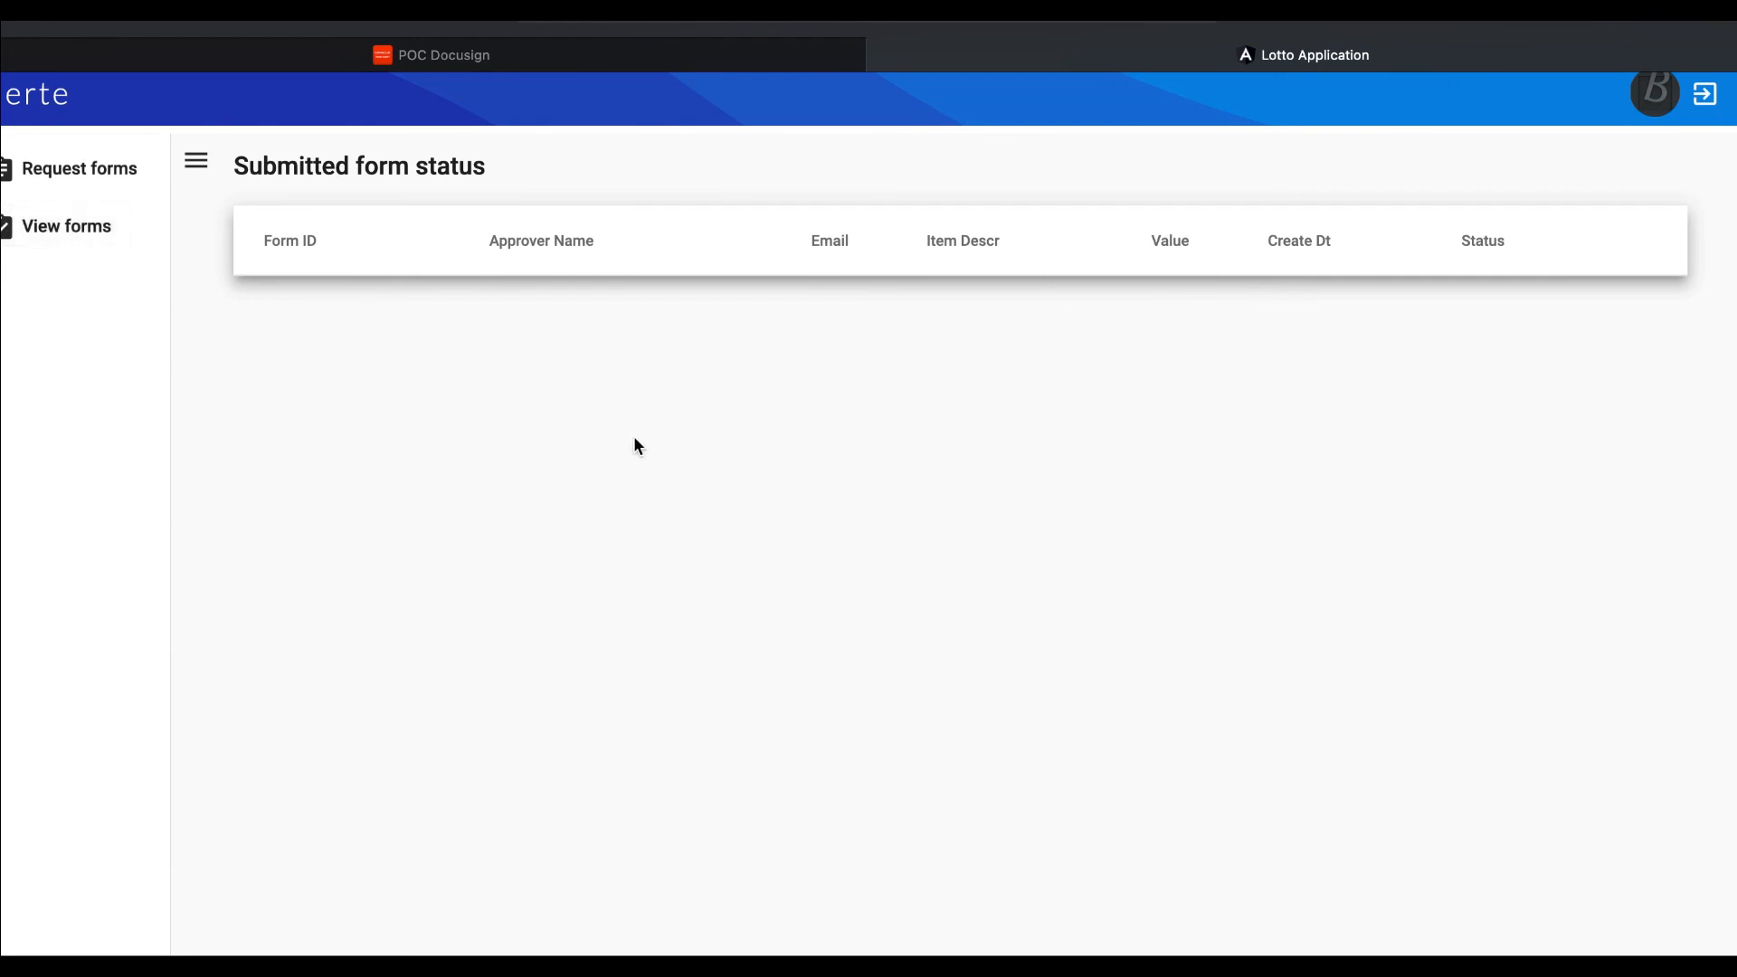